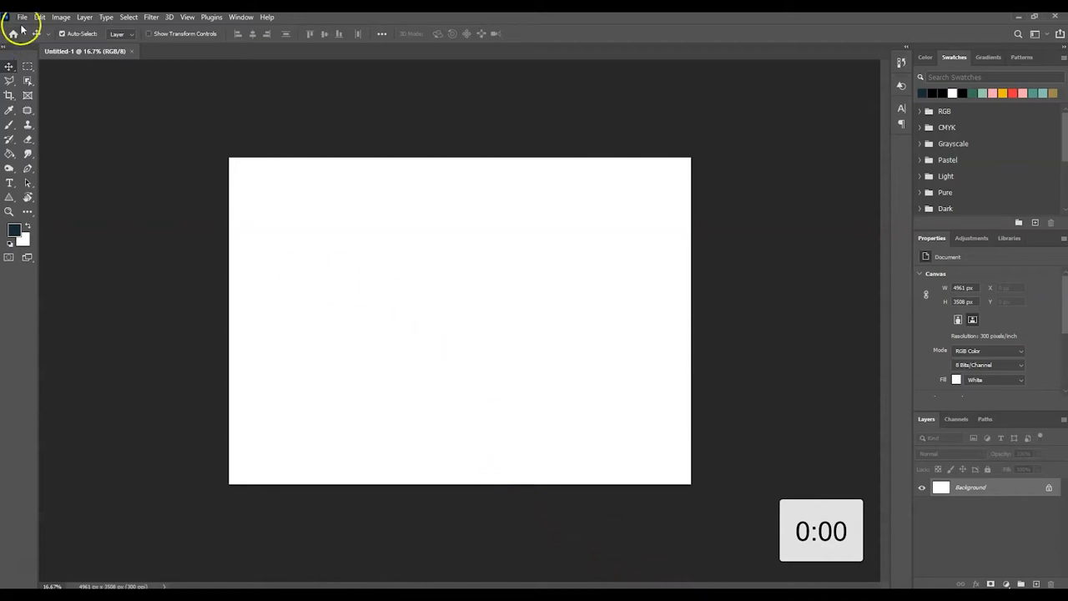
mouse_move(23, 24)
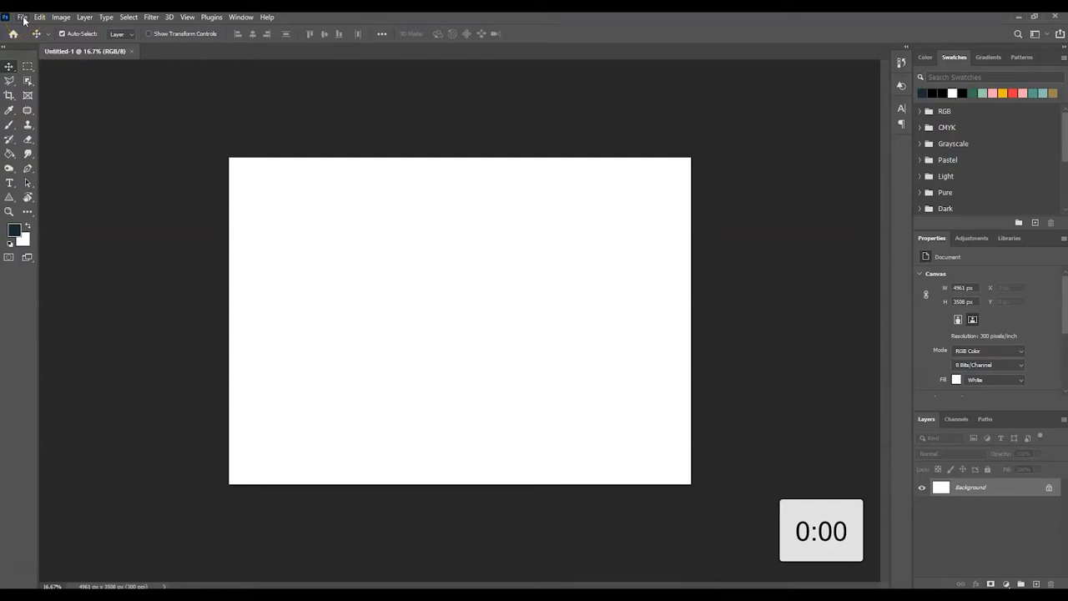
Place the 2001 Kitchen Dining-001 Plan file as an embedded smart object
click(21, 17)
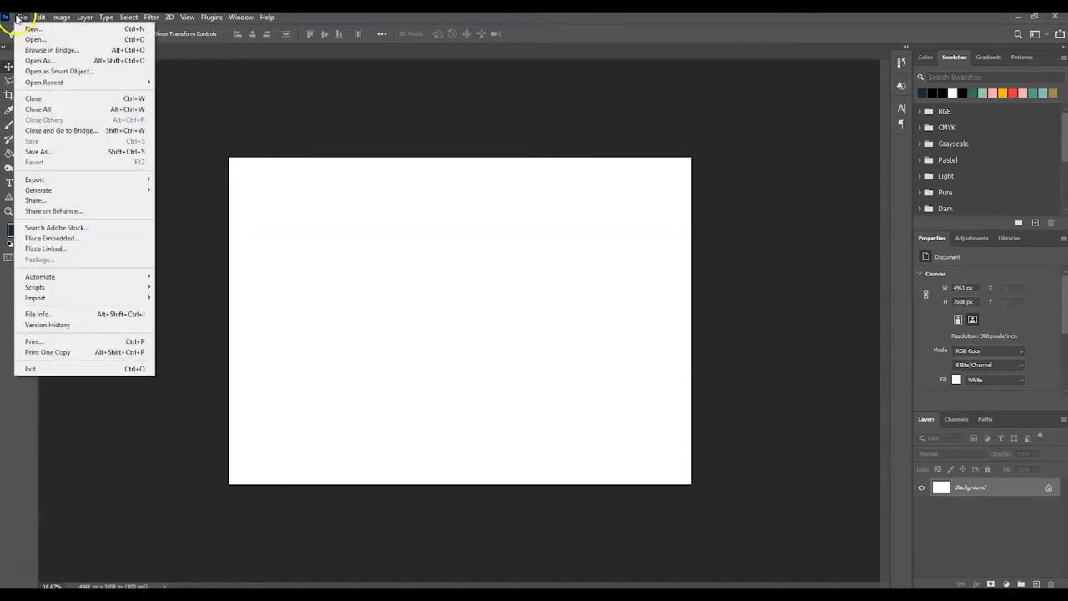
mouse_move(52, 238)
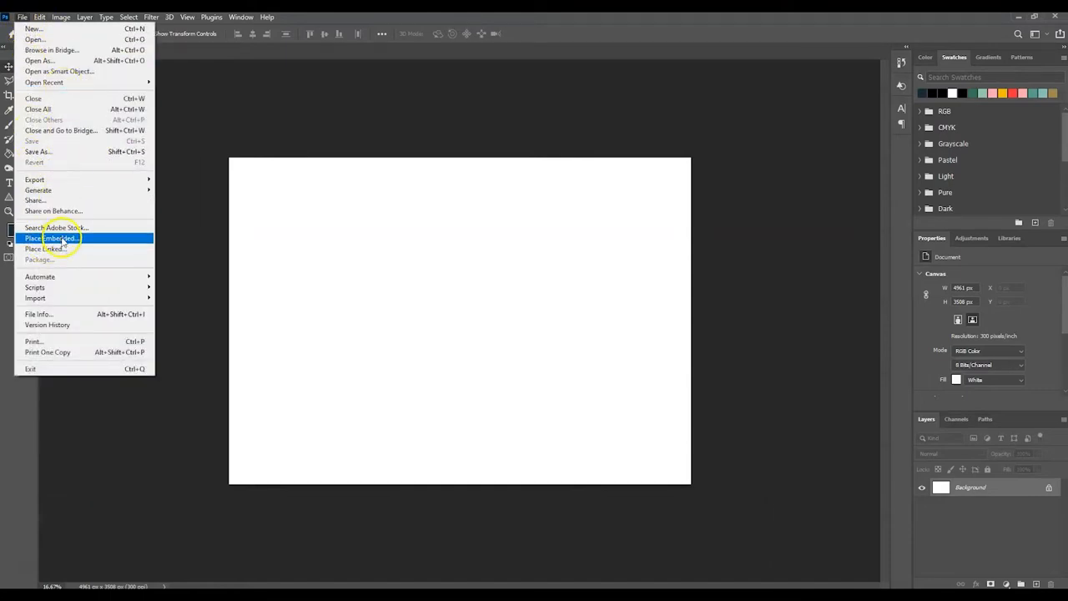
click(54, 238)
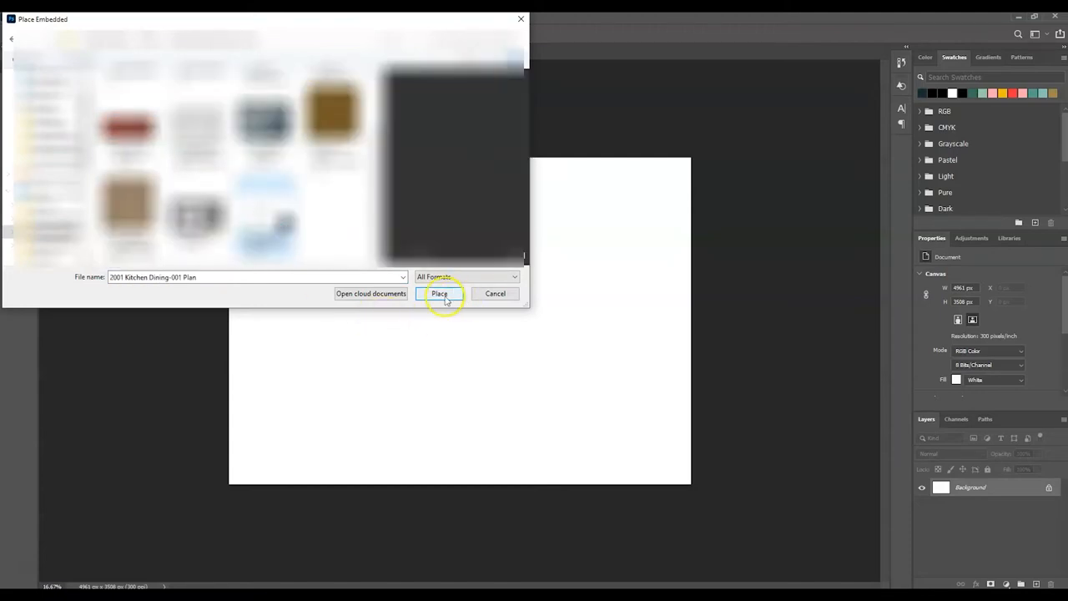
click(440, 293)
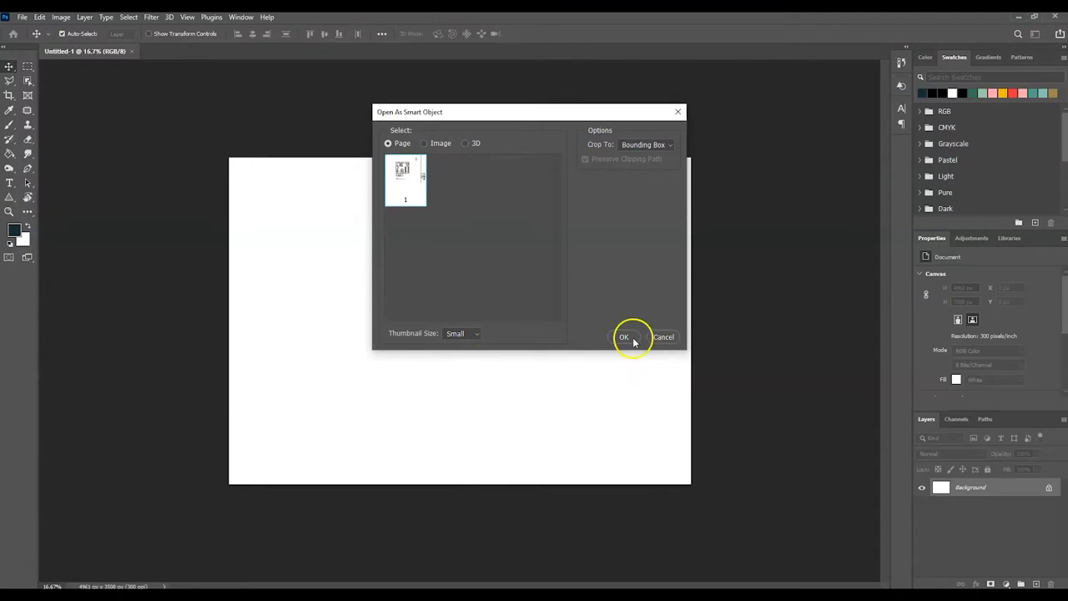
click(623, 337)
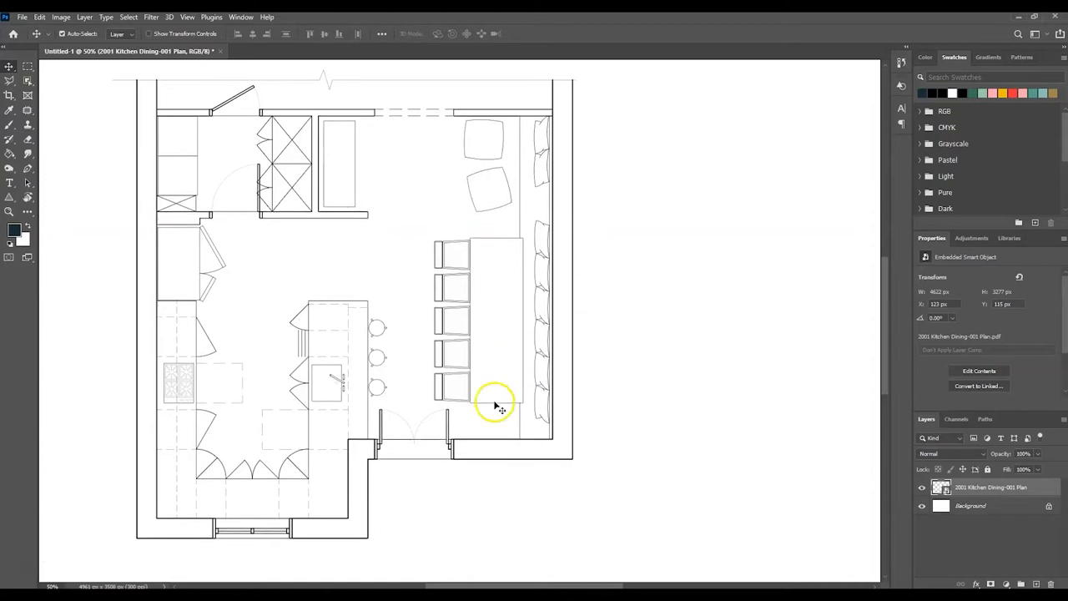
mouse_move(432, 169)
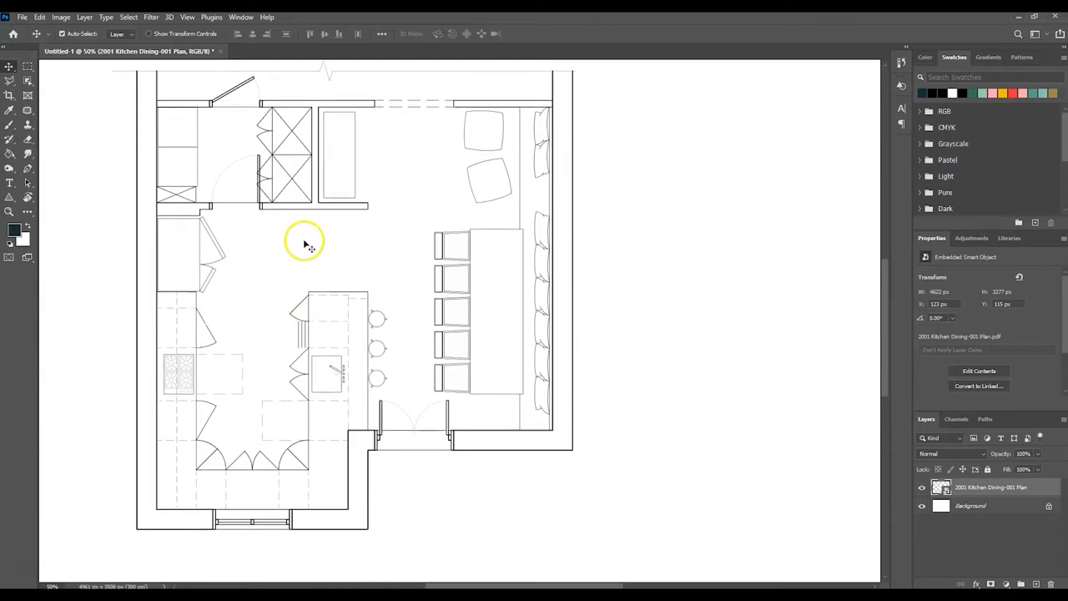
mouse_move(355, 266)
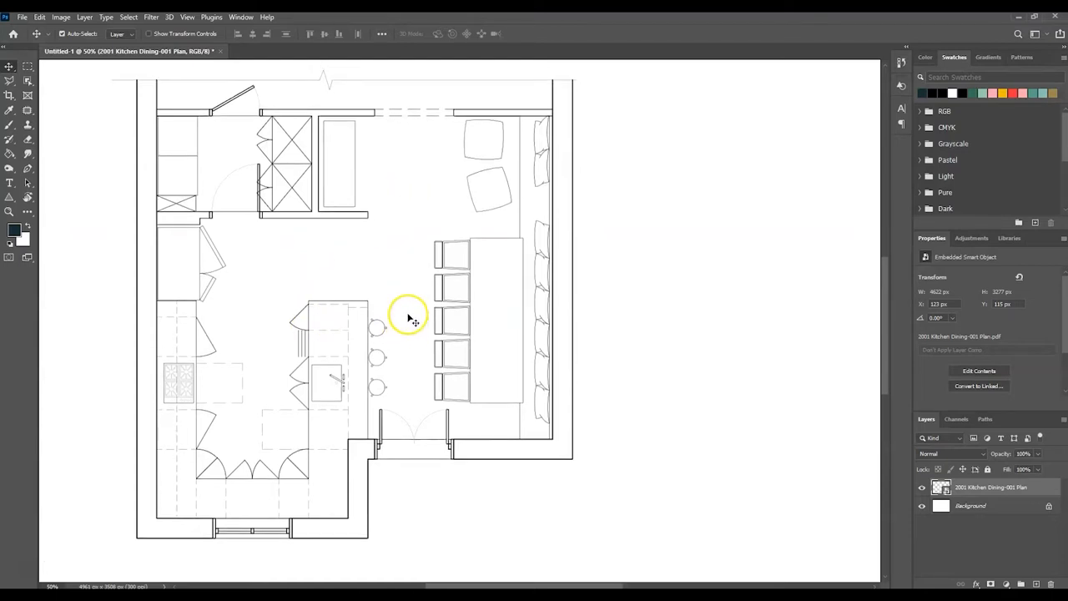
mouse_move(399, 315)
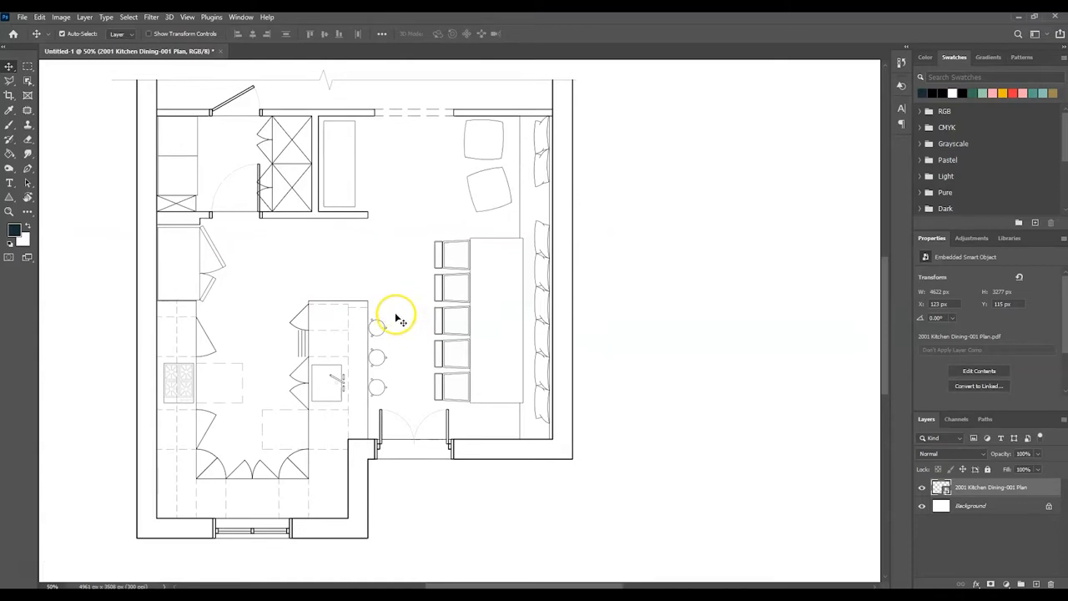
mouse_move(376, 243)
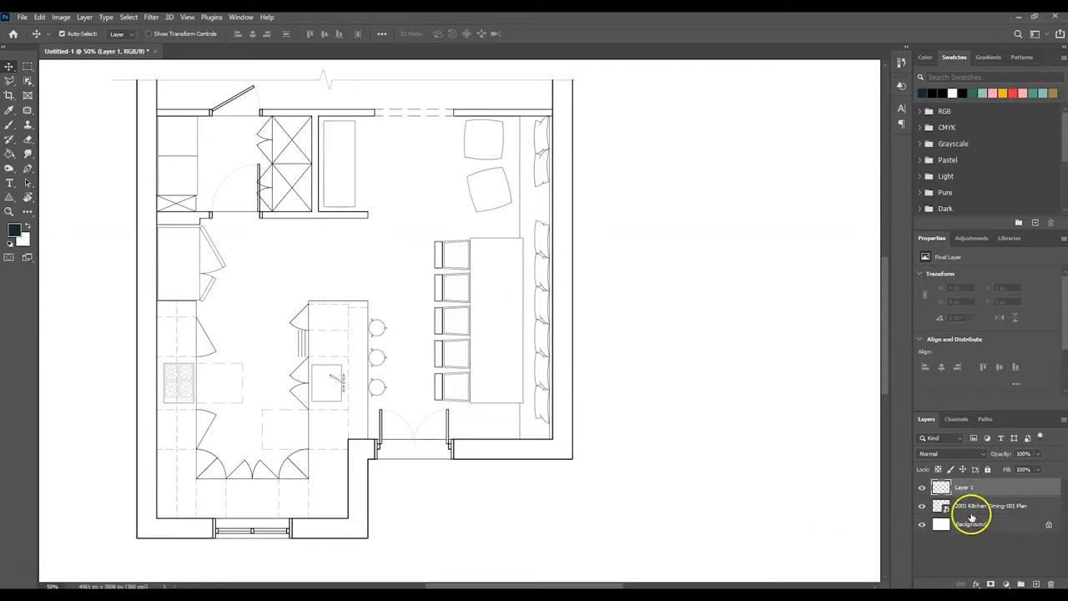
On the plan layer, refine the floor selection along the top wall with a marquee drag
click(989, 506)
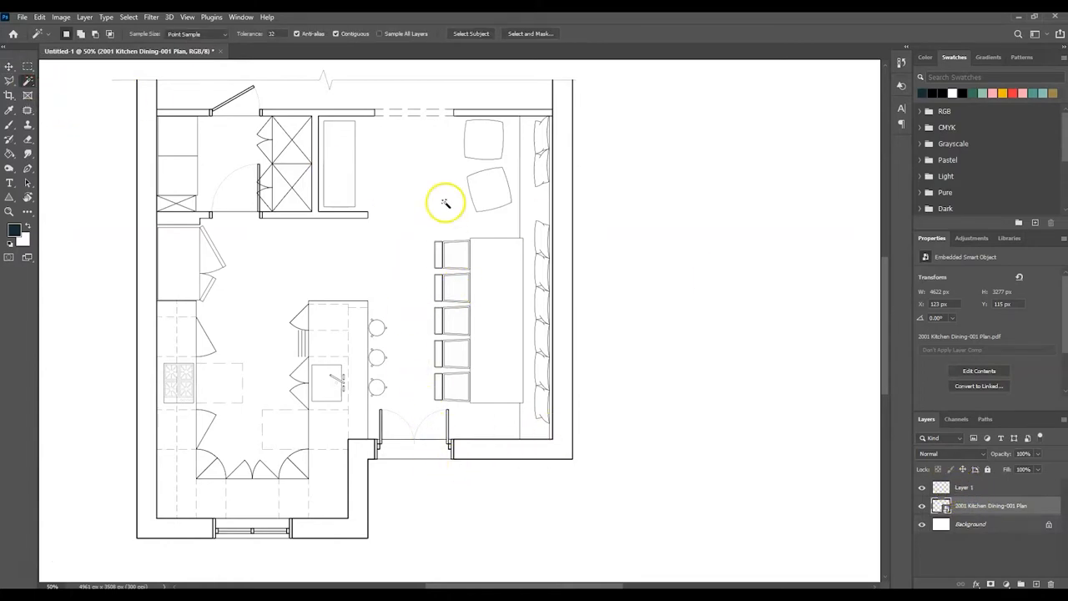
mouse_move(265, 252)
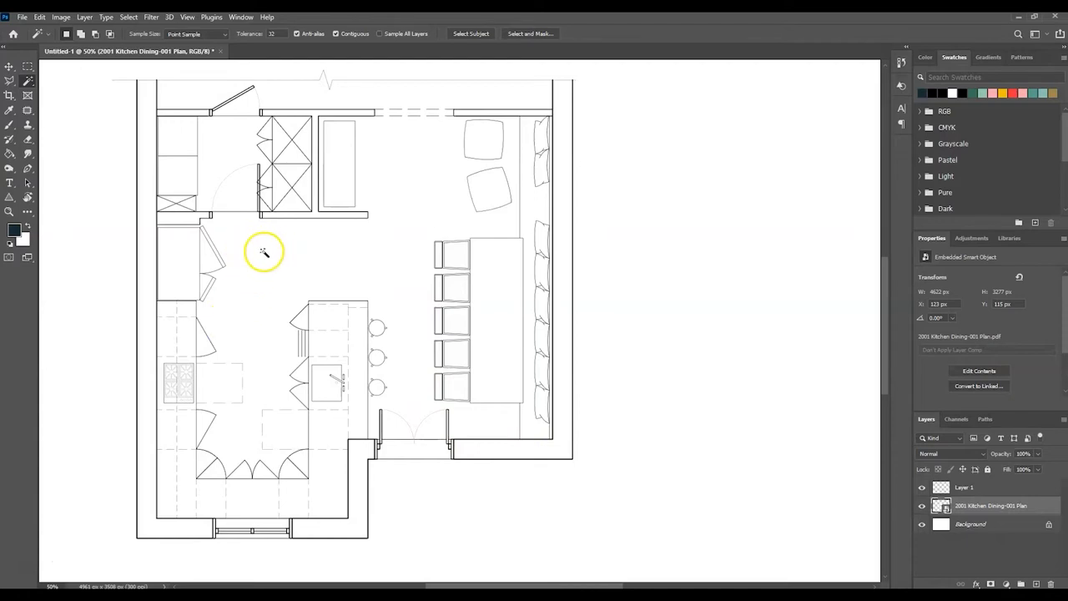
mouse_move(234, 250)
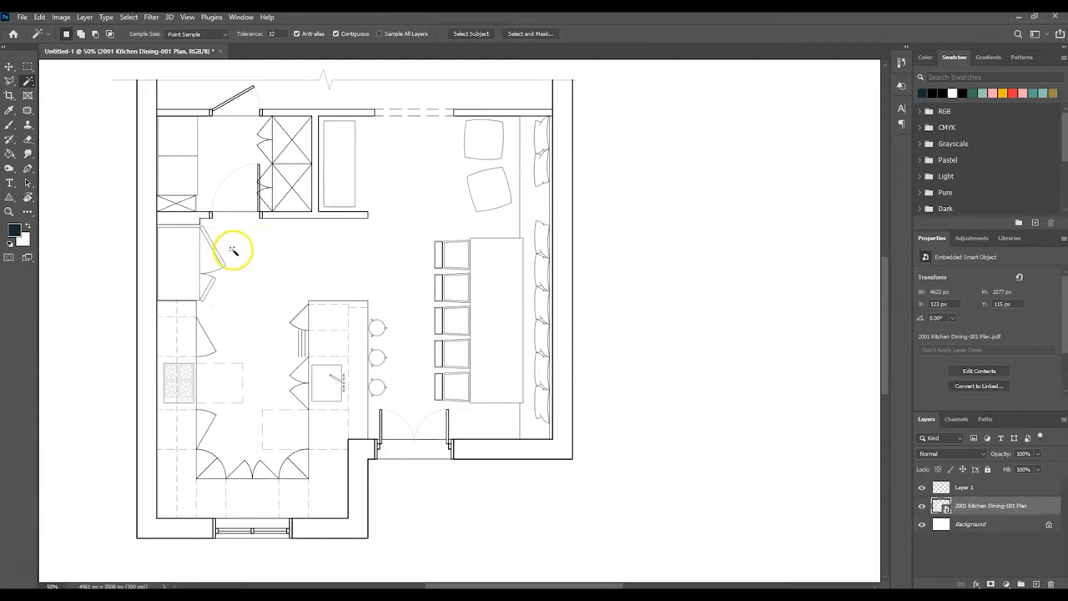
mouse_move(321, 258)
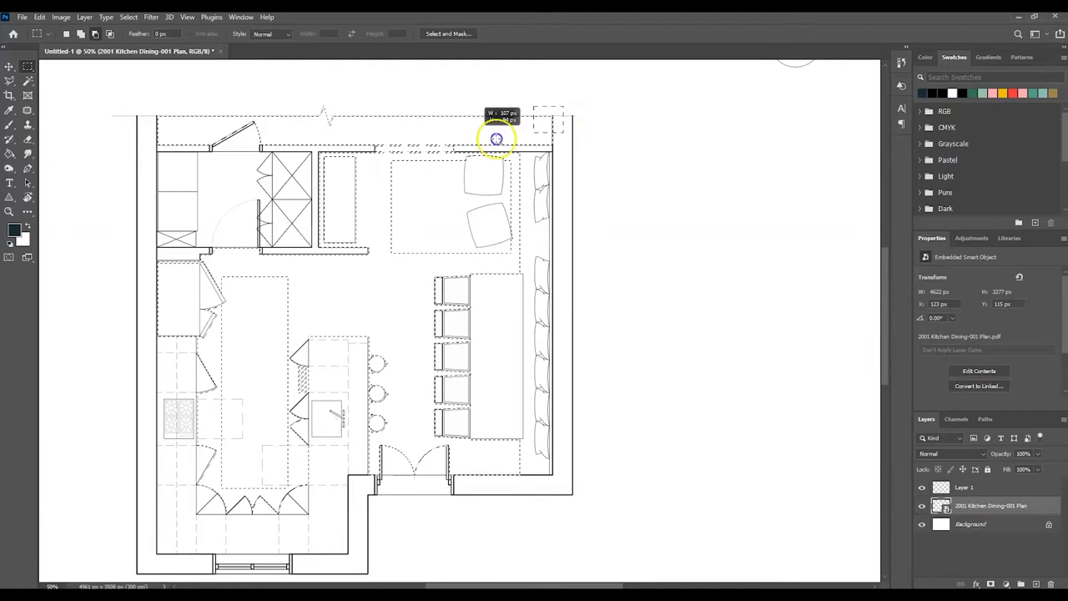
drag(495, 138, 128, 152)
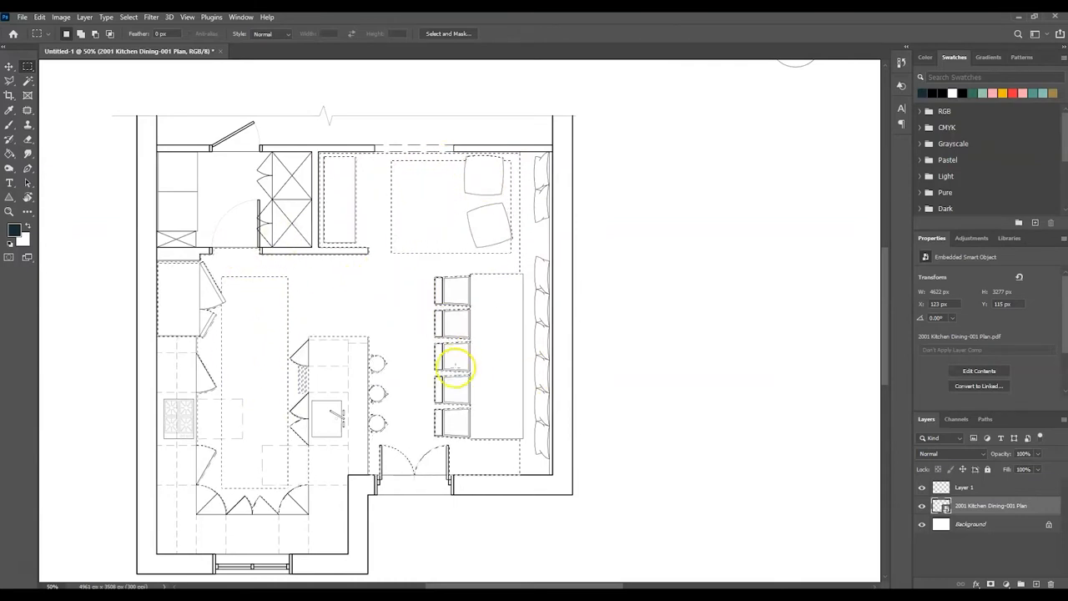
mouse_move(416, 272)
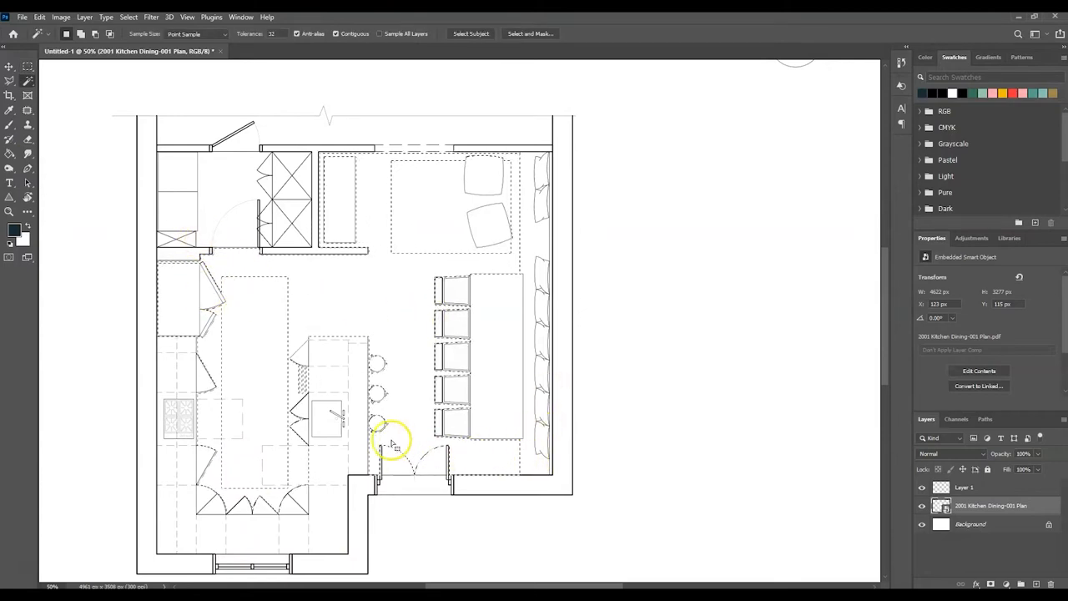
mouse_move(398, 338)
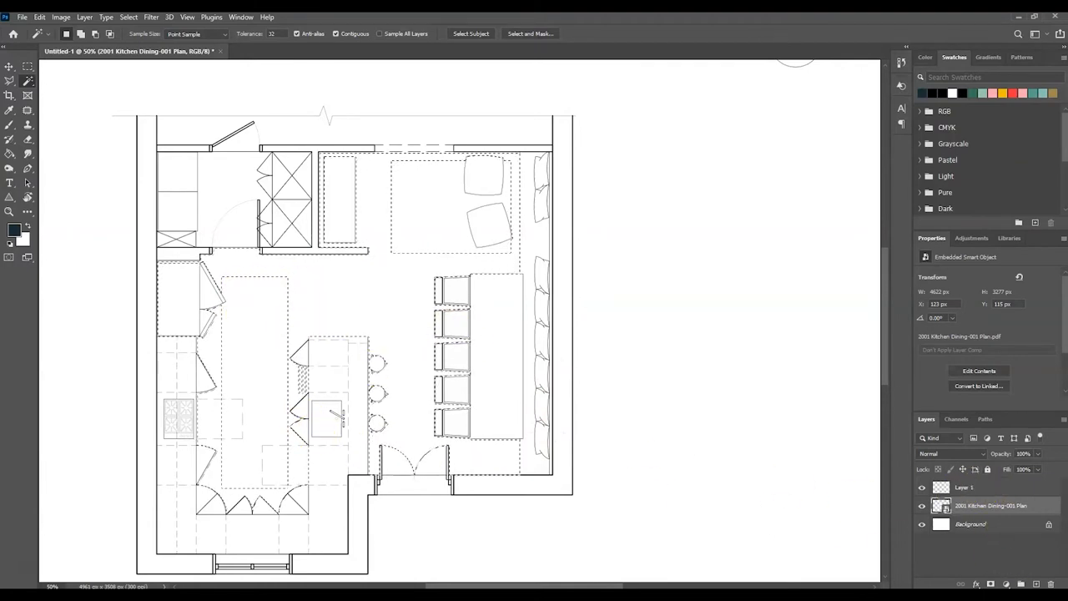
Fill the floor selection with solid red on Layer 1
click(964, 488)
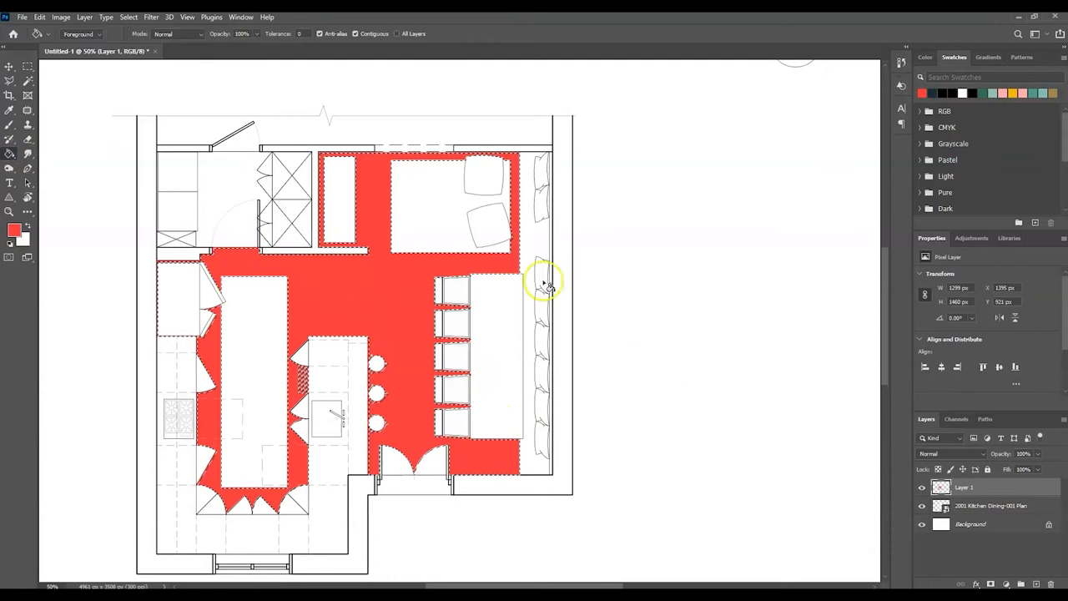
click(10, 67)
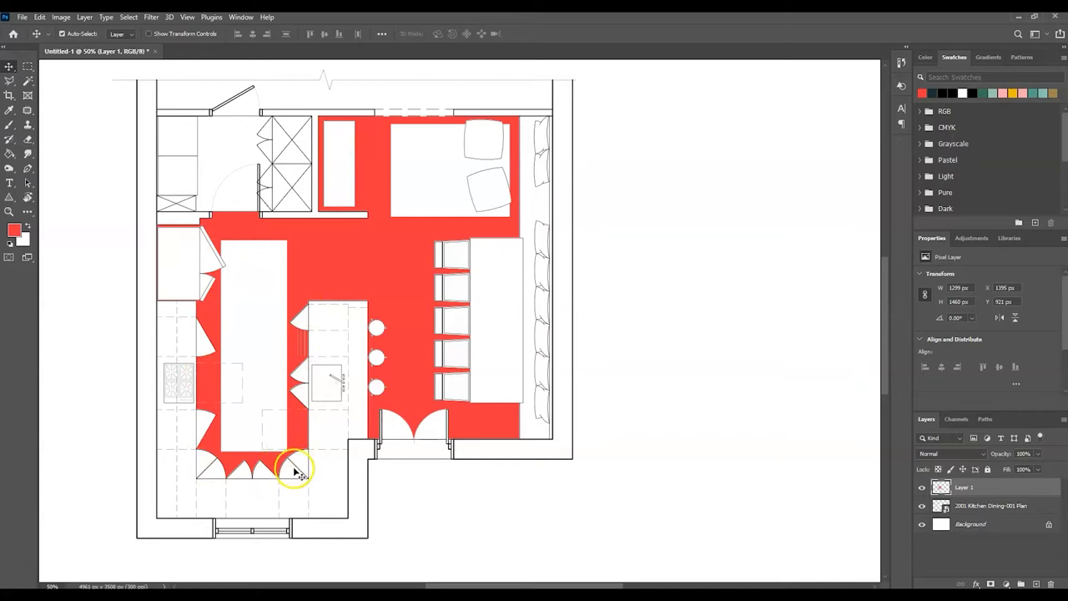
Select the remaining kitchen floor areas on the plan layer for the red fill
click(990, 506)
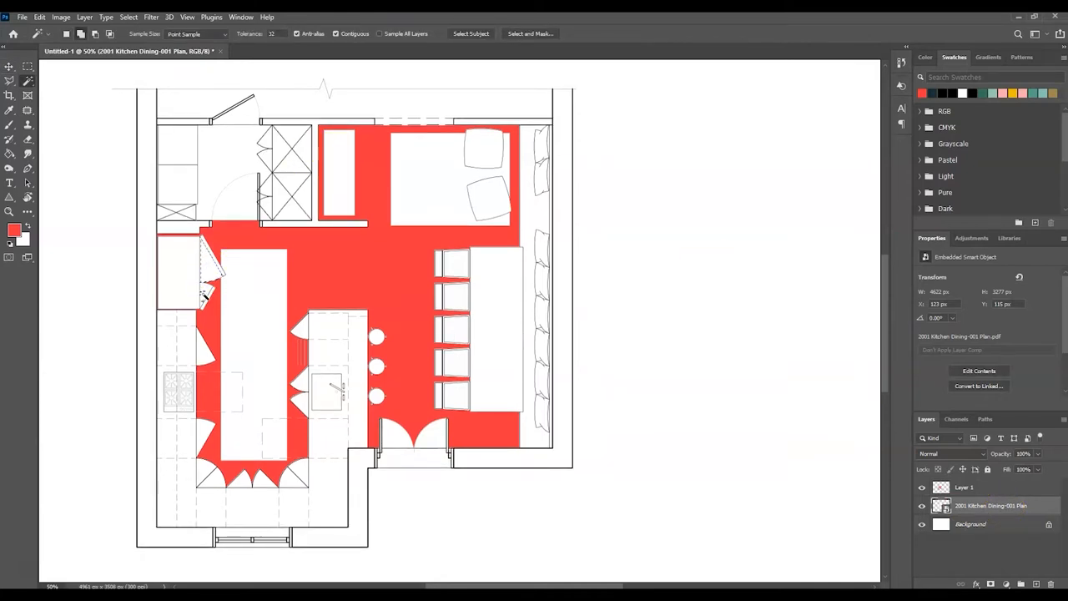
click(208, 434)
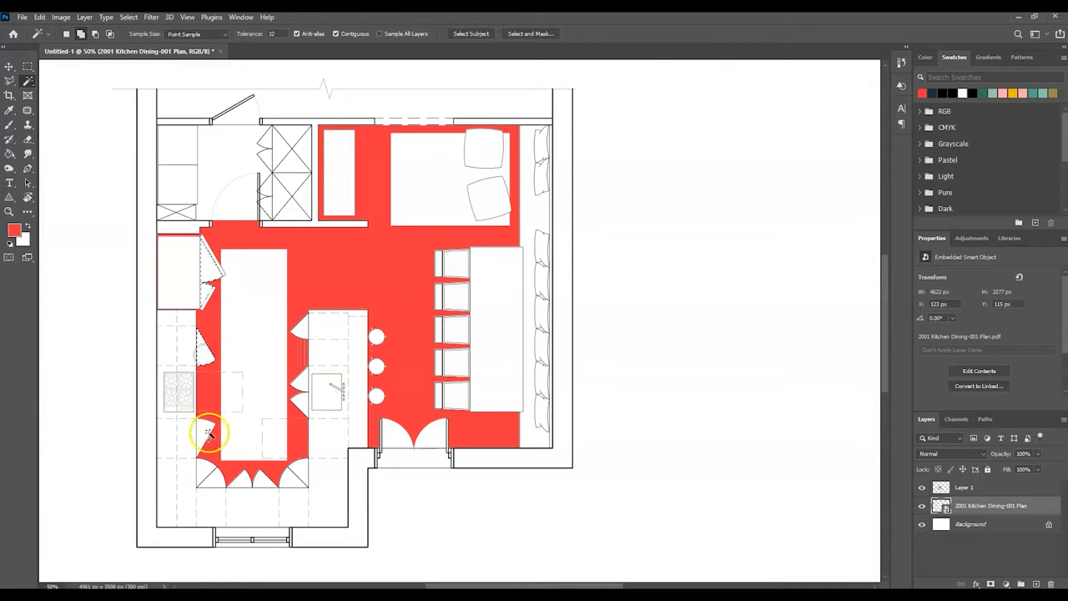
mouse_move(213, 480)
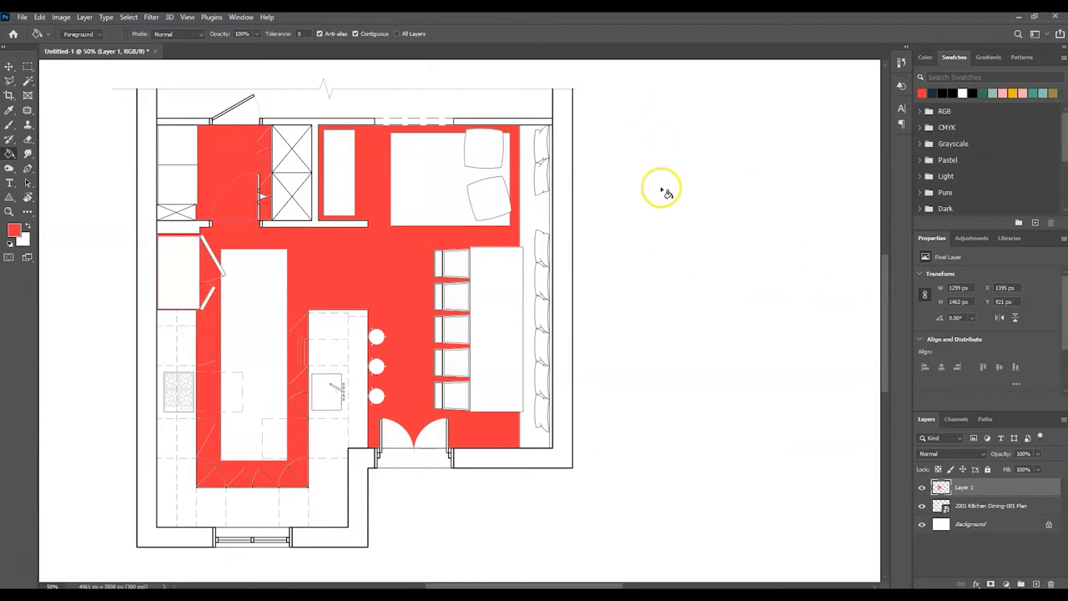
mouse_move(576, 178)
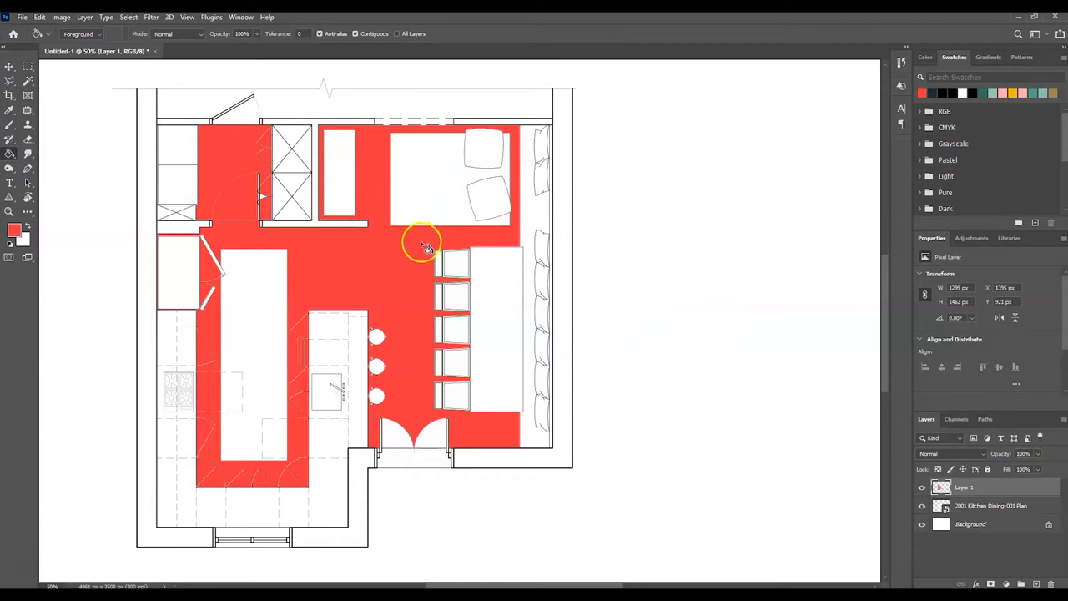
mouse_move(457, 270)
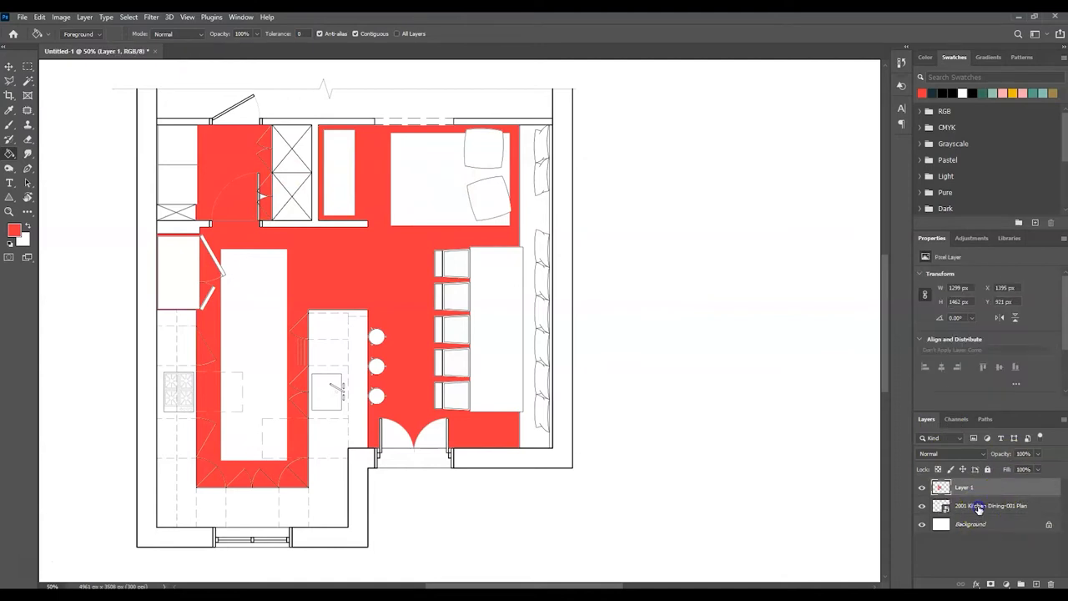
click(992, 506)
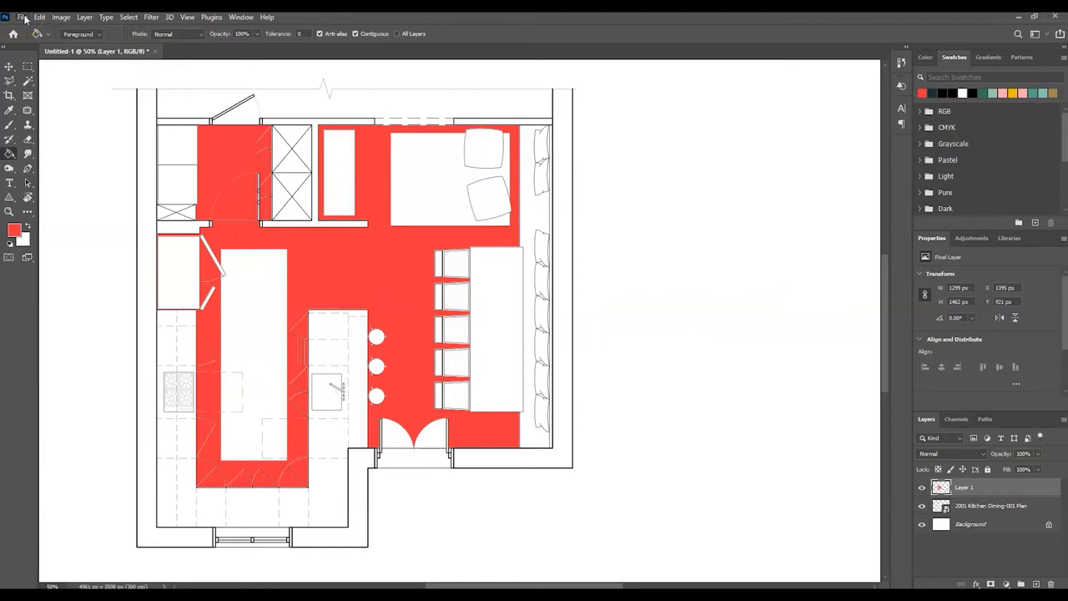
Open the 185_parquet medium color texture-seamless image
click(21, 16)
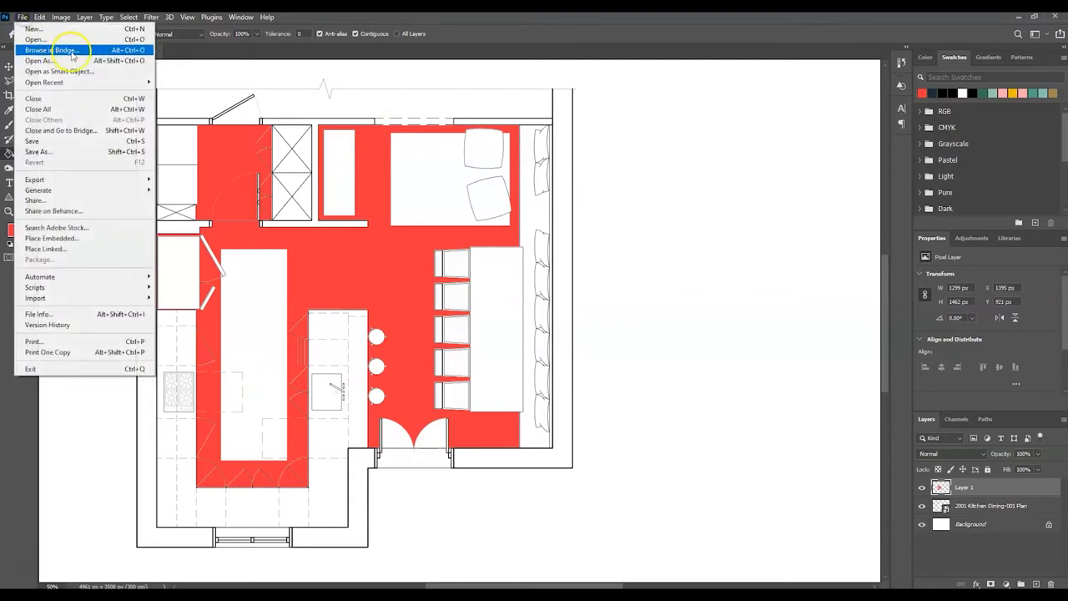
mouse_move(87, 82)
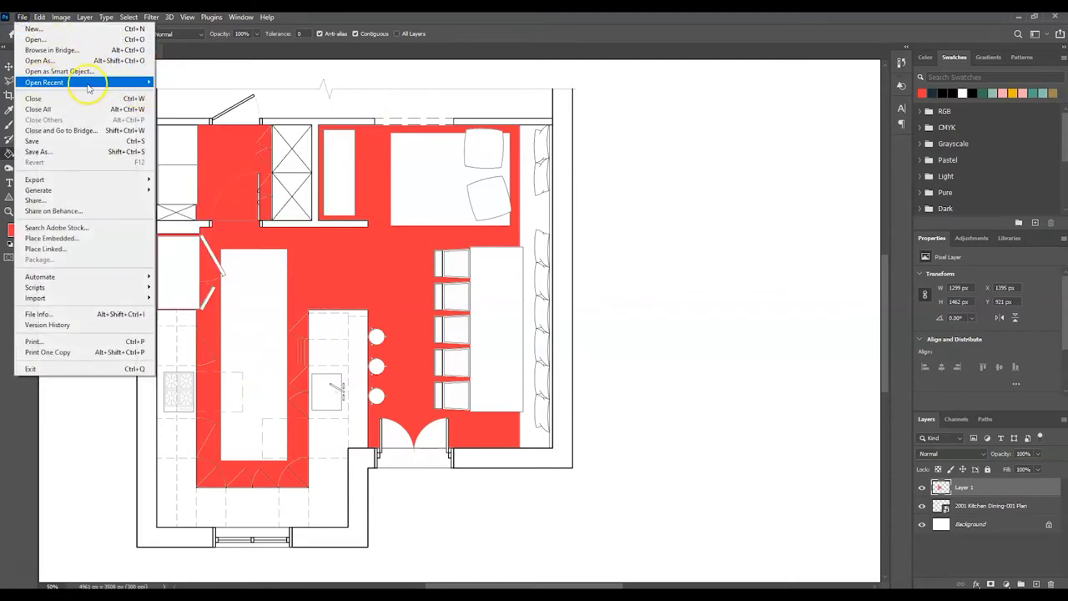
mouse_move(35, 40)
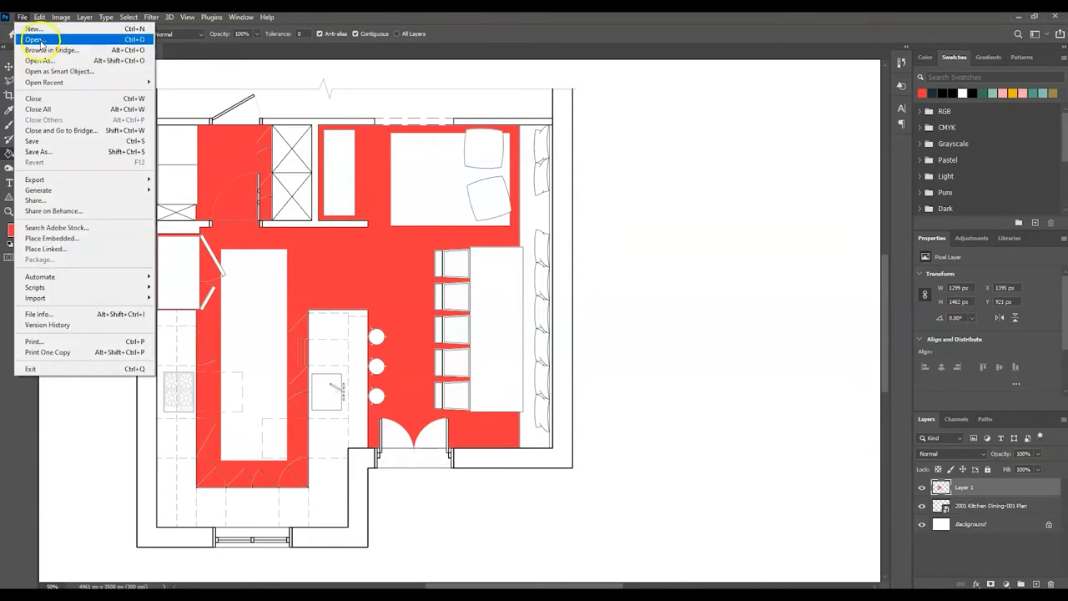
click(35, 39)
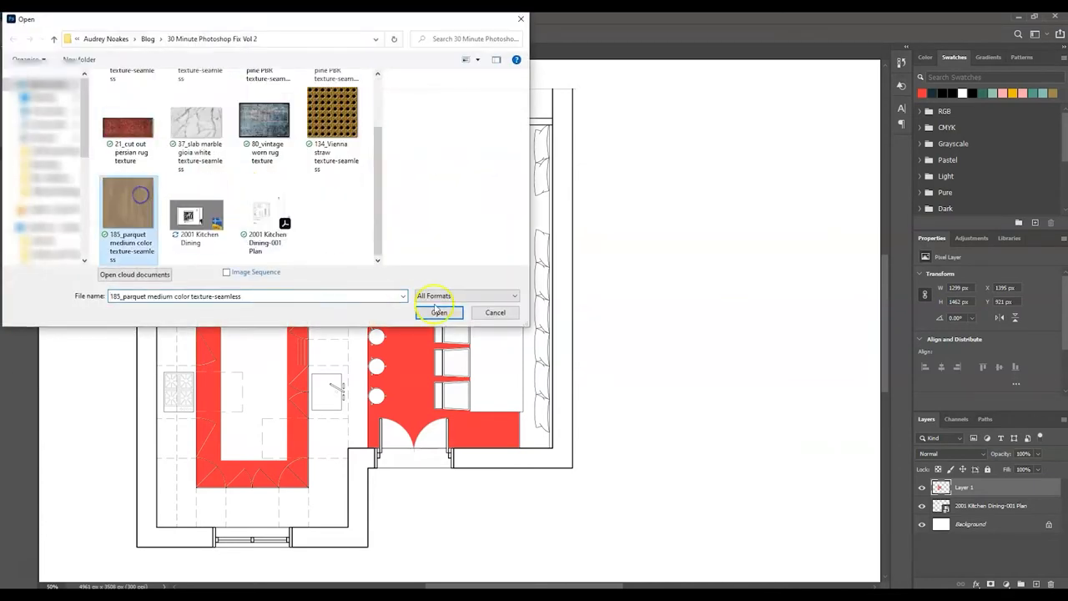
click(438, 312)
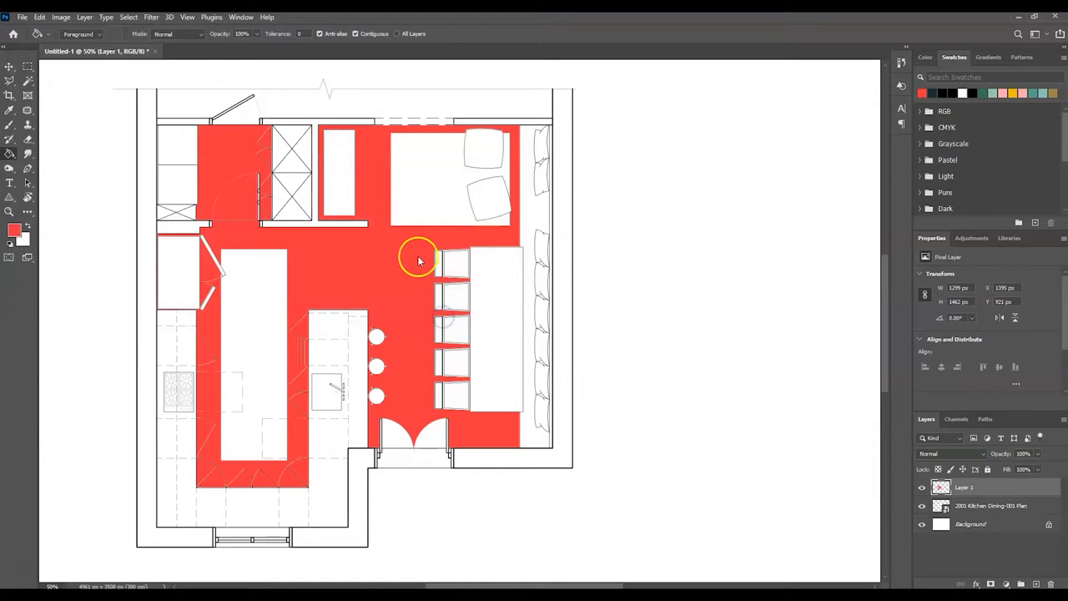
click(265, 51)
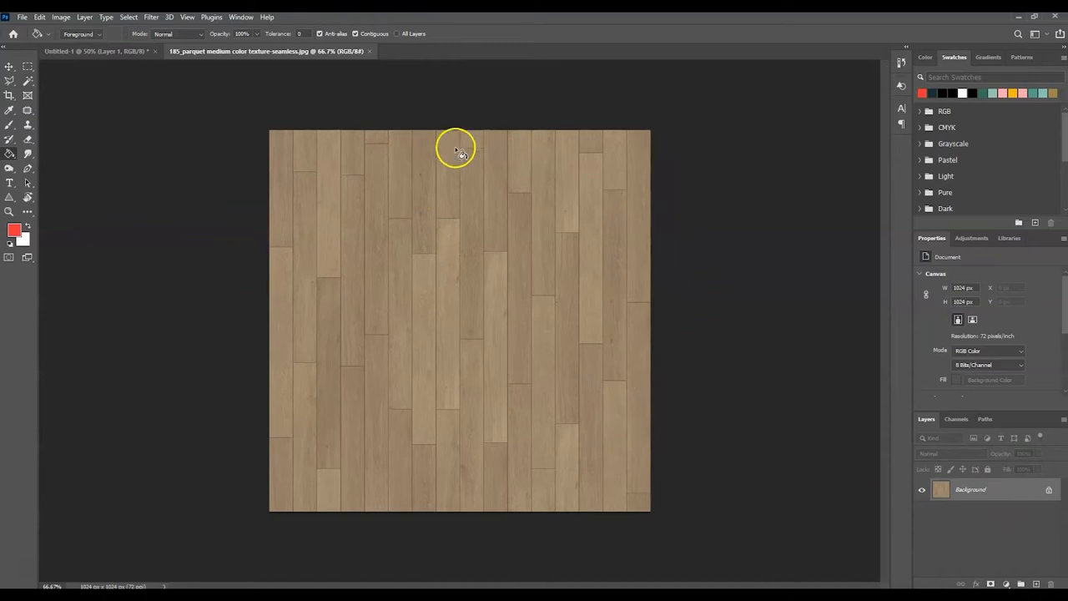
mouse_move(513, 297)
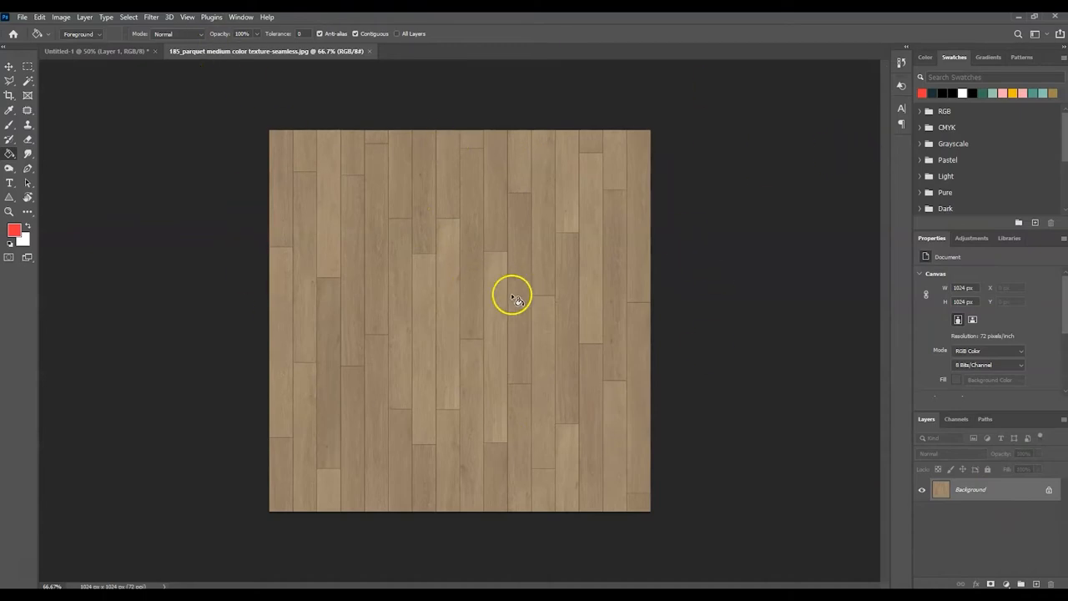
Define the parquet texture as a pattern named 'wood floor'
click(61, 17)
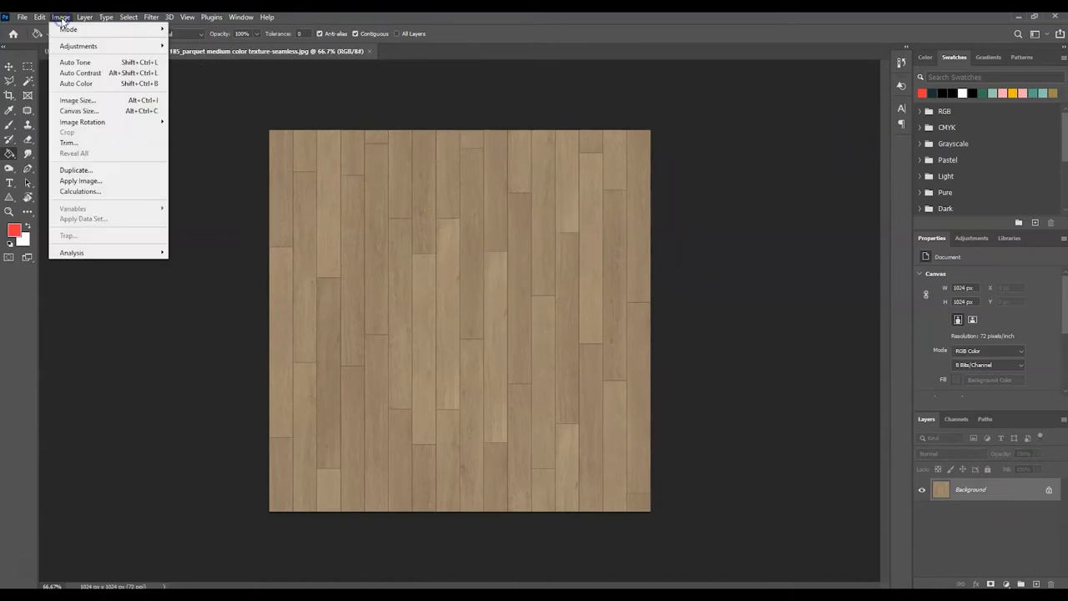
click(39, 17)
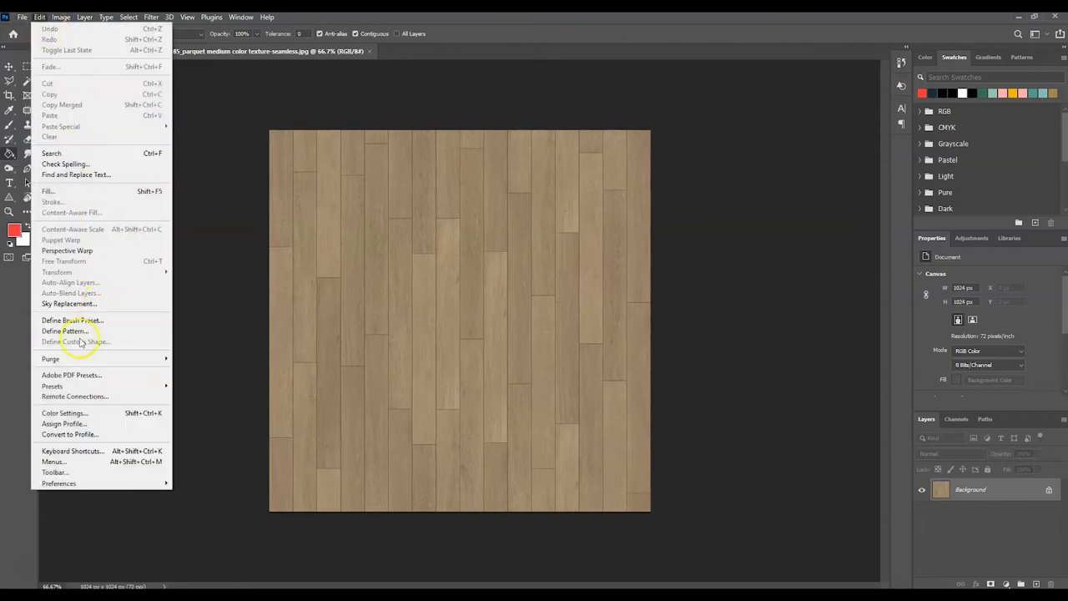
click(64, 330)
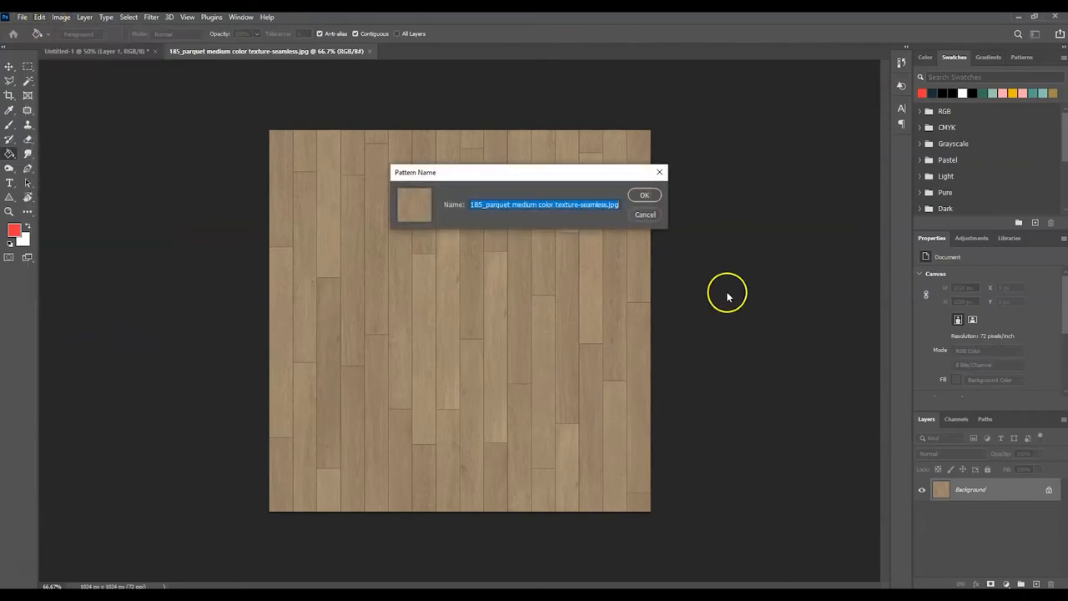
text(wood floor)
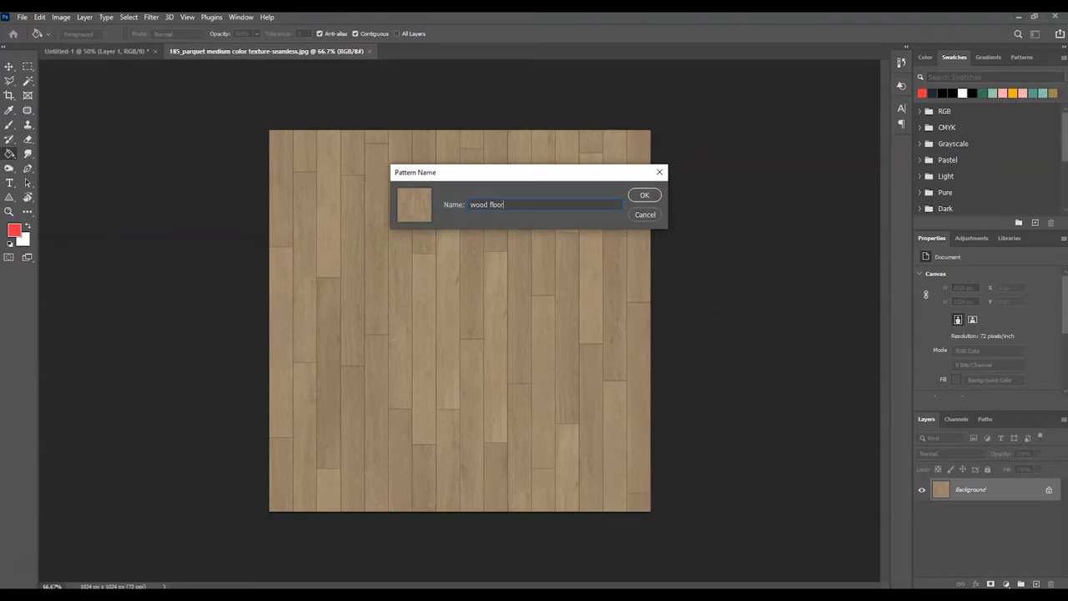
click(644, 194)
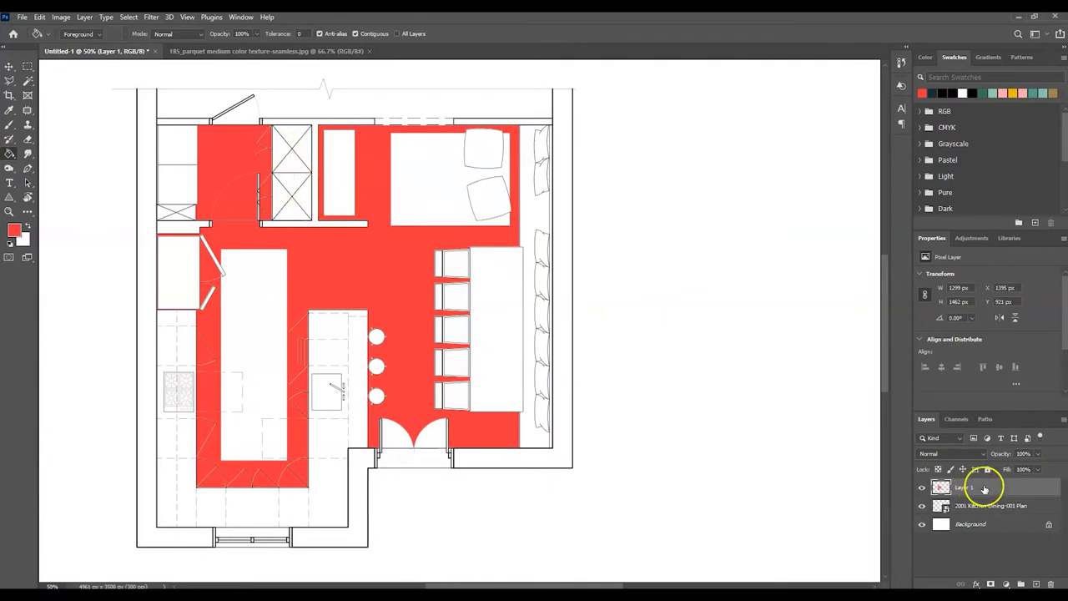
Add a wood floor Pattern Overlay to Layer 1 at 51% scale and -45° angle
right_click(969, 487)
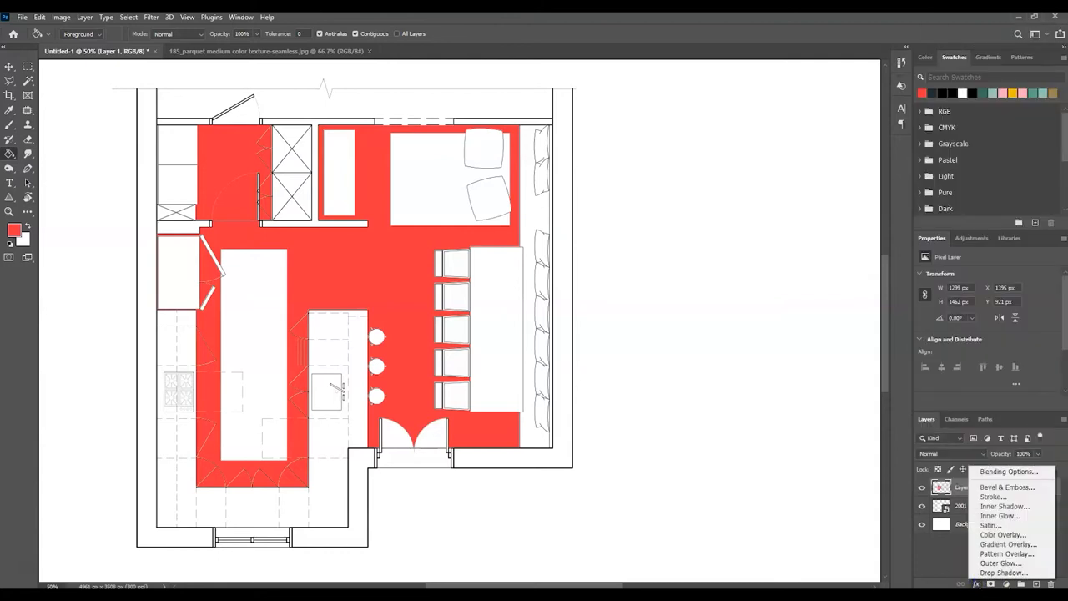
mouse_move(1006, 554)
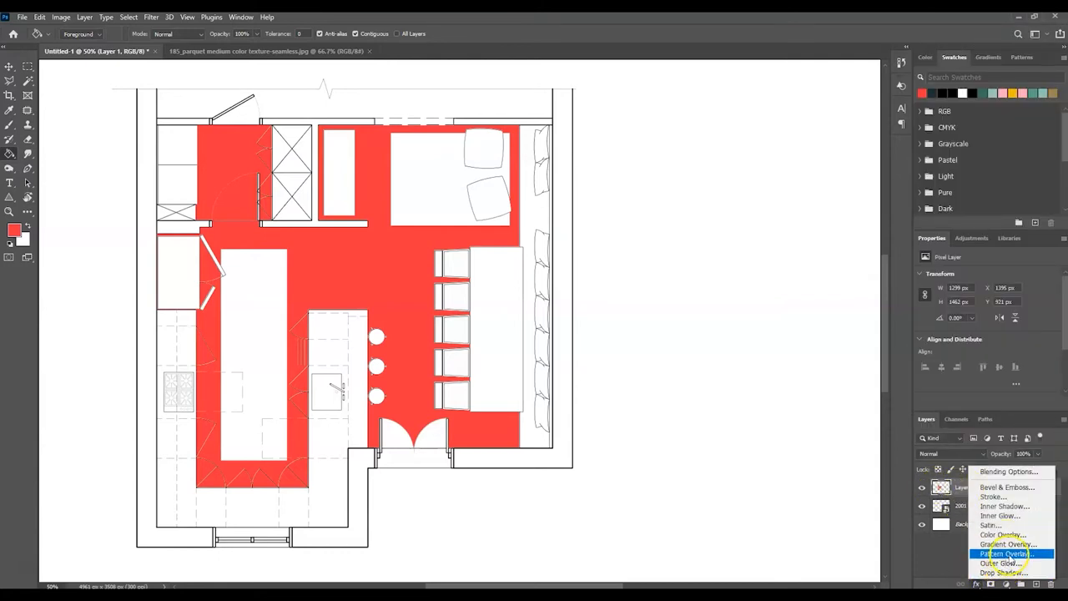
click(1004, 553)
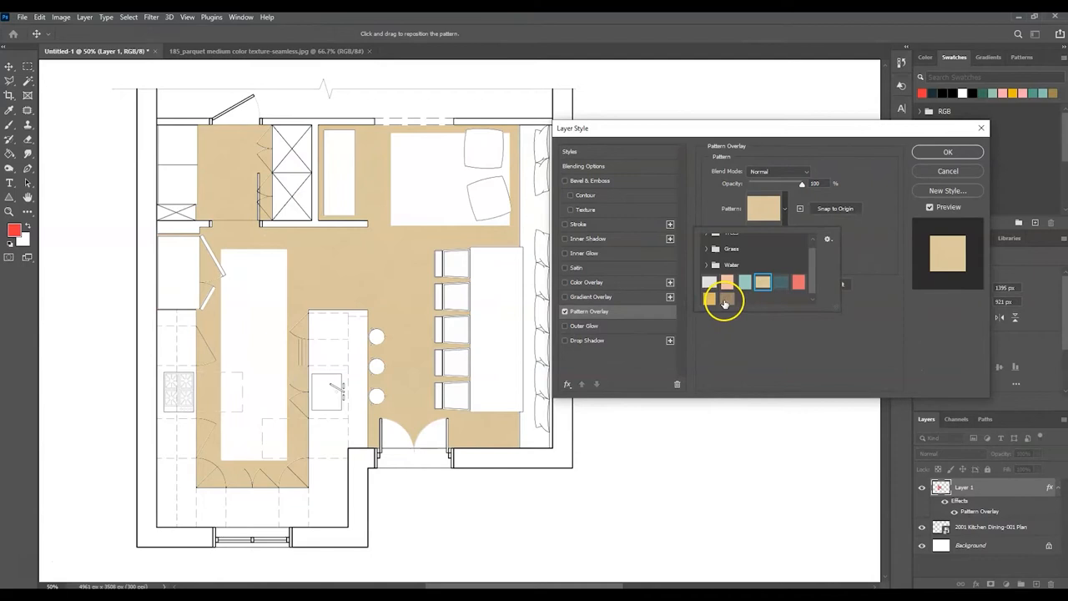
click(722, 301)
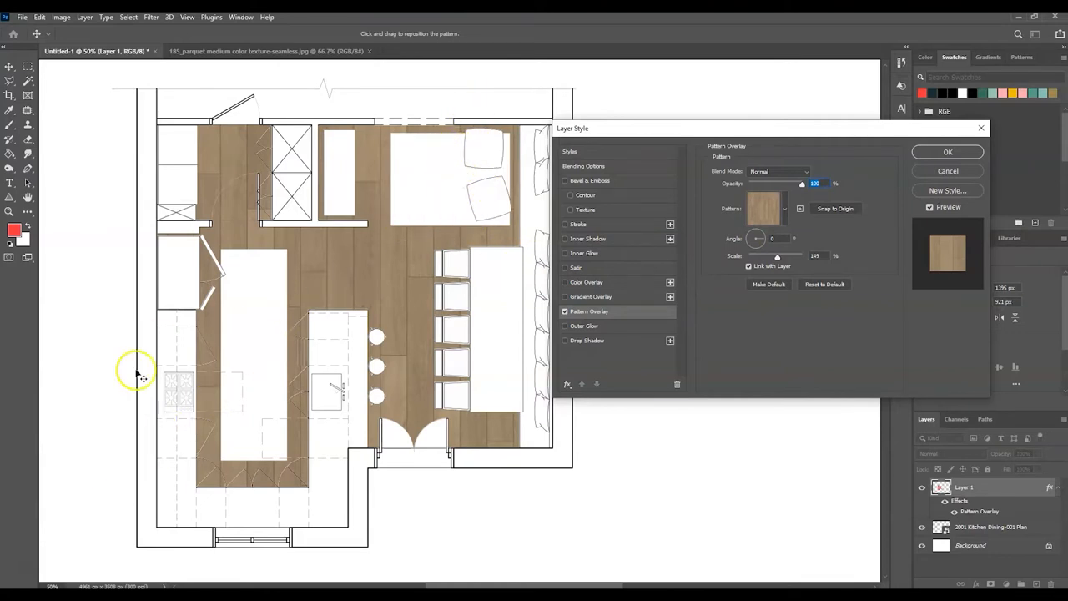
drag(777, 256, 771, 255)
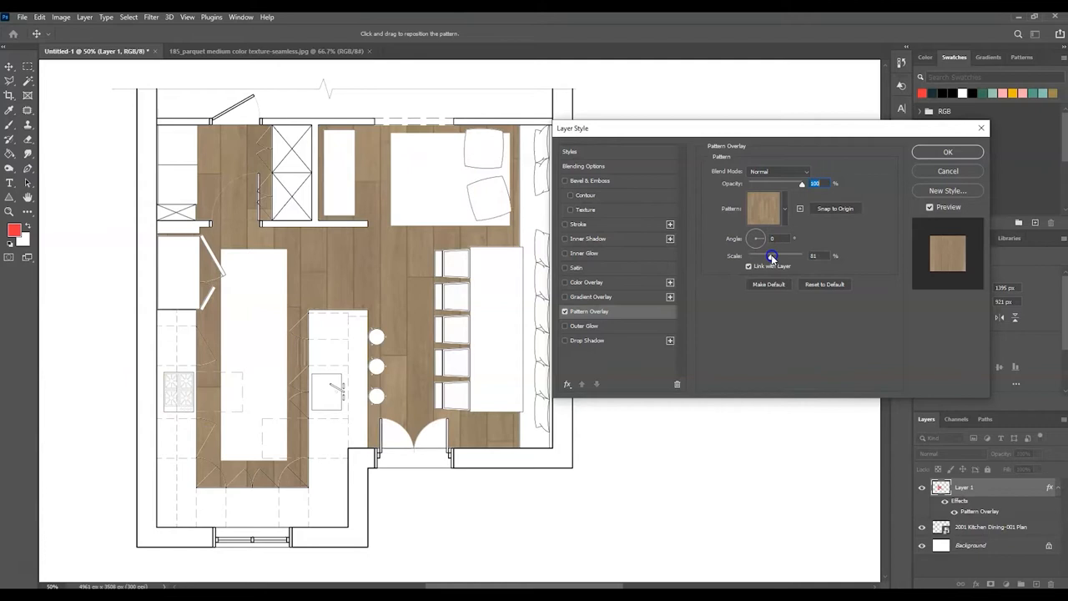
drag(772, 256, 762, 256)
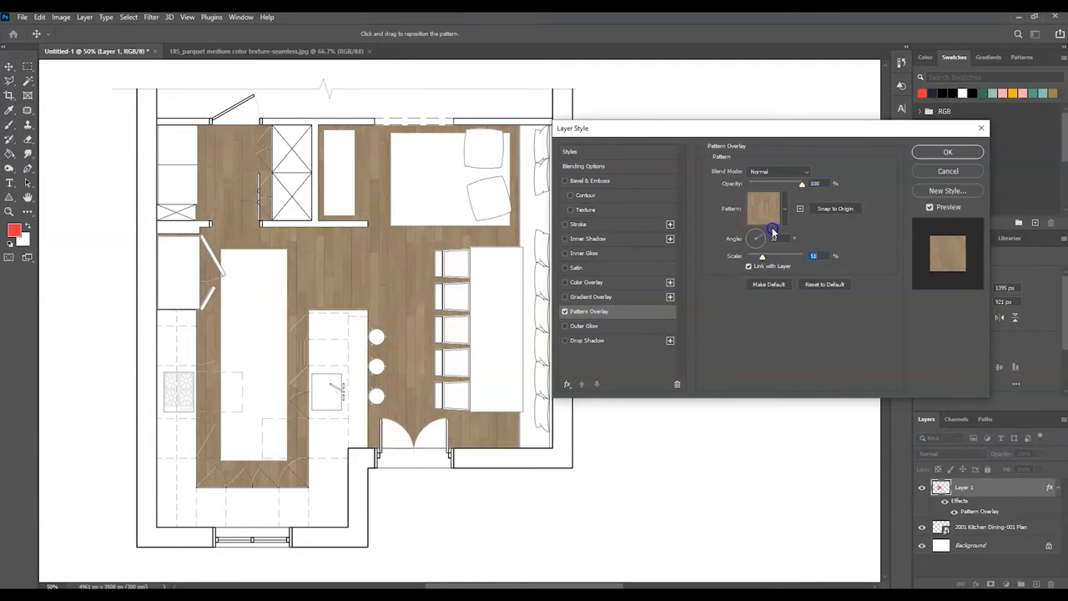
drag(772, 231, 760, 238)
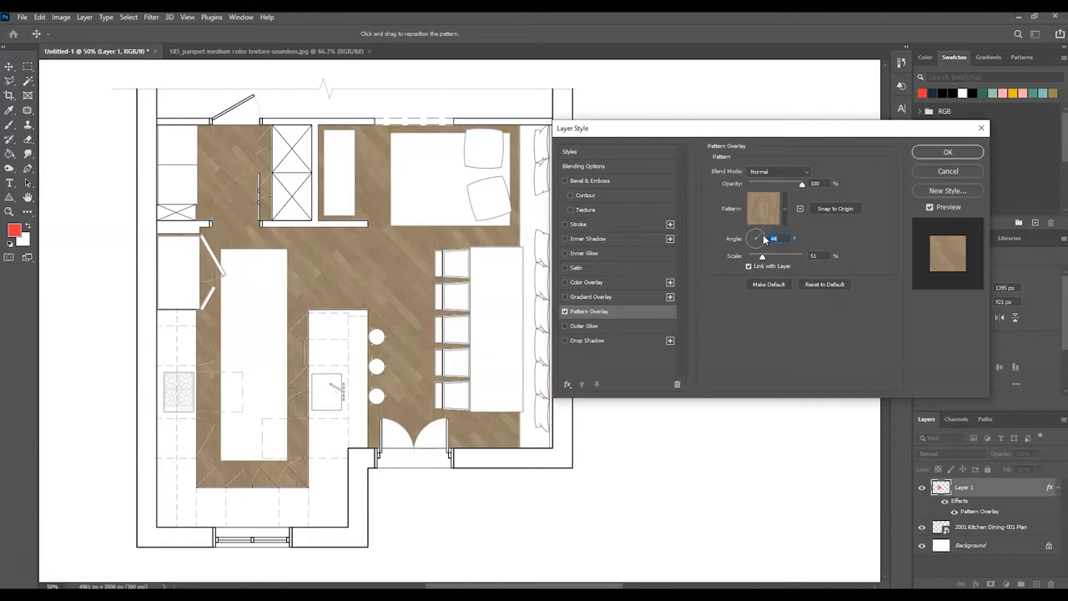
drag(761, 238, 727, 267)
text(-45)
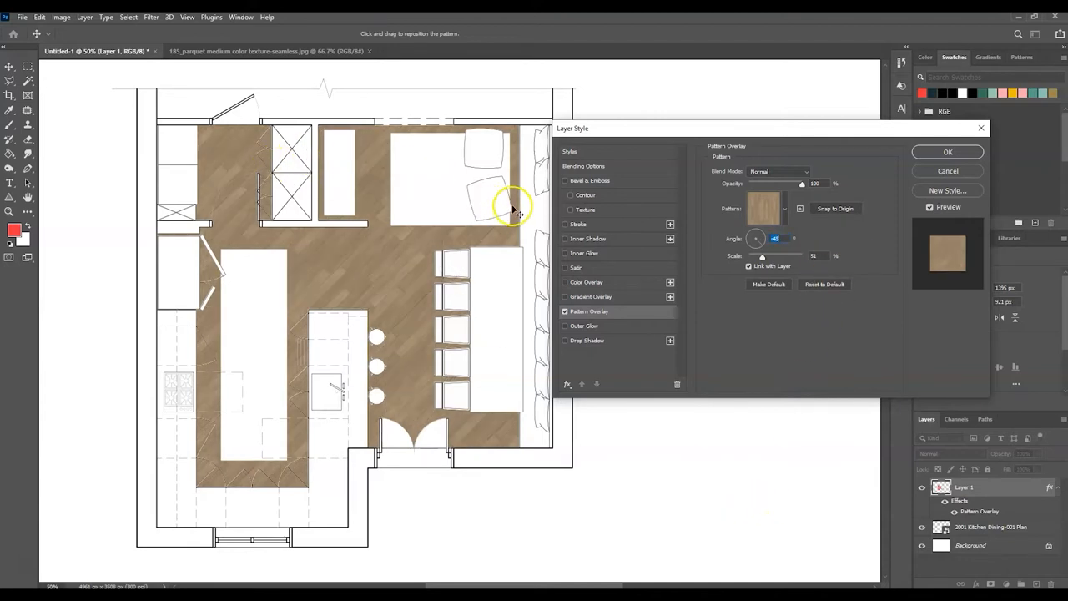
click(948, 152)
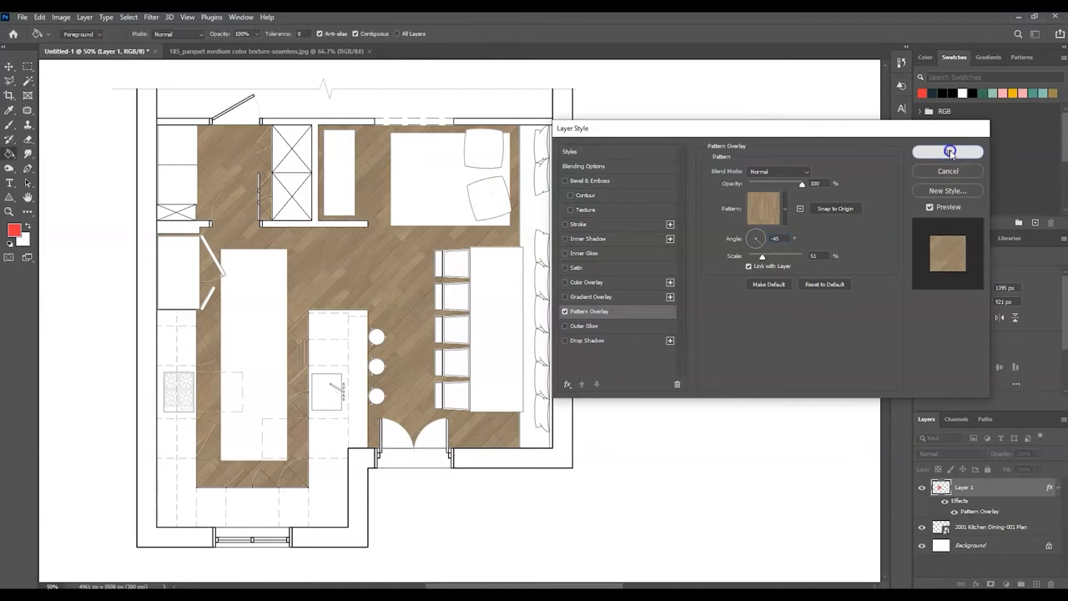
click(949, 151)
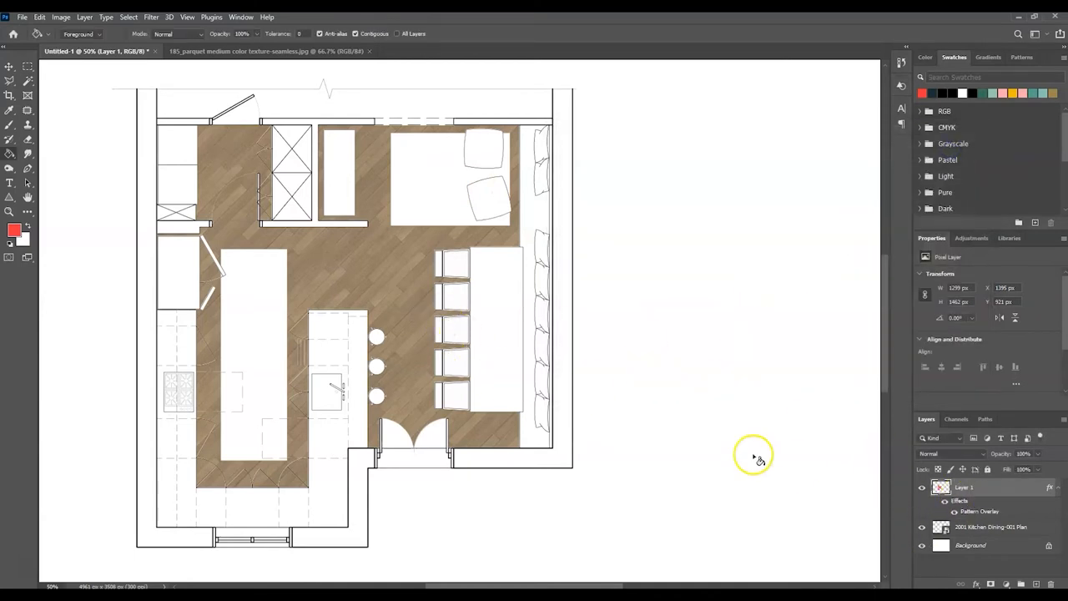
mouse_move(534, 290)
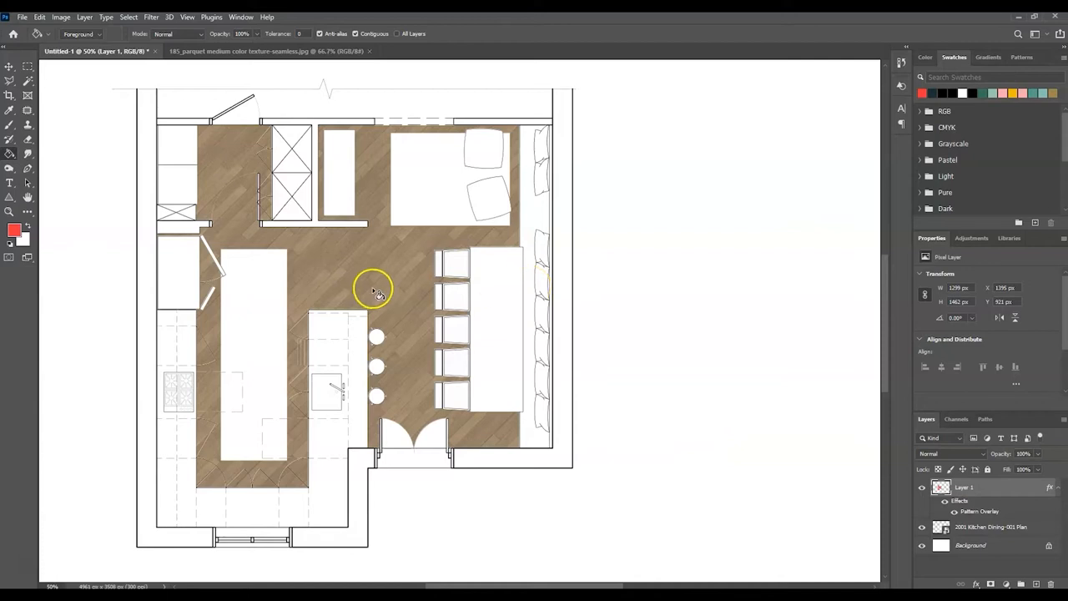
mouse_move(363, 188)
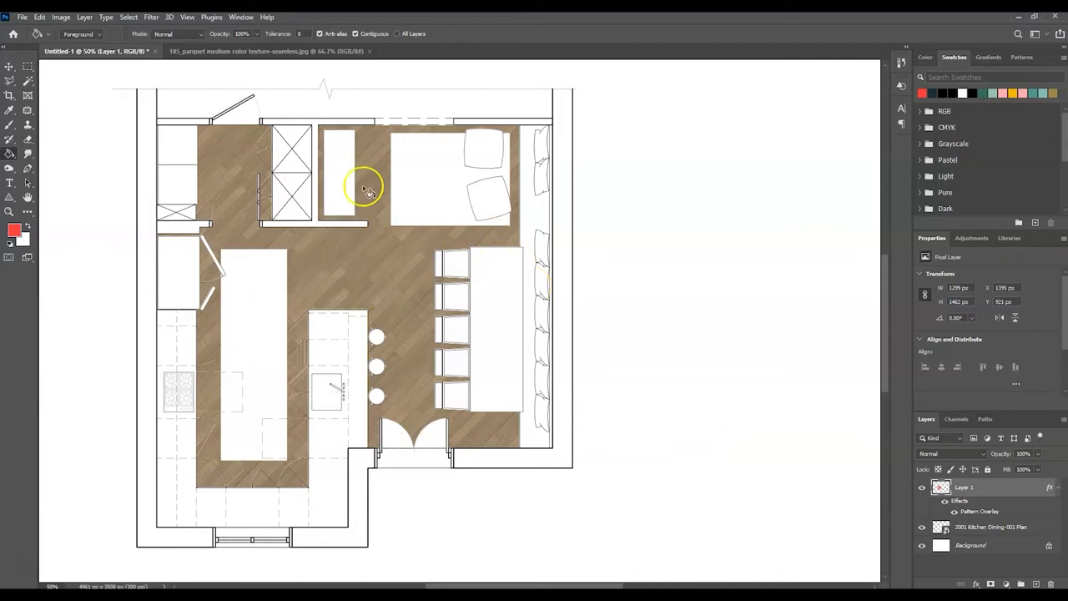
mouse_move(421, 204)
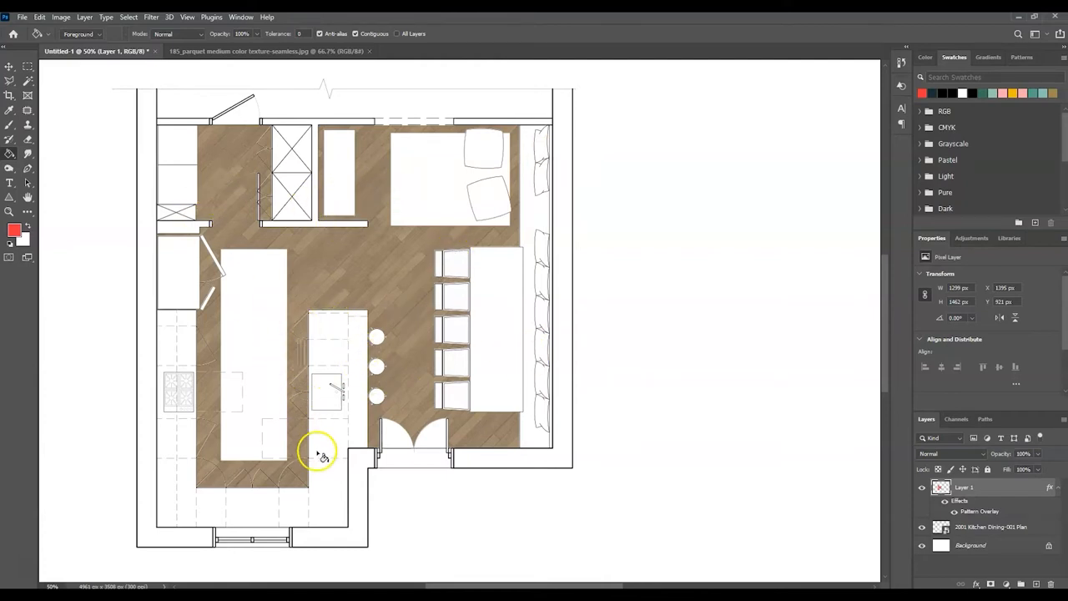
mouse_move(547, 200)
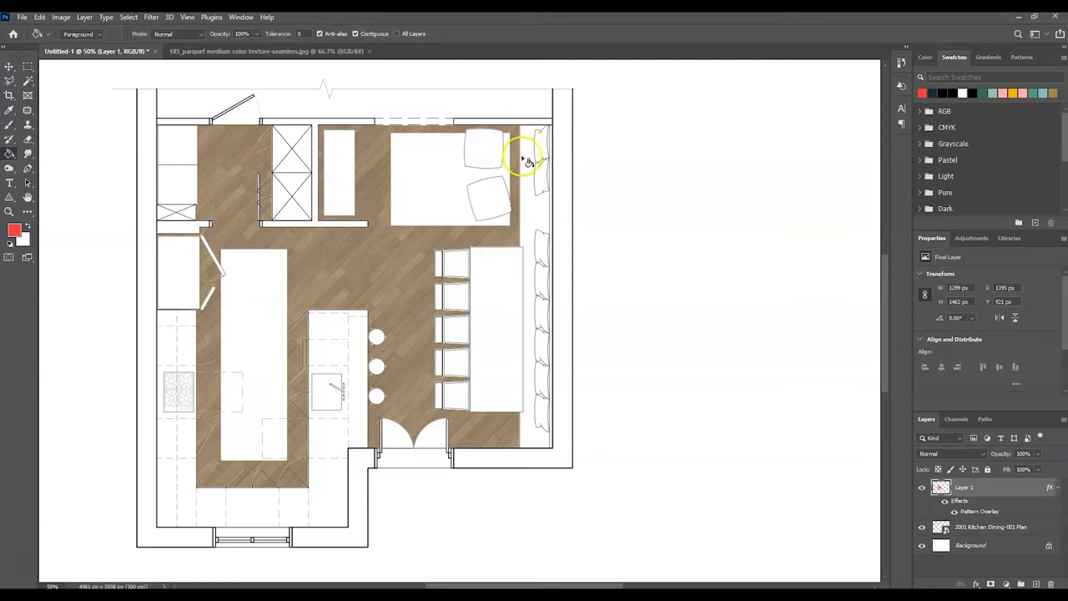
mouse_move(488, 148)
text(marbl)
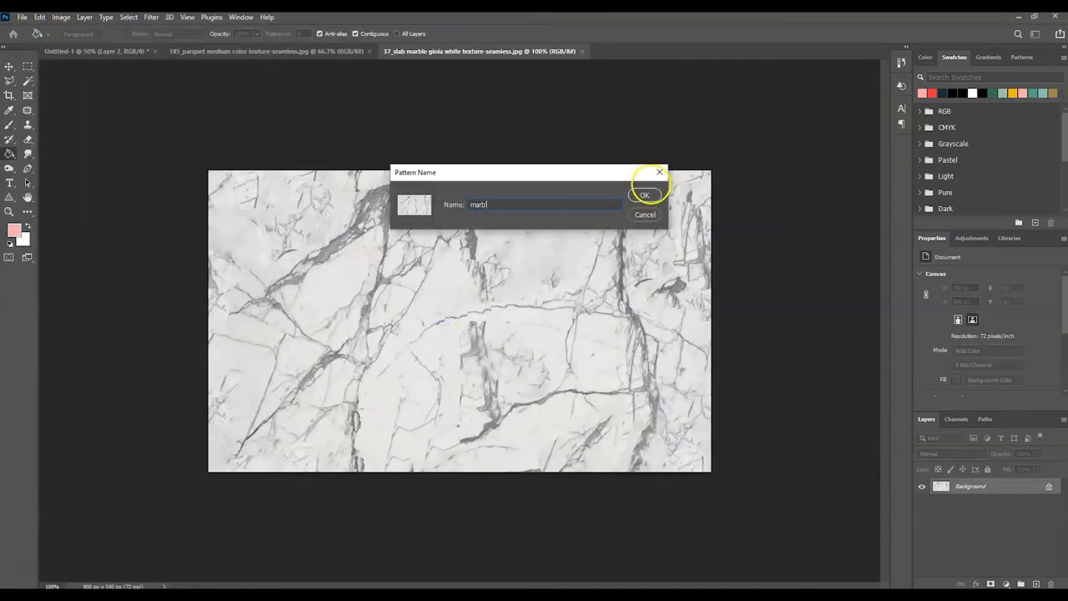
Define the marble pattern and apply it as a Pattern Overlay on the counter layer
click(644, 195)
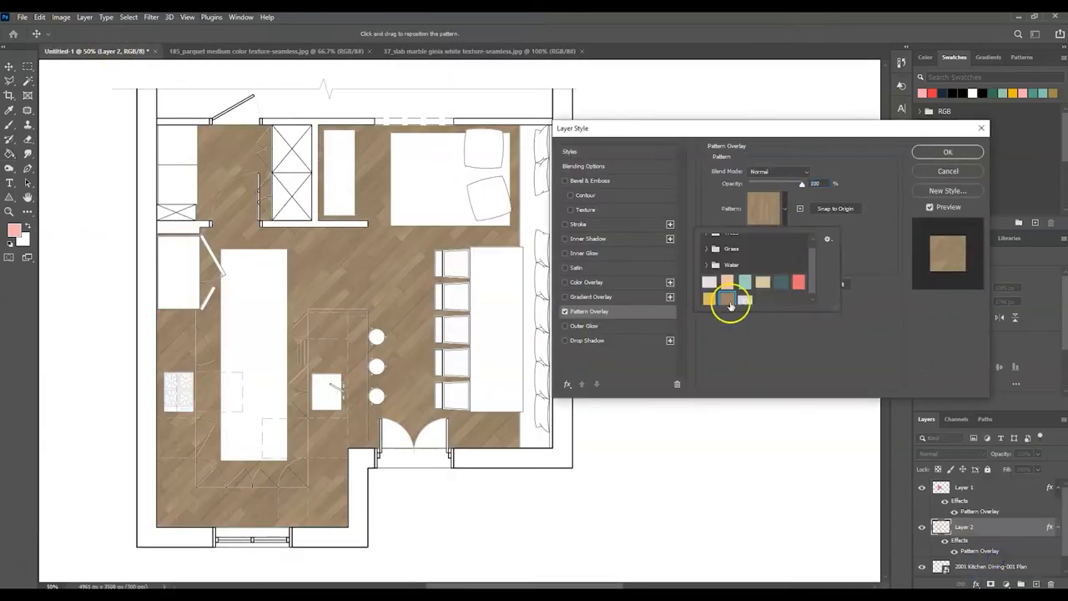
click(728, 298)
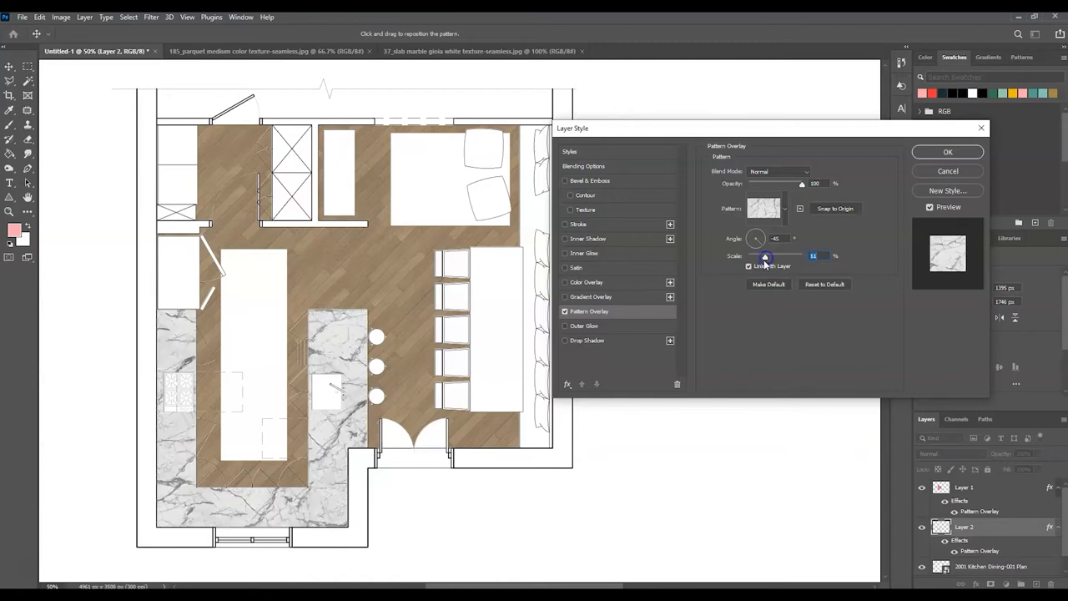
click(947, 152)
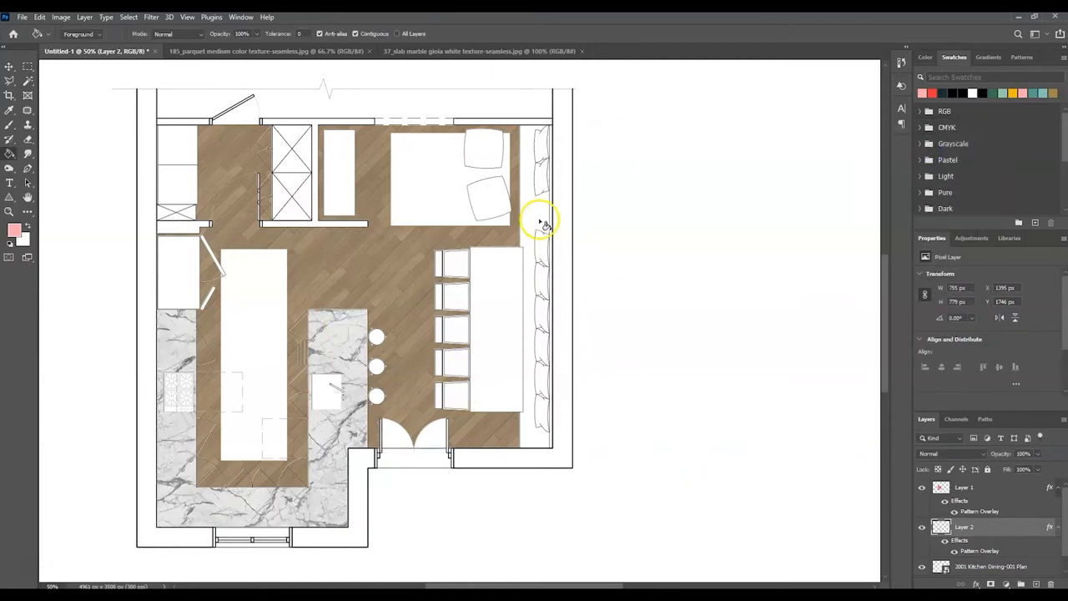
click(964, 549)
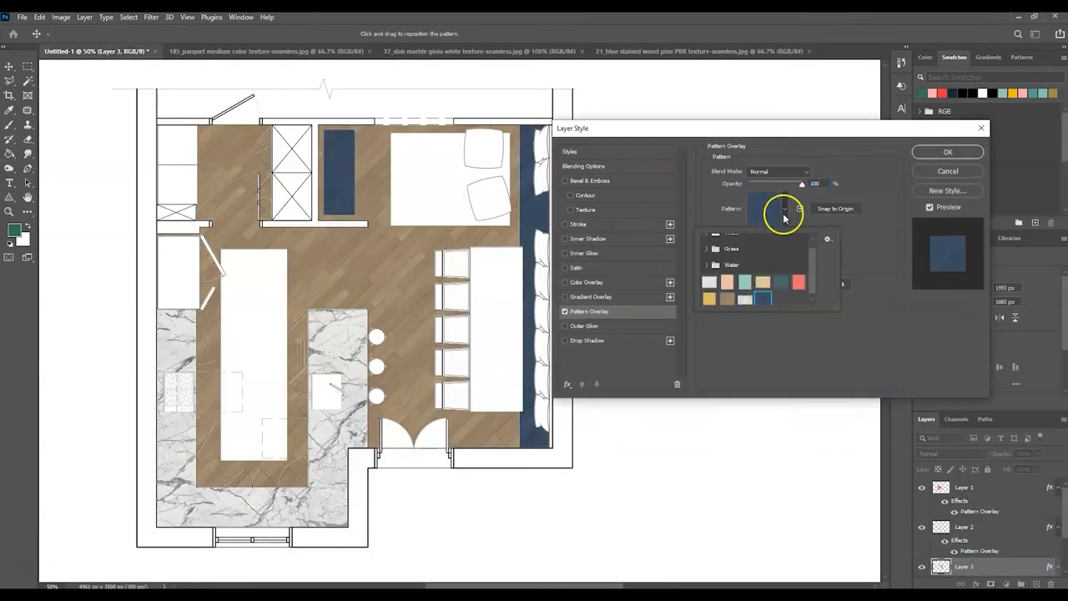
Apply the blue stained wood pattern at angle 90 and scale 61 to benches and table
click(761, 209)
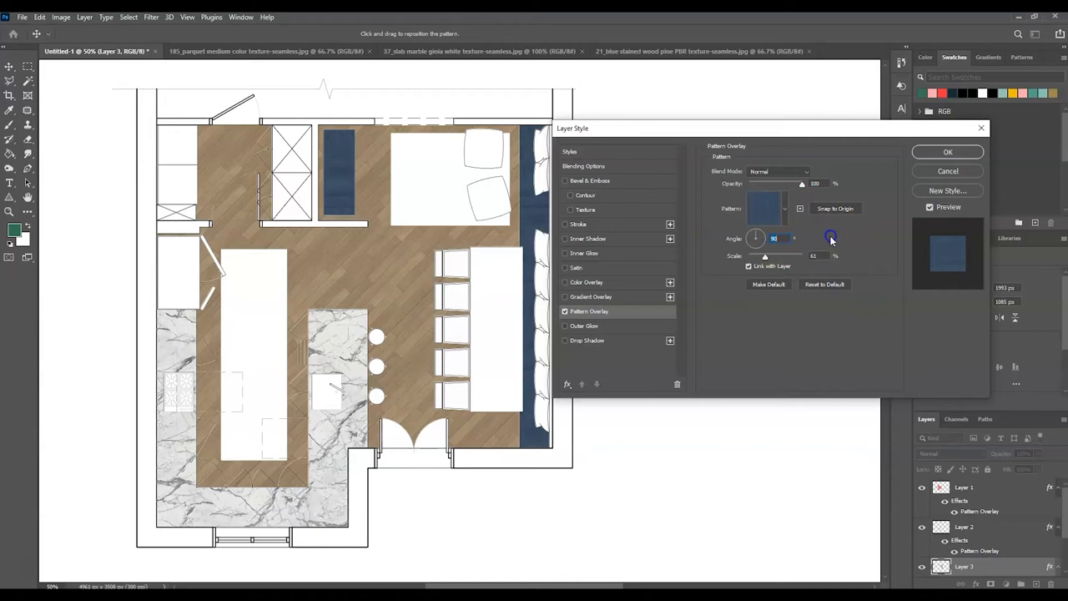
click(947, 152)
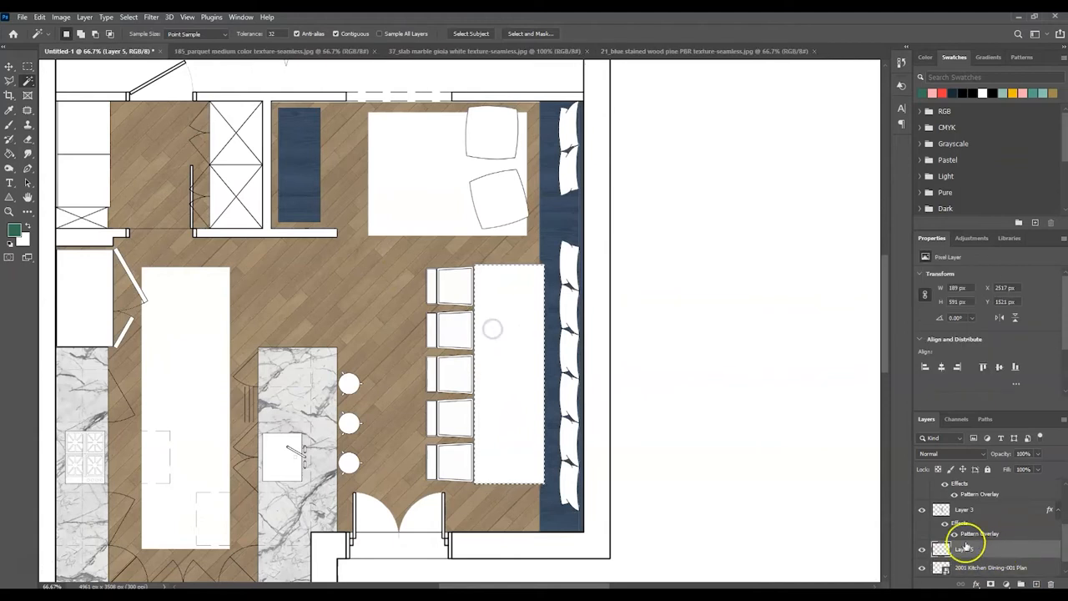
click(40, 17)
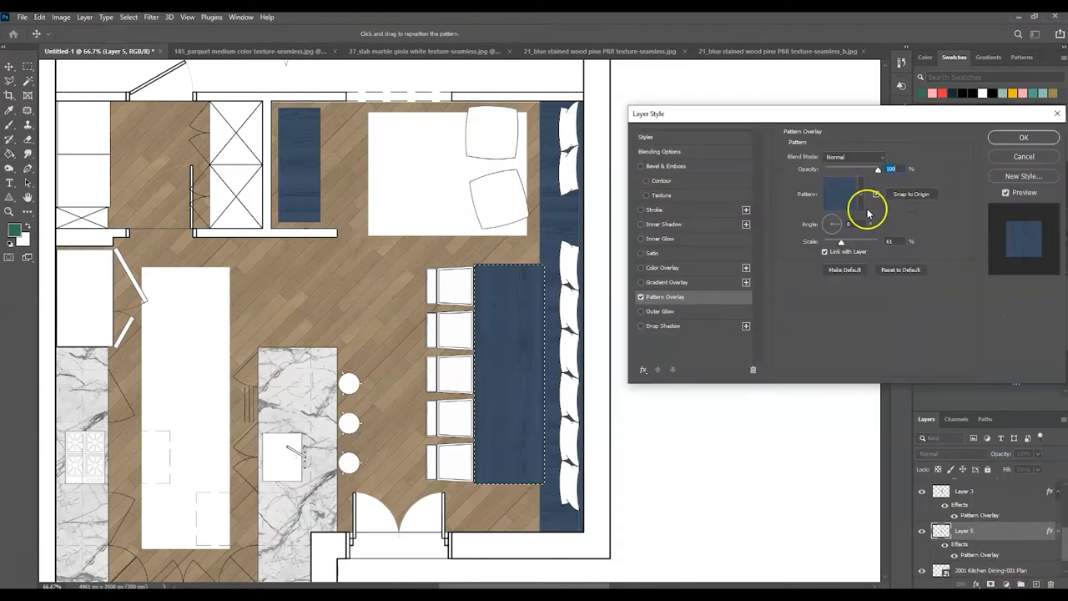
click(1023, 137)
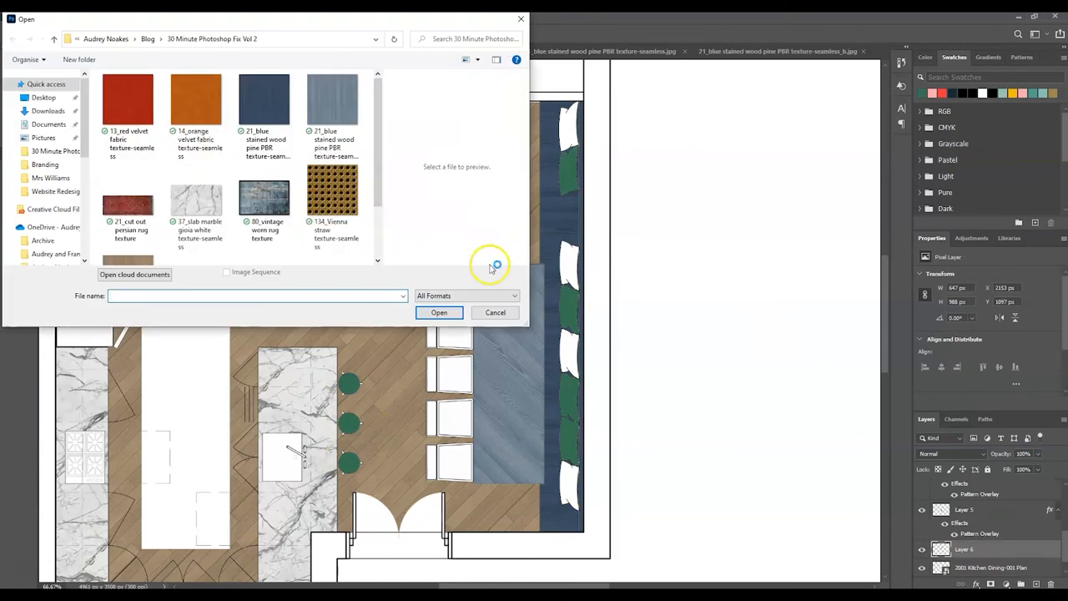
Open the orange and red velvet textures and give the chair seats a scaled straw overlay
double_click(195, 98)
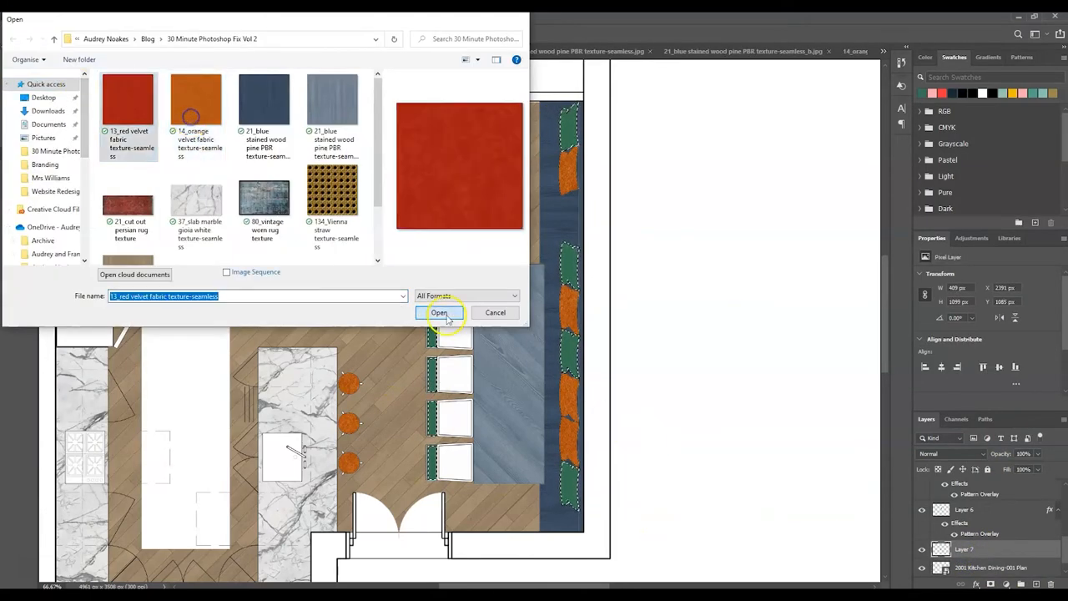
click(439, 312)
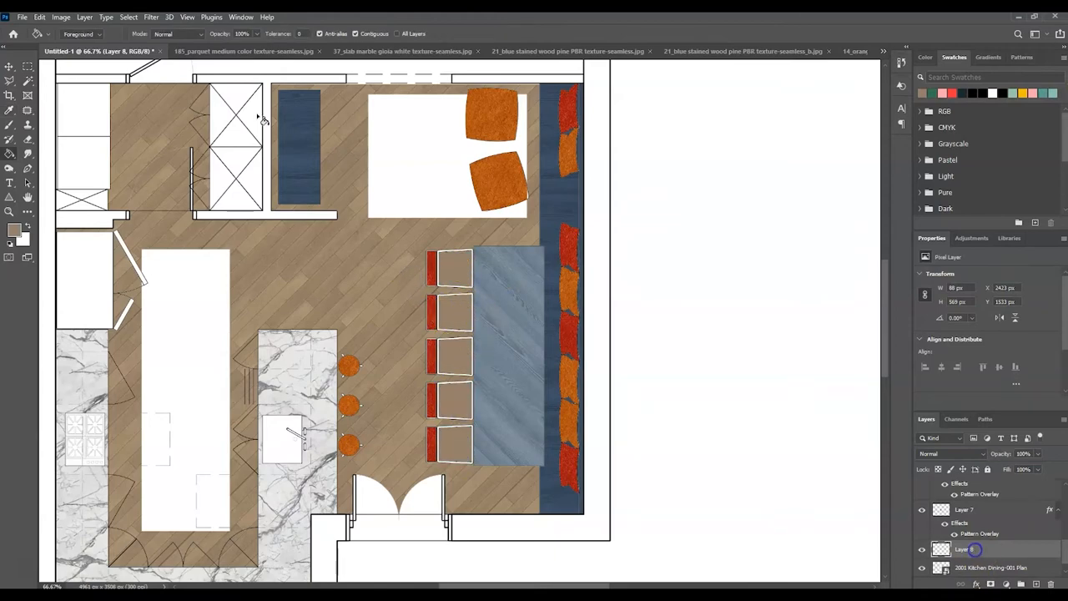
click(38, 17)
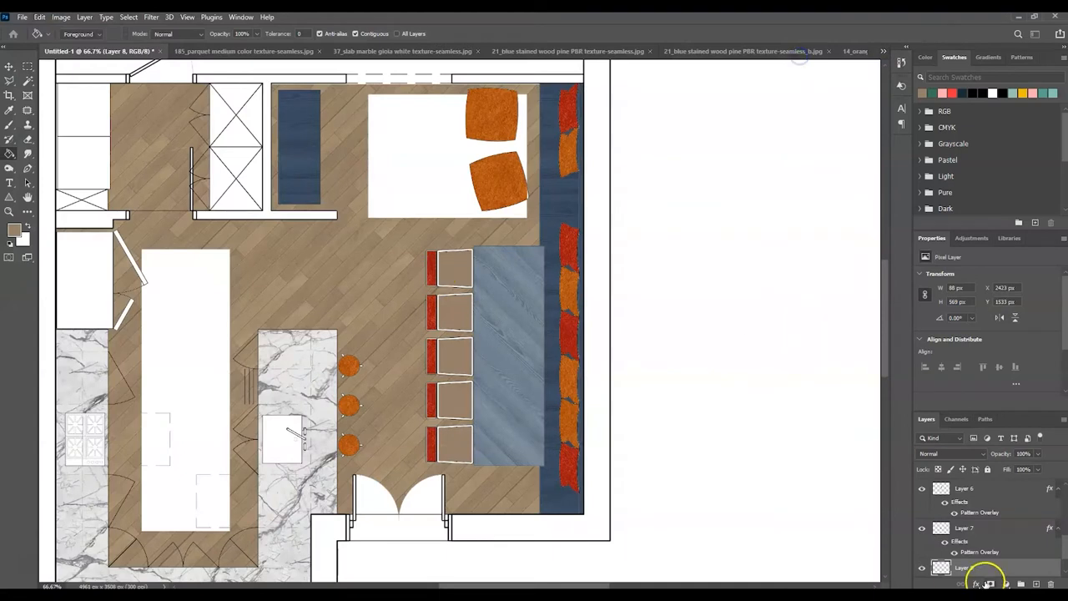
click(977, 585)
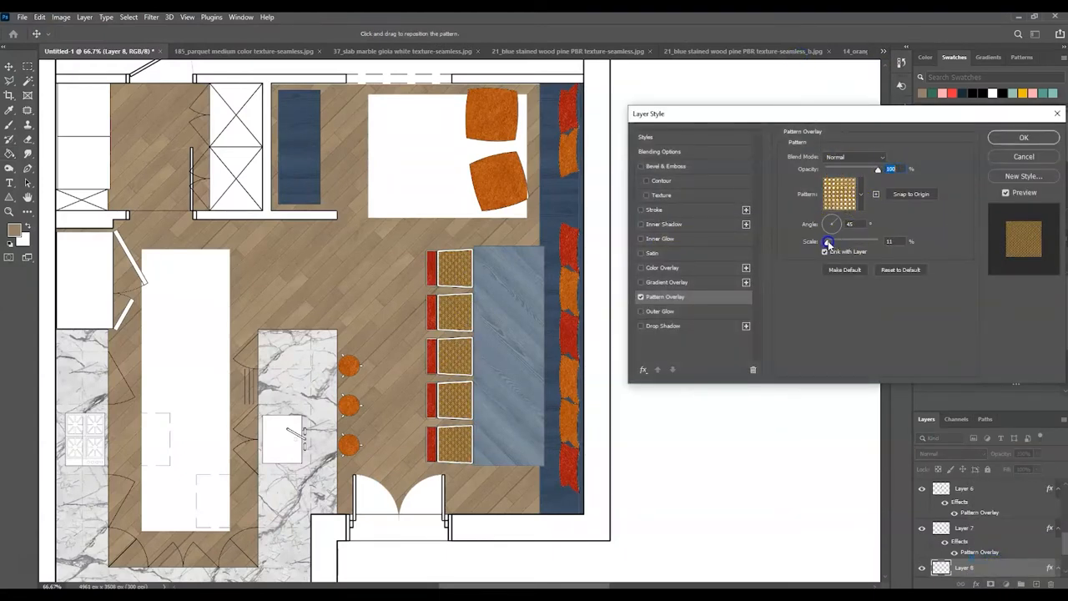
click(1023, 137)
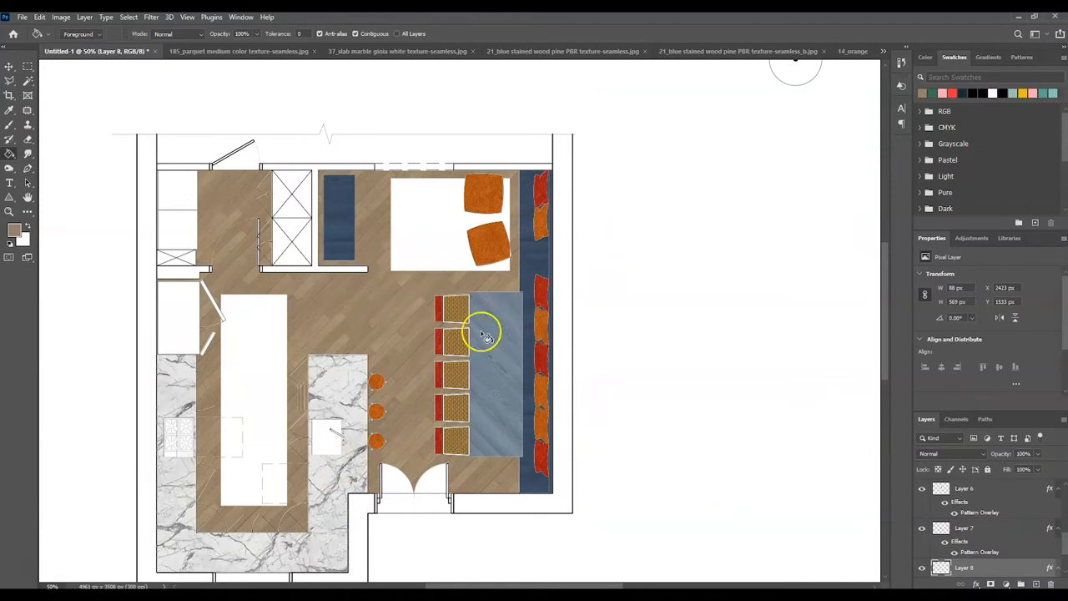
mouse_move(440, 244)
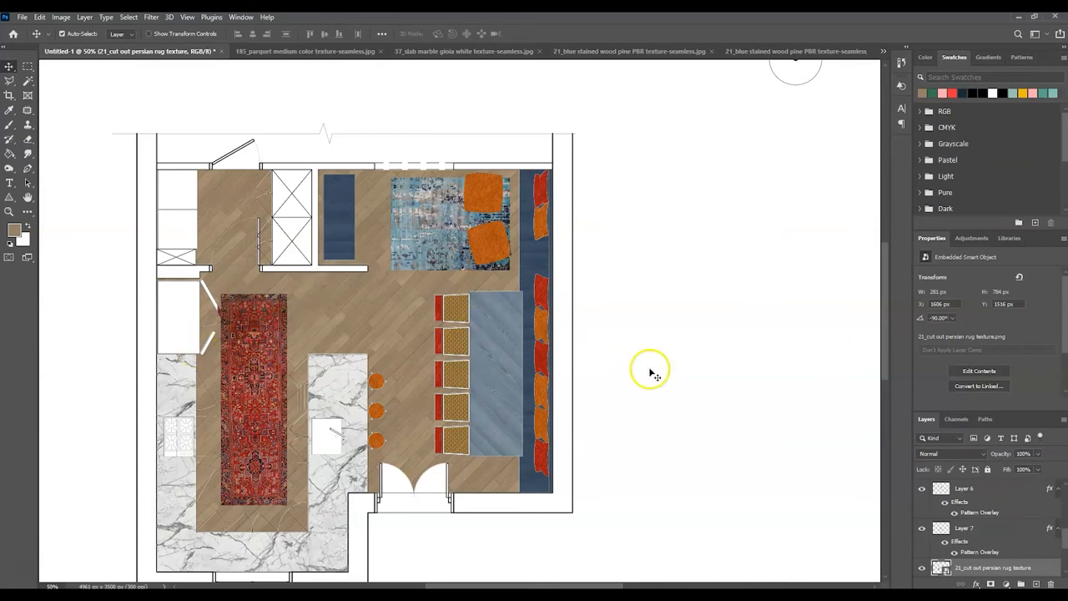
mouse_move(621, 317)
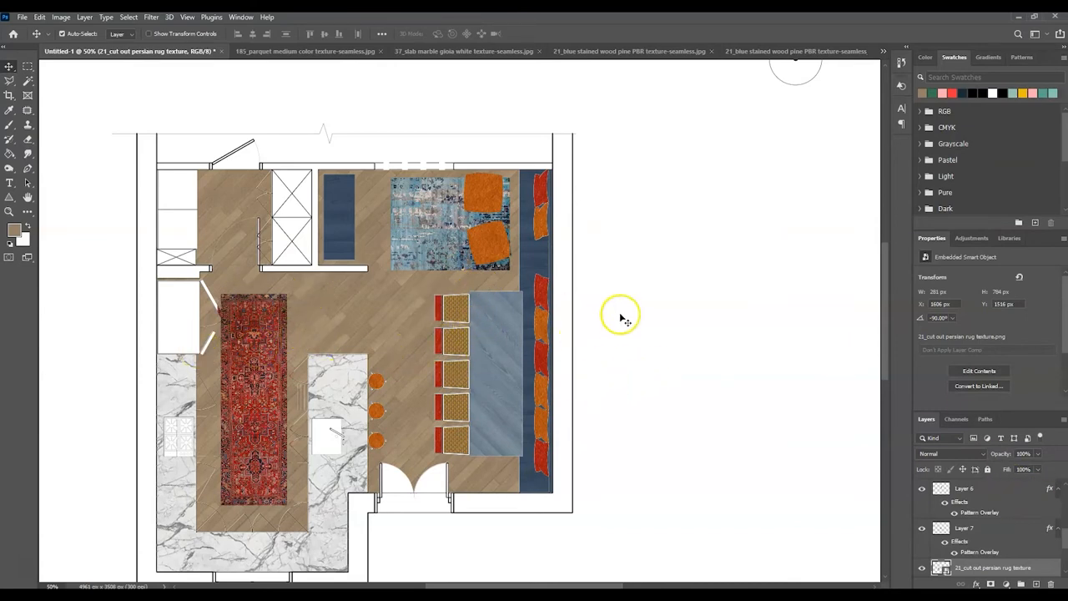
mouse_move(211, 178)
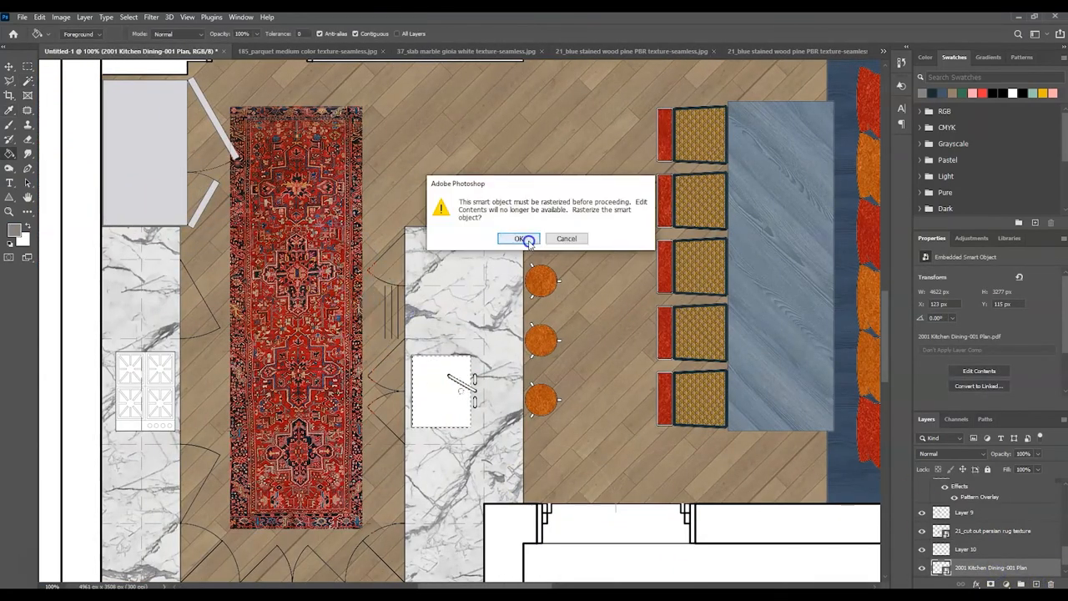
Rasterize the floor plan smart object and darken the hob outlines with a Multiply brush
click(520, 238)
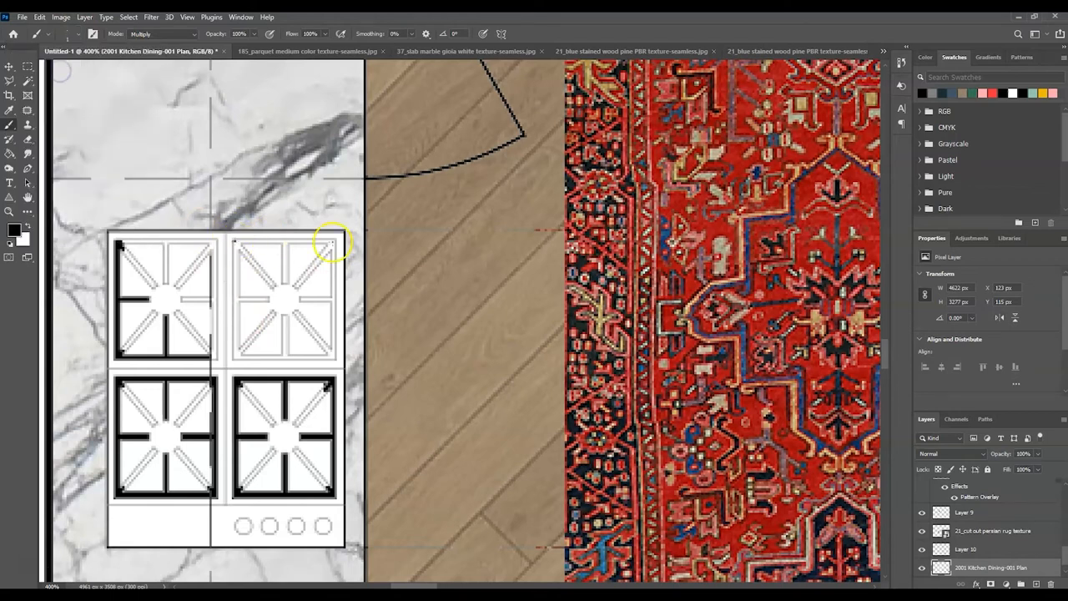
drag(332, 242, 273, 315)
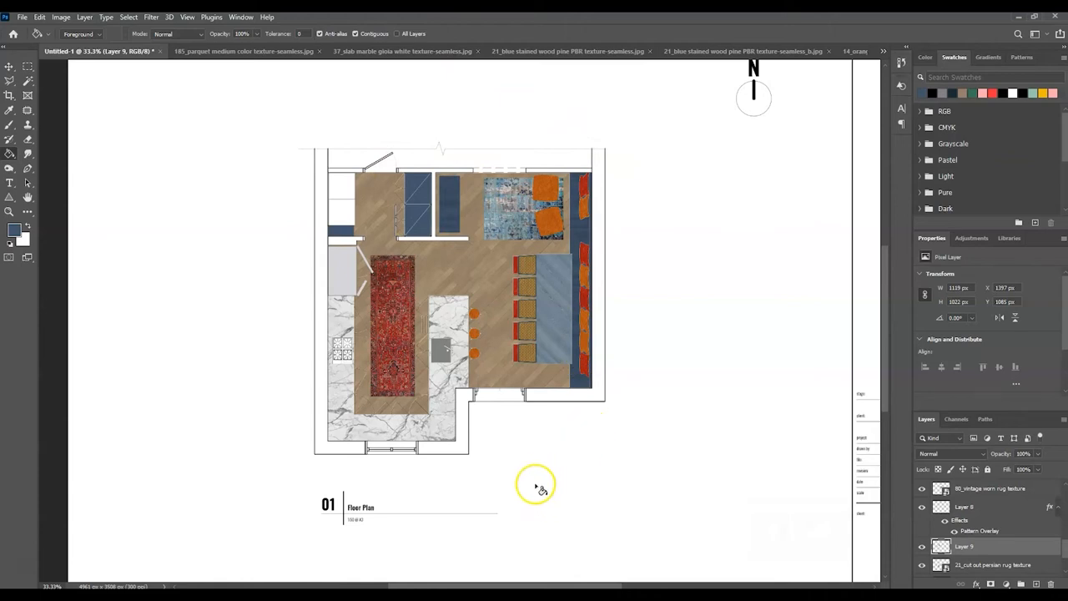
mouse_move(532, 248)
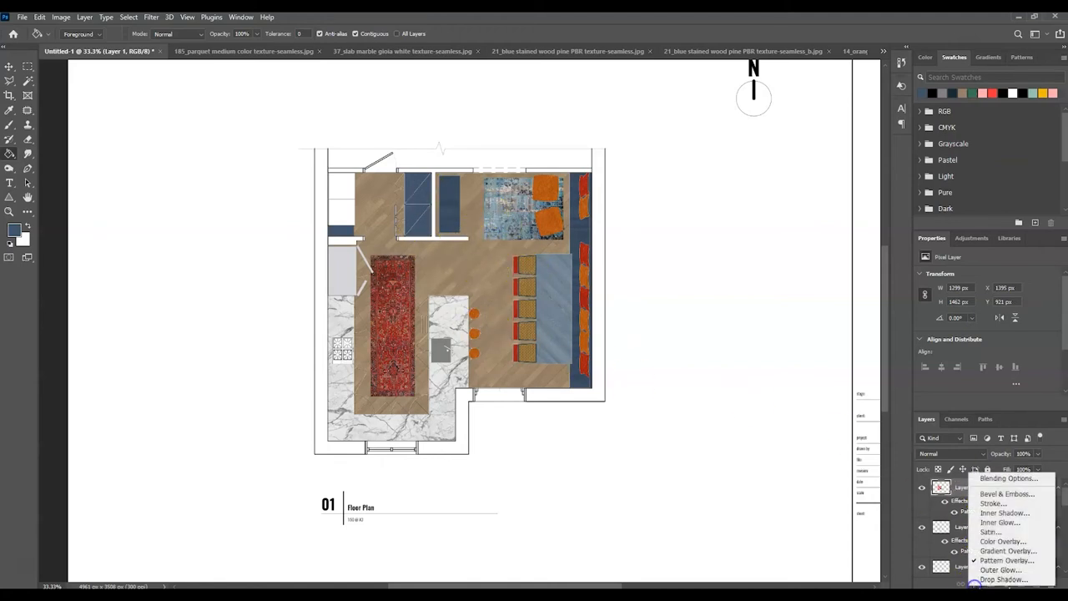
mouse_move(999, 522)
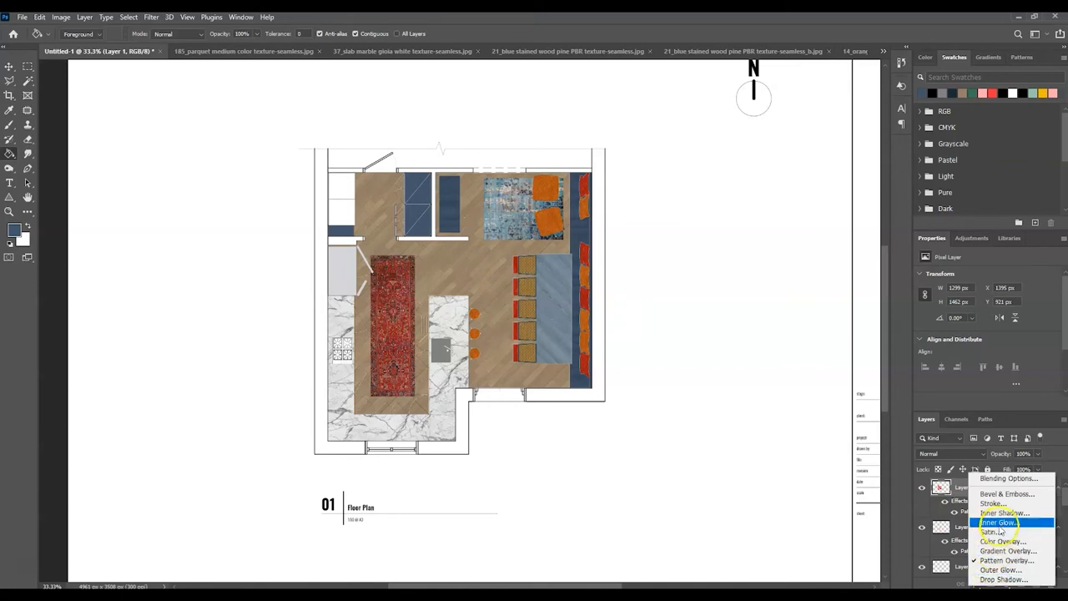
Give Layer 1 an inner shadow: angle -54, distance 20, choke 20, size 8, opacity 21%
click(1006, 513)
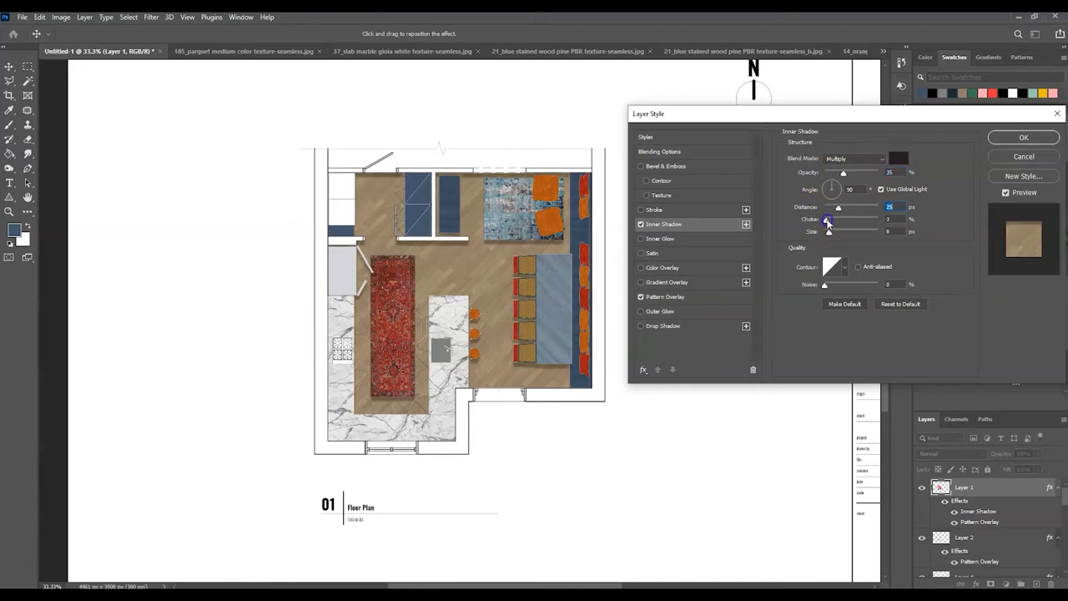
drag(828, 219, 837, 220)
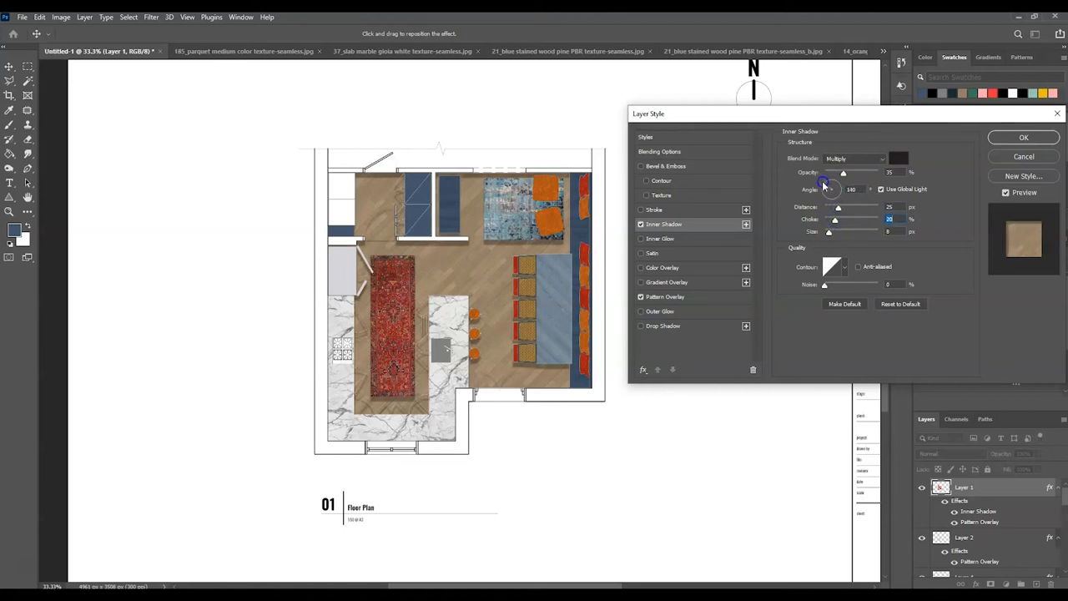
drag(823, 182, 832, 192)
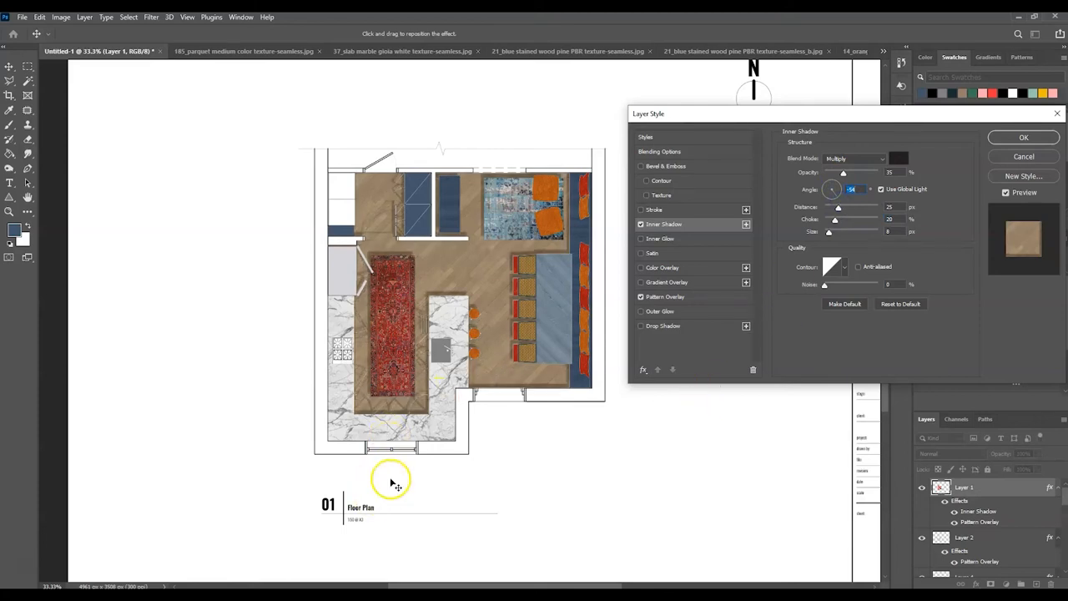
mouse_move(806, 244)
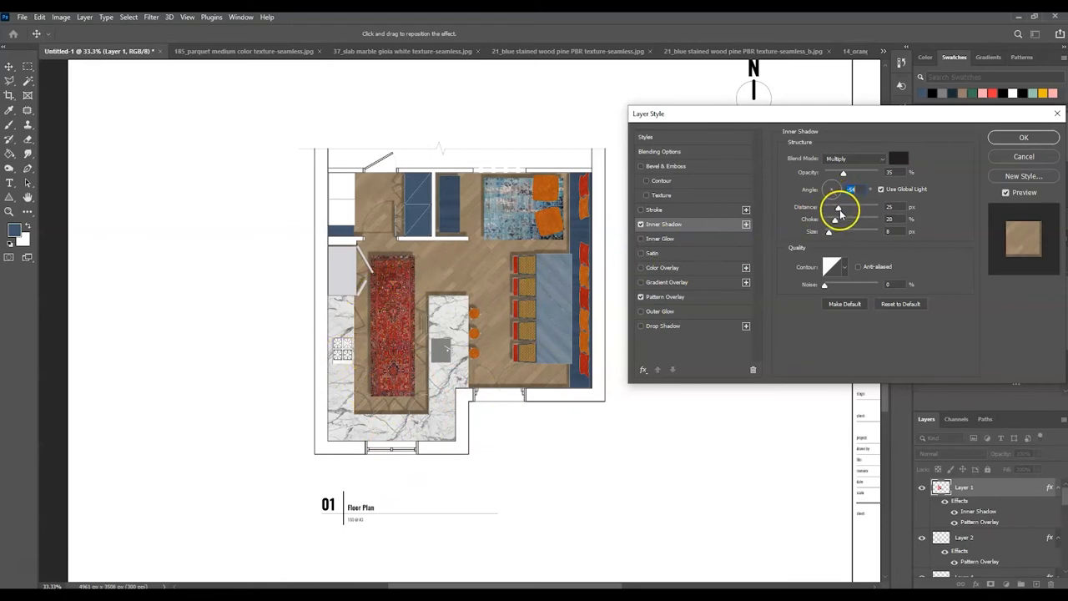
drag(841, 207, 836, 209)
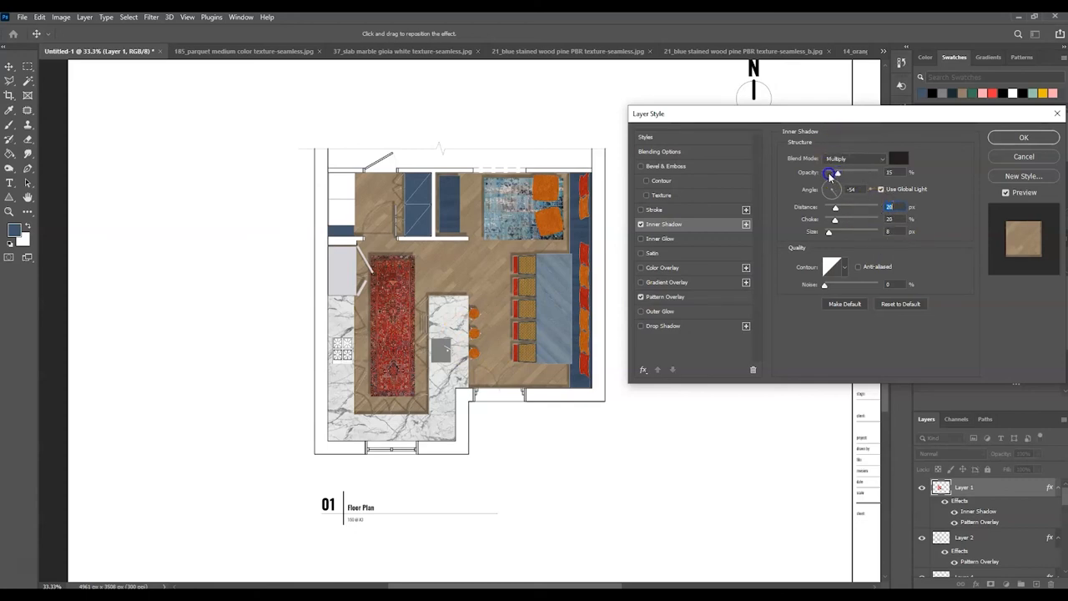
drag(835, 173, 827, 172)
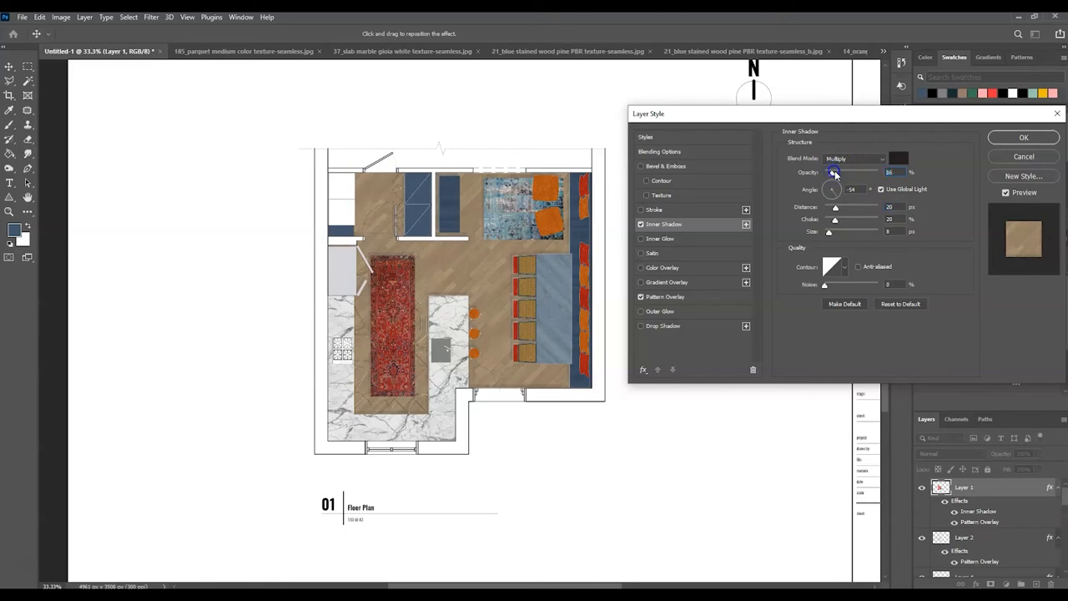
drag(833, 172, 840, 172)
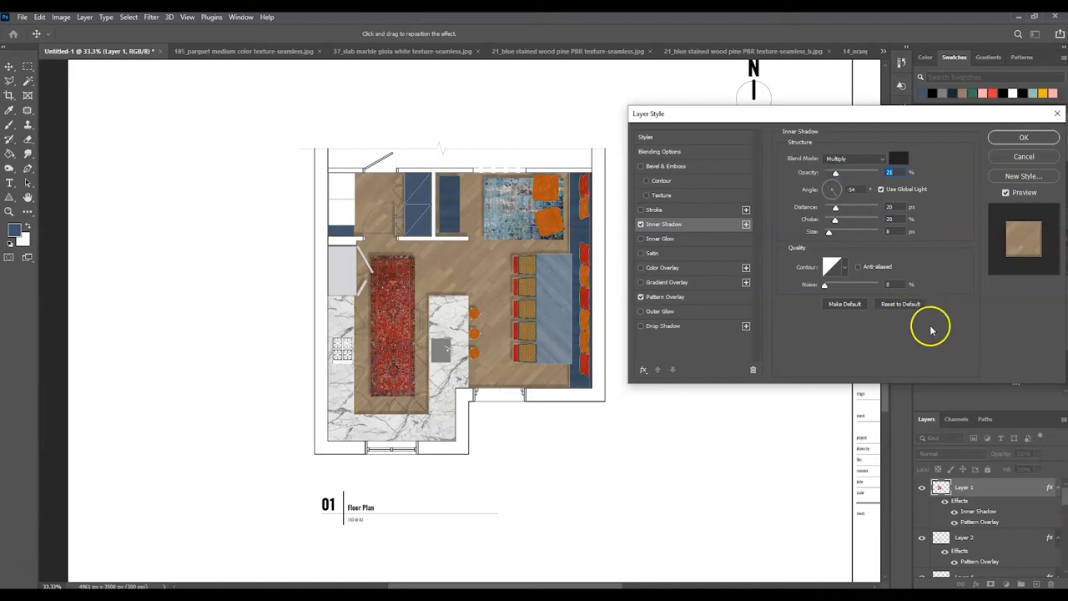
click(1023, 137)
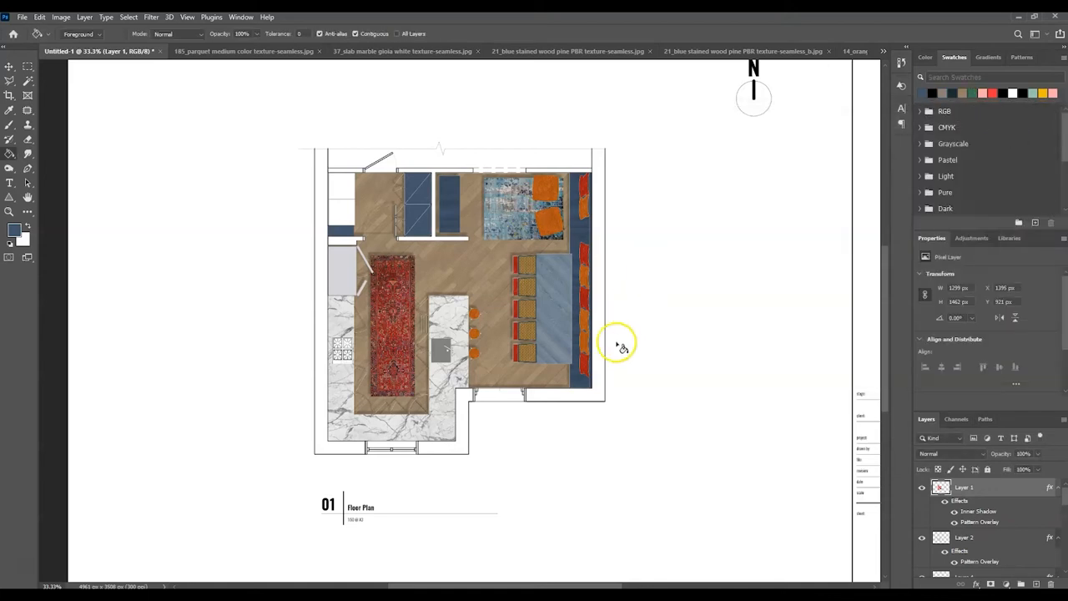
mouse_move(567, 313)
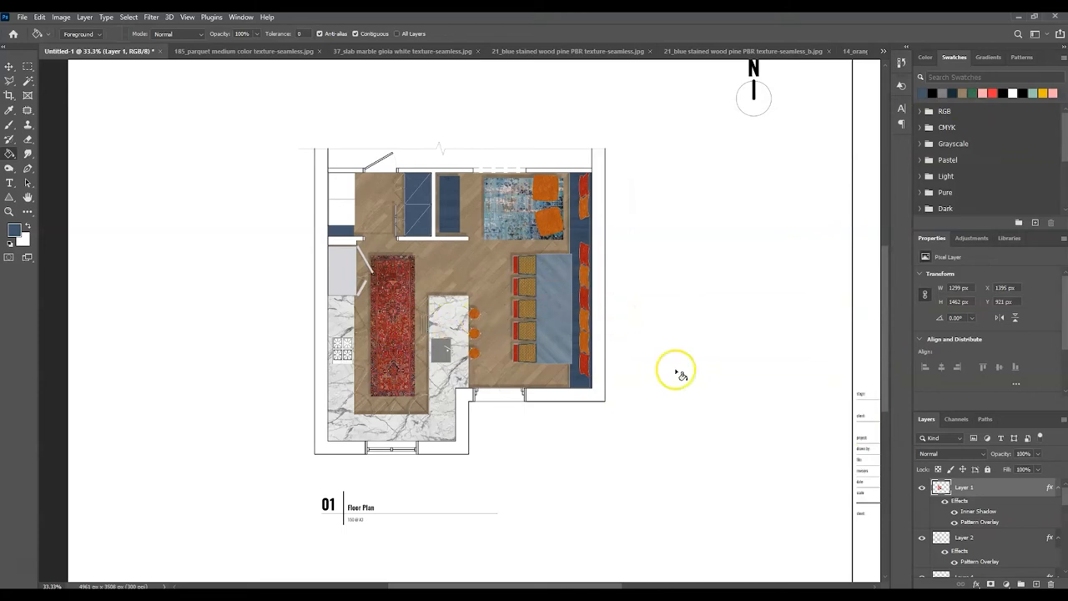
mouse_move(472, 353)
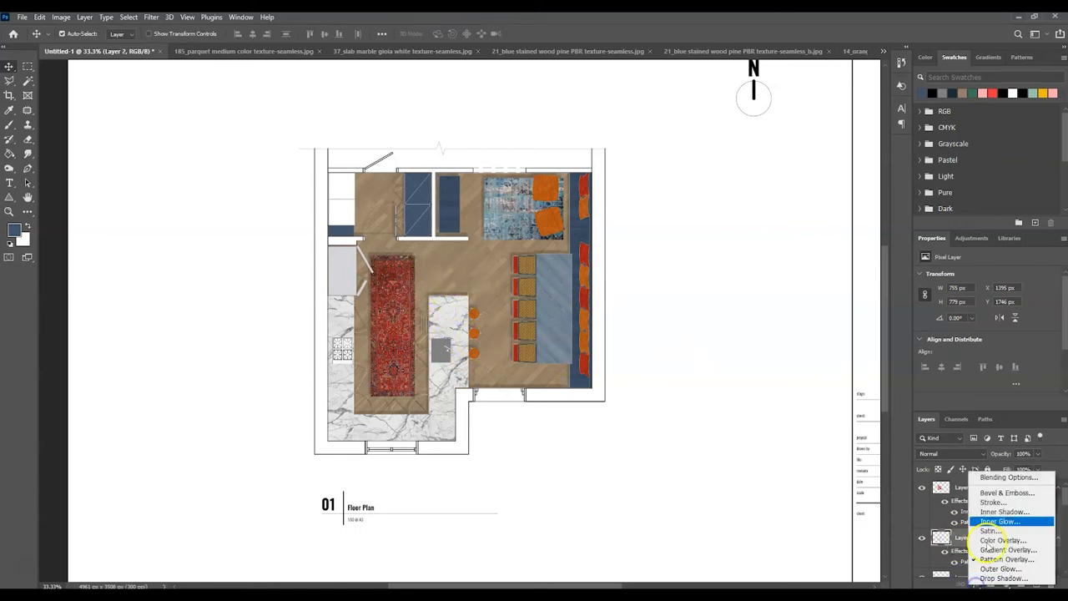
Apply a Smooth Inner Bevel with Depth 136% and Size 38 px to the countertops
click(1006, 492)
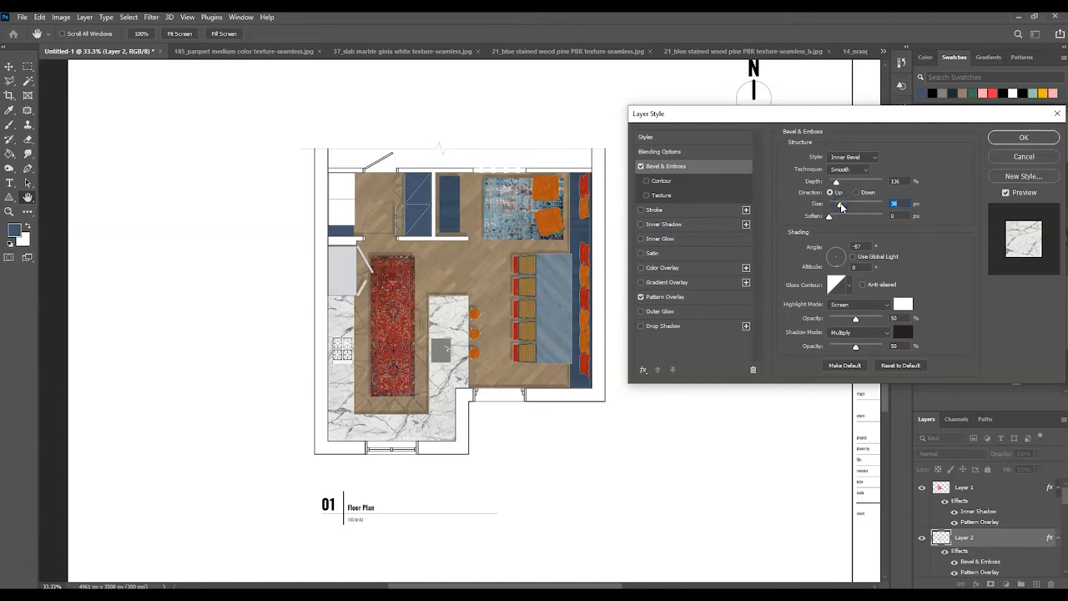
mouse_move(841, 206)
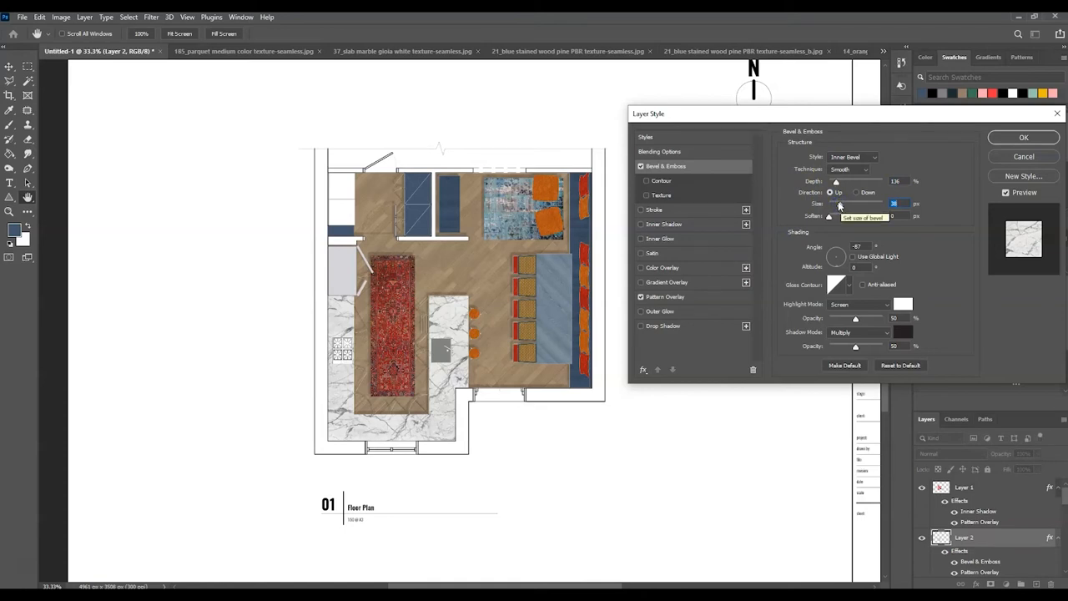
mouse_move(956, 148)
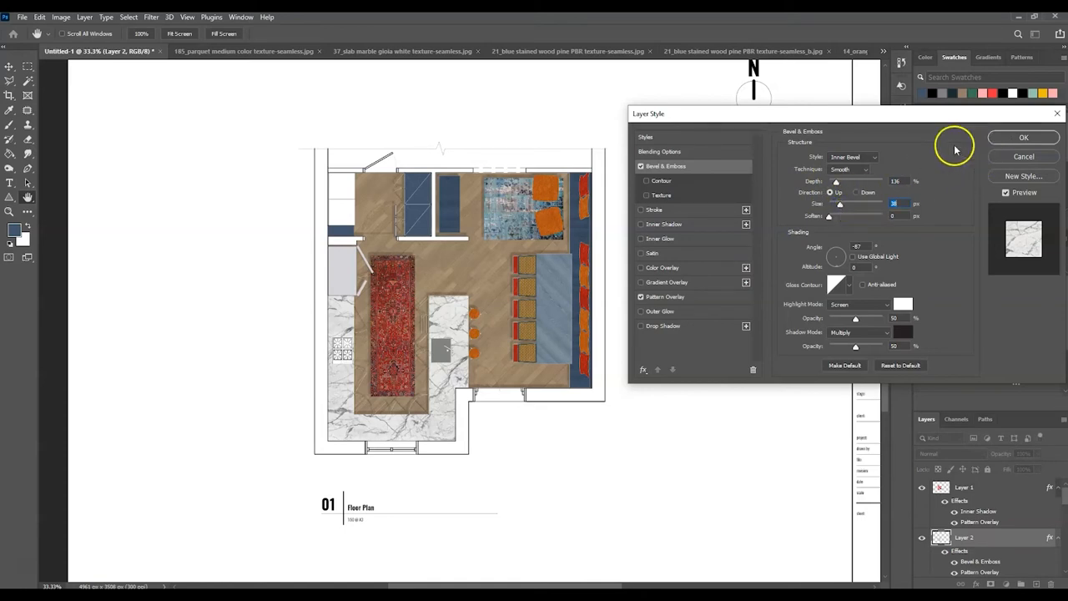
click(1023, 137)
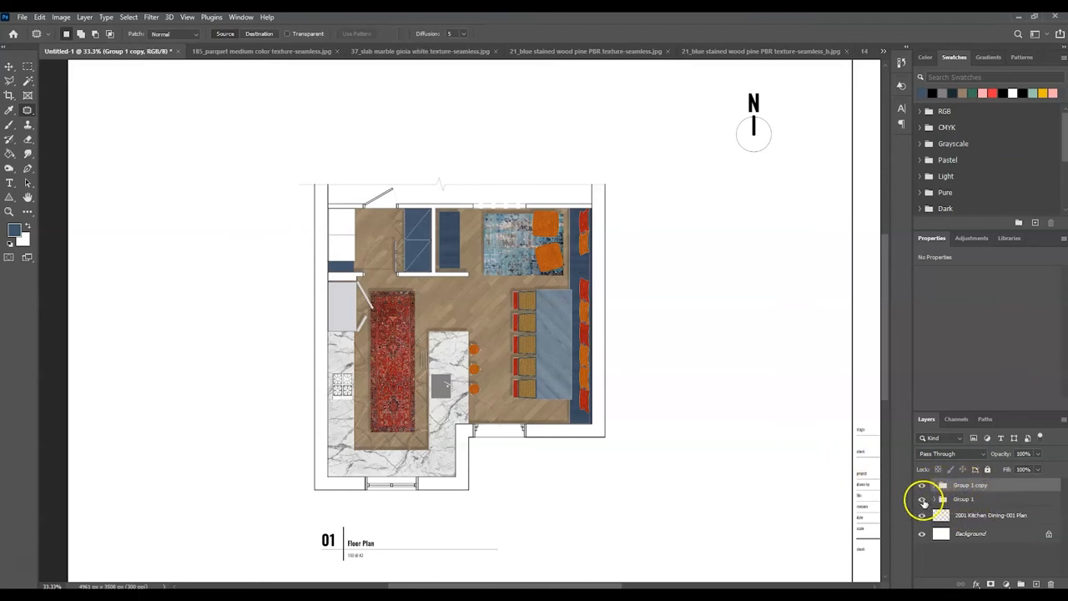
Select Group 1 copy and merge it into a single layer
double_click(970, 485)
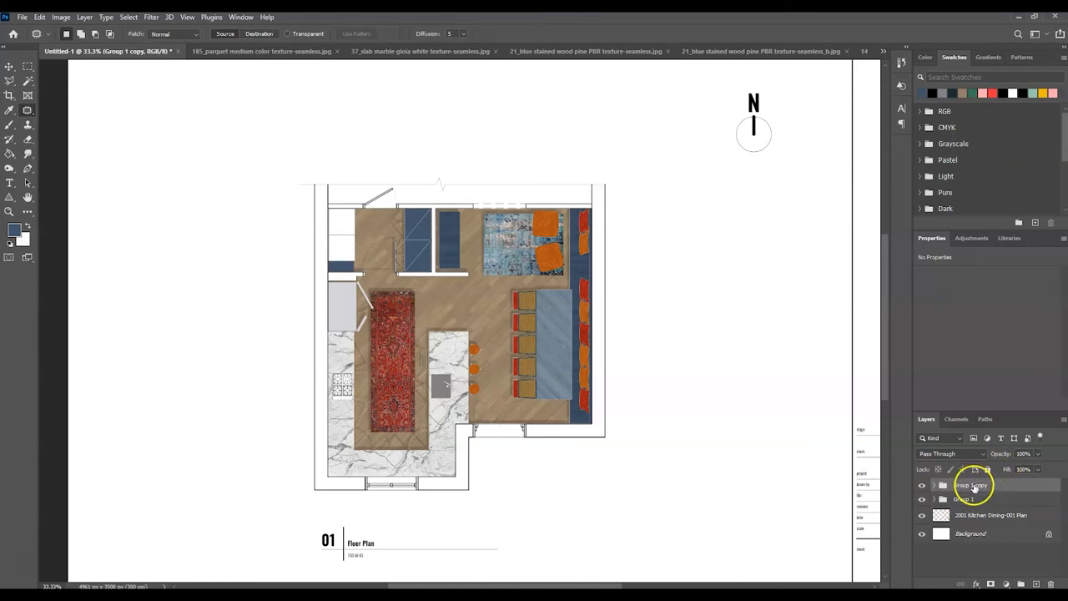
right_click(972, 485)
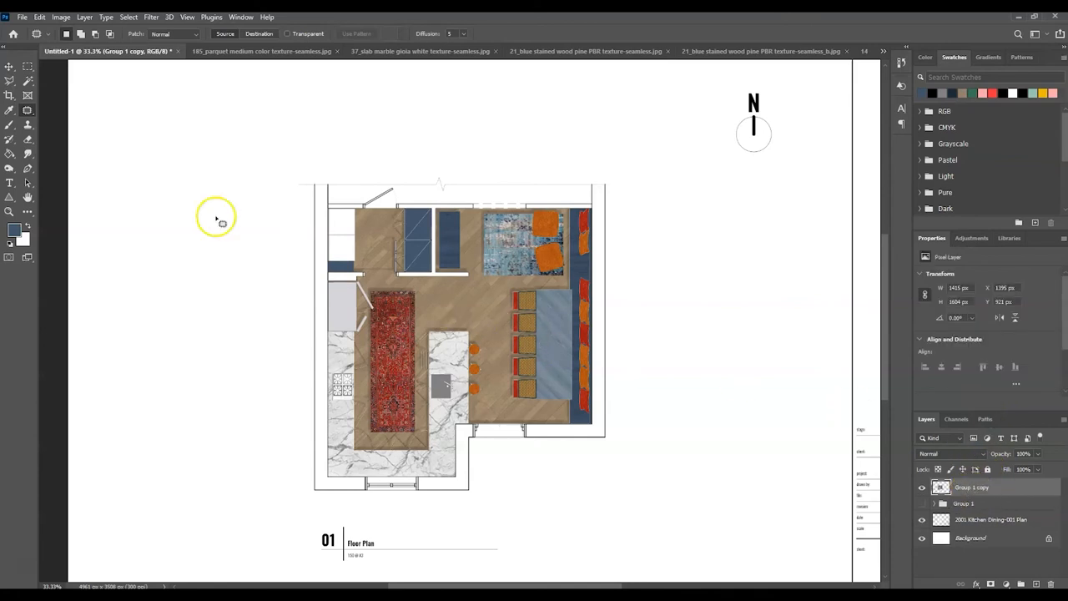
Switch to the Dodge tool (Midtones, 50% exposure) and enlarge its soft brush
click(10, 168)
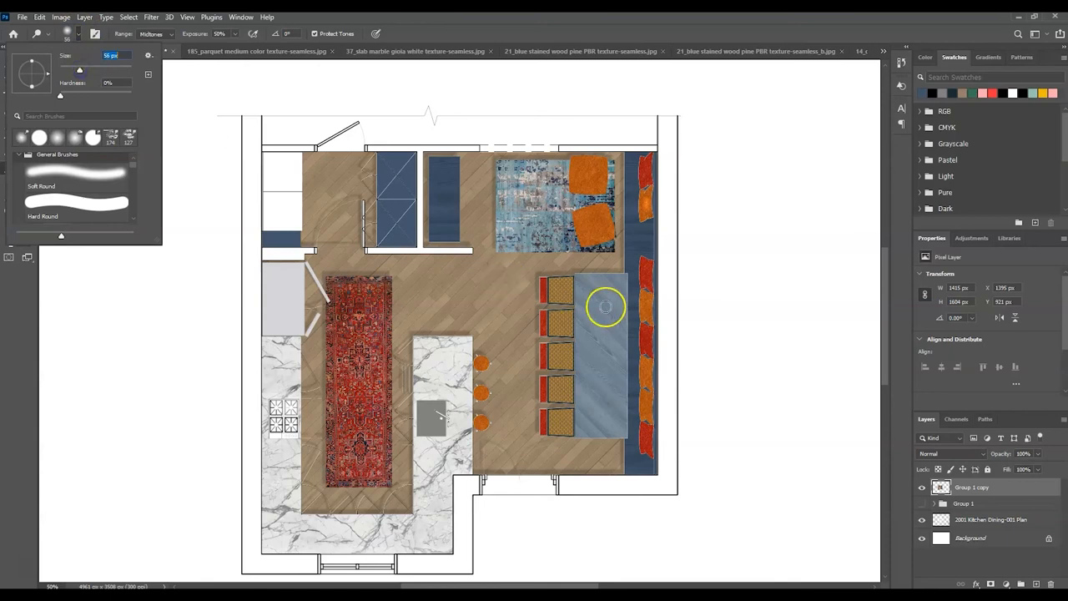
drag(79, 70, 97, 70)
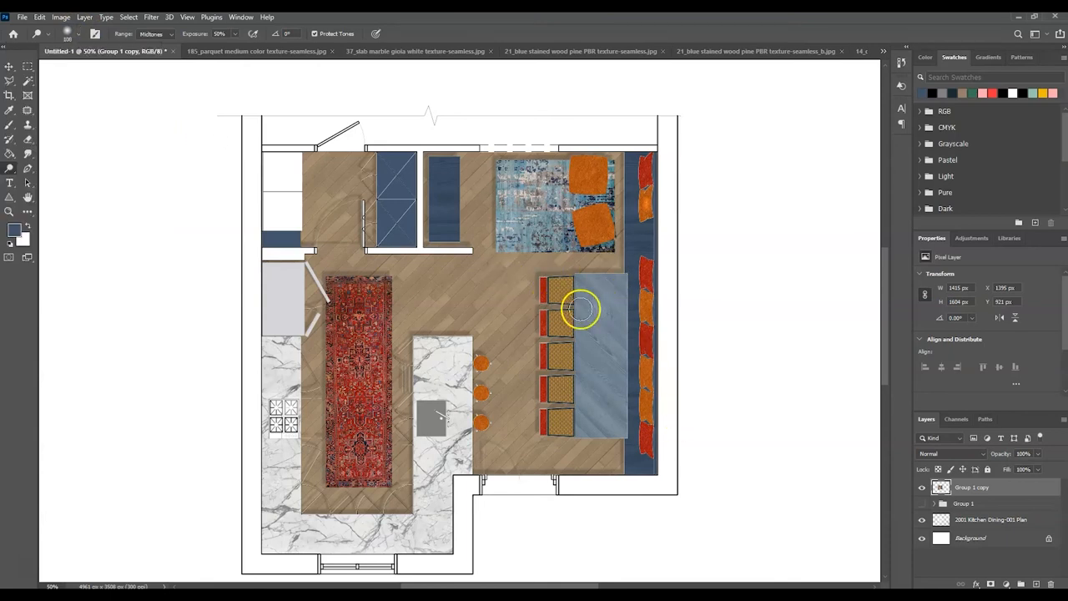
click(83, 34)
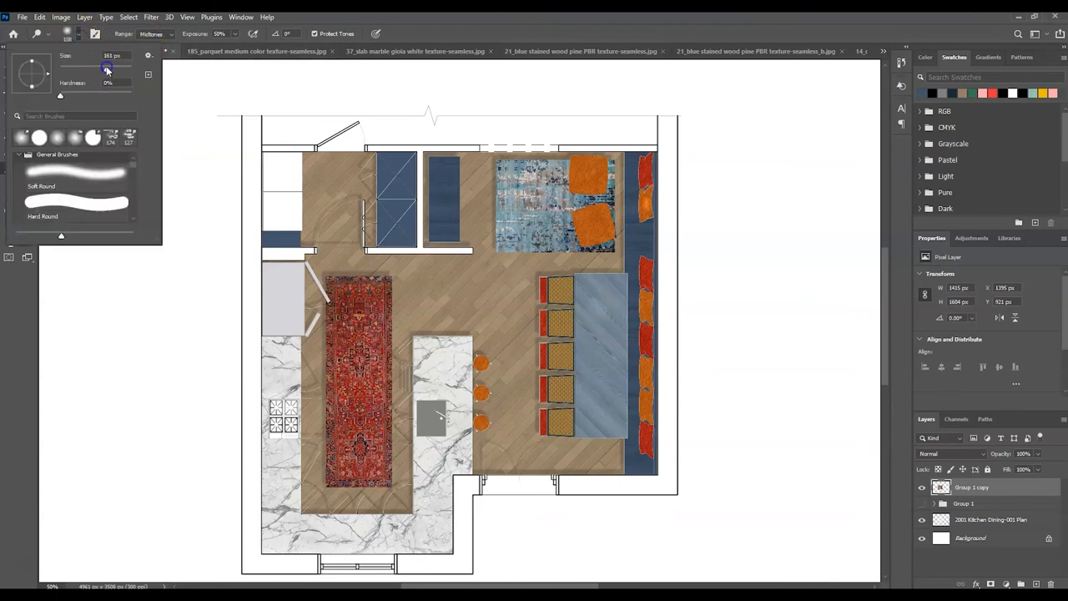
click(601, 307)
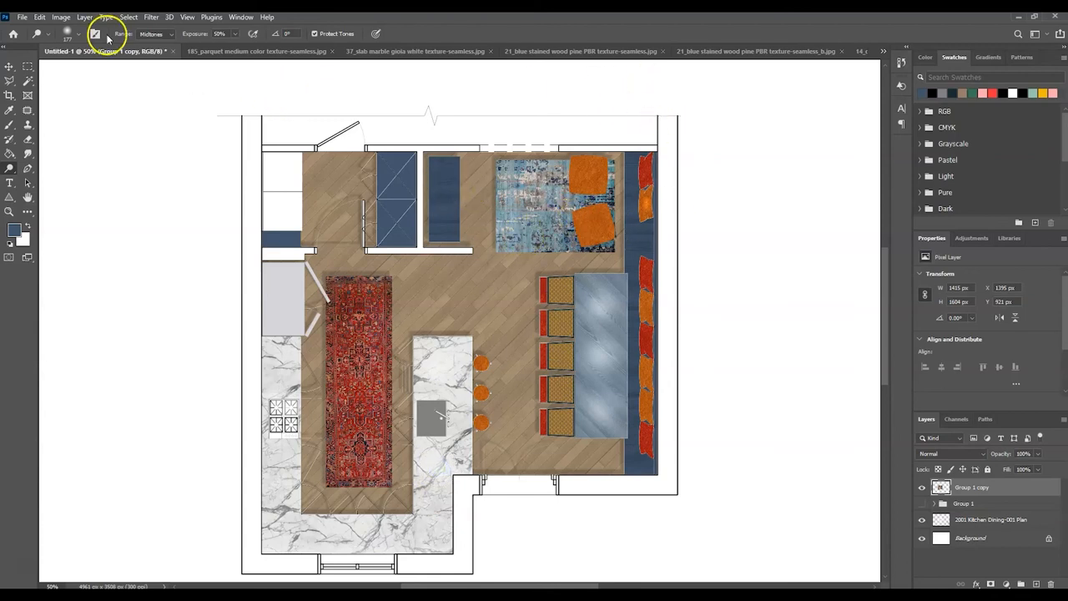
click(95, 33)
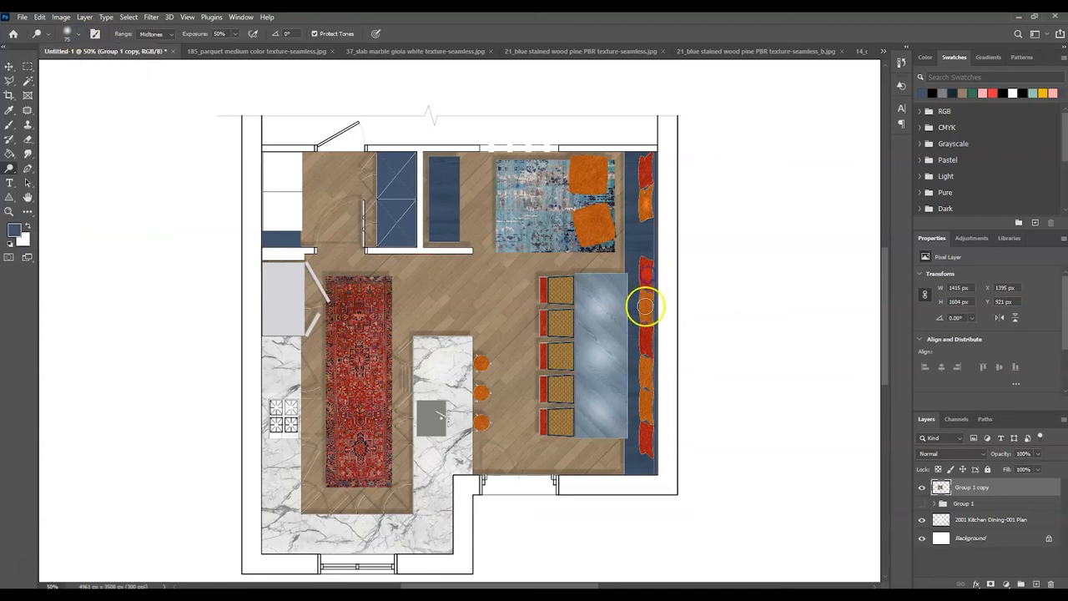
mouse_move(645, 368)
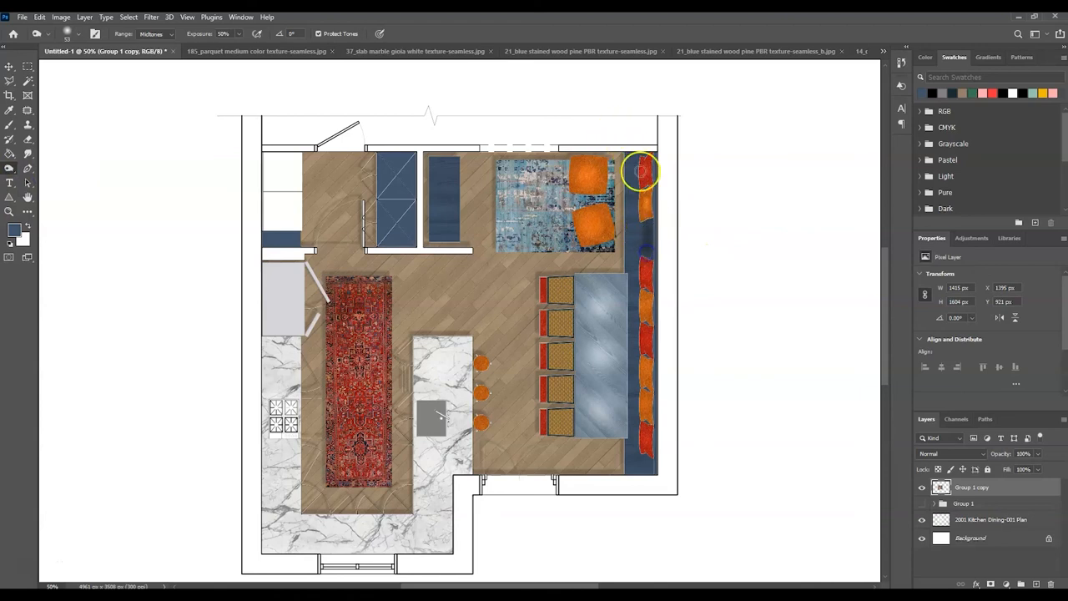
mouse_move(658, 462)
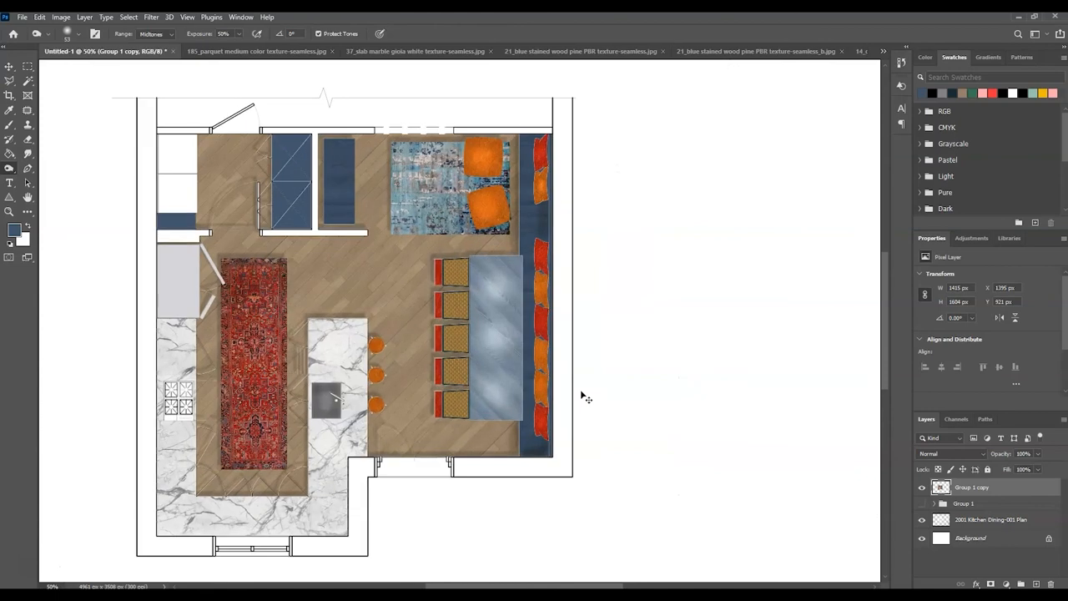
Reselect the Dodge tool and set its brush to about 75 px for the barstools
click(11, 168)
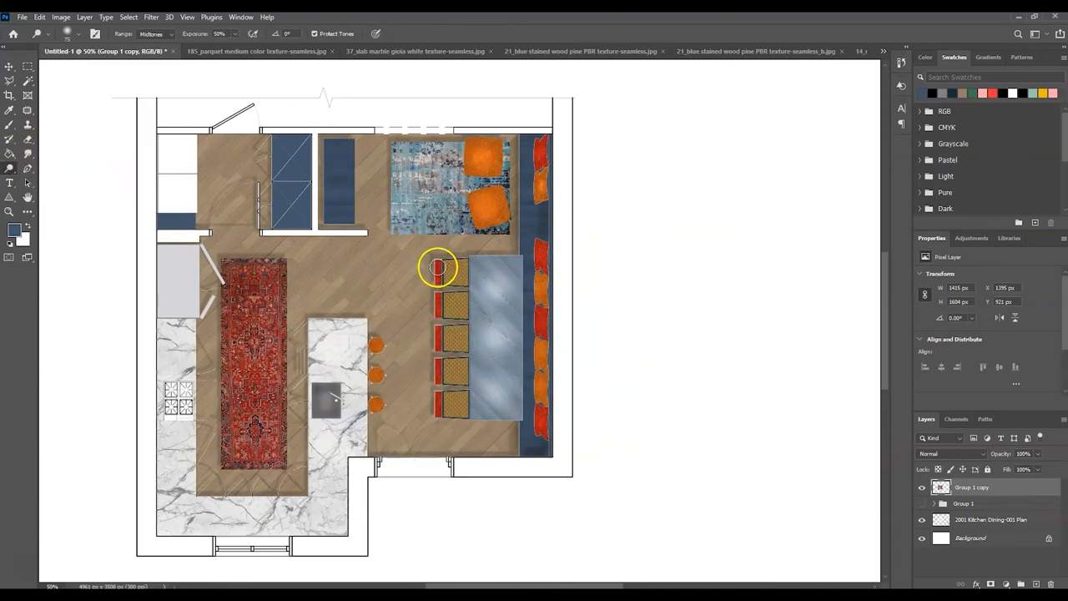
click(84, 33)
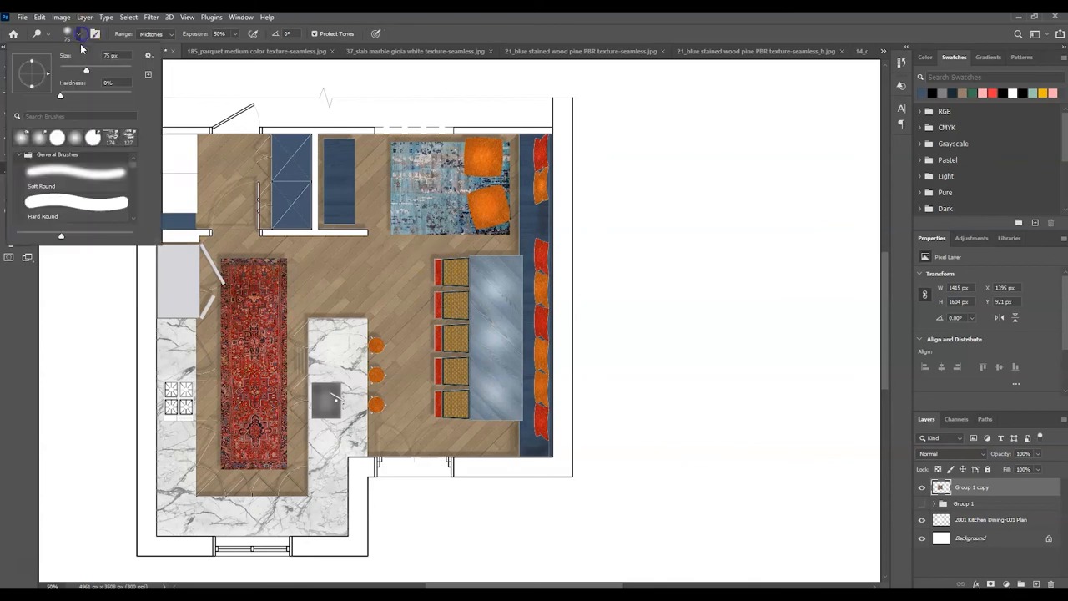
click(439, 266)
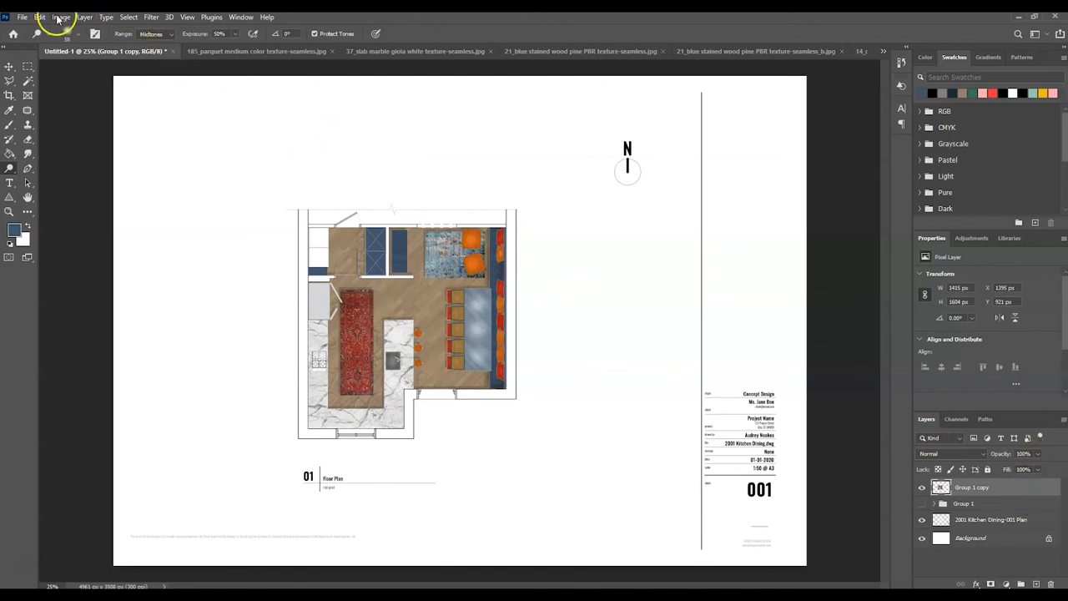
Apply Brightness/Contrast to the rendering with brightness 28 and contrast 32
click(60, 17)
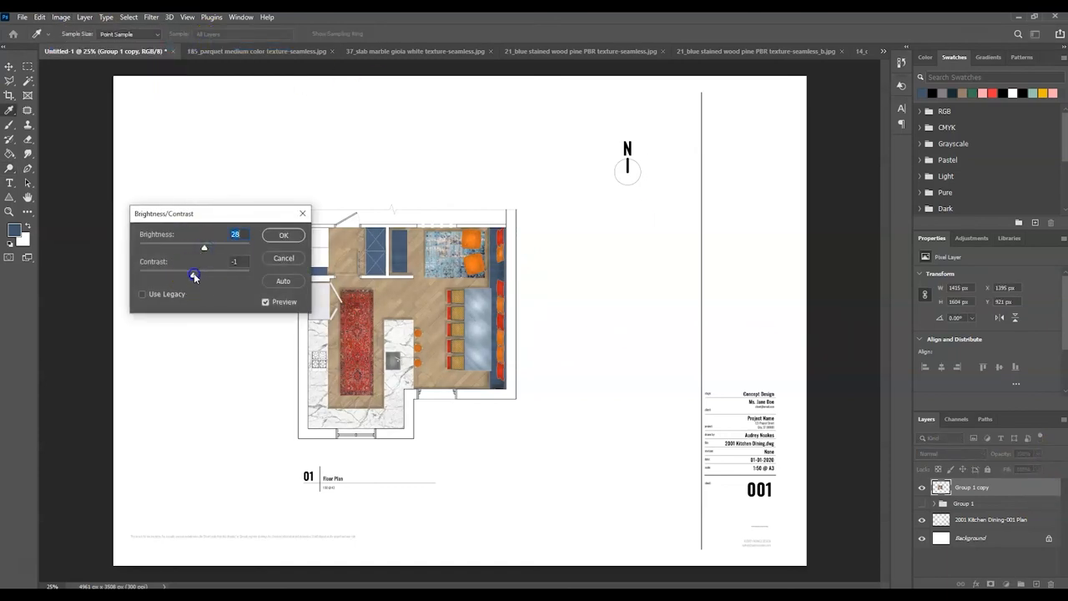
drag(194, 275, 211, 276)
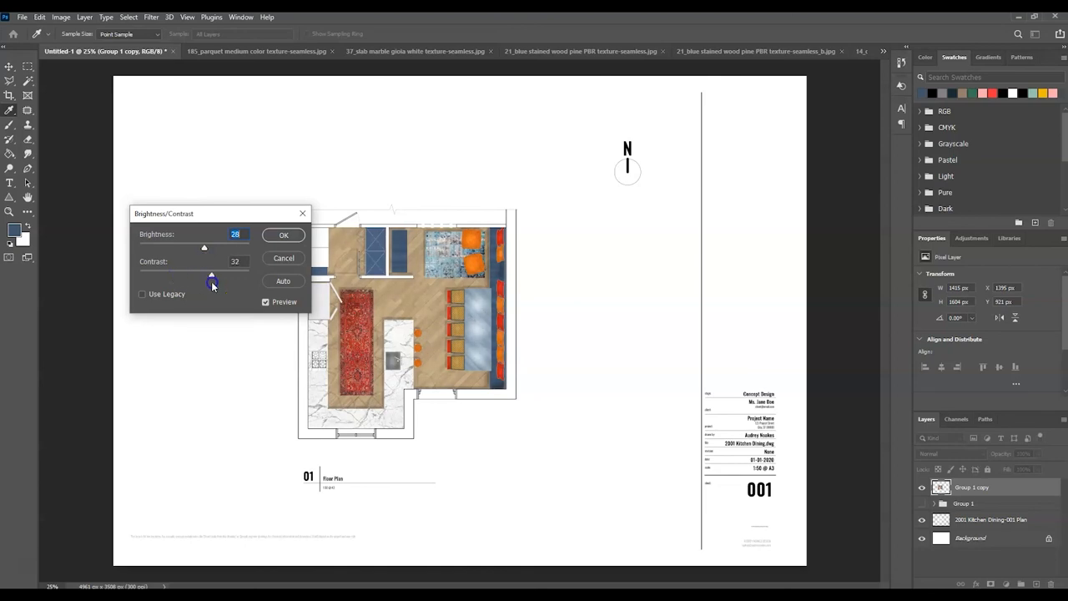
drag(211, 278, 200, 278)
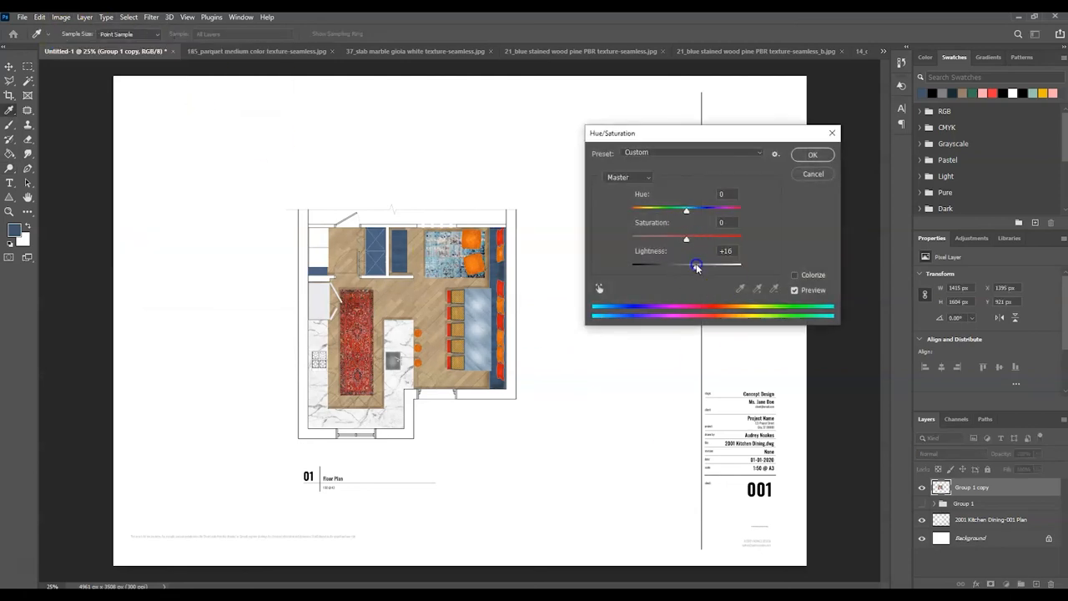
Raise the rendering's Hue/Saturation lightness to +14
drag(696, 265, 697, 264)
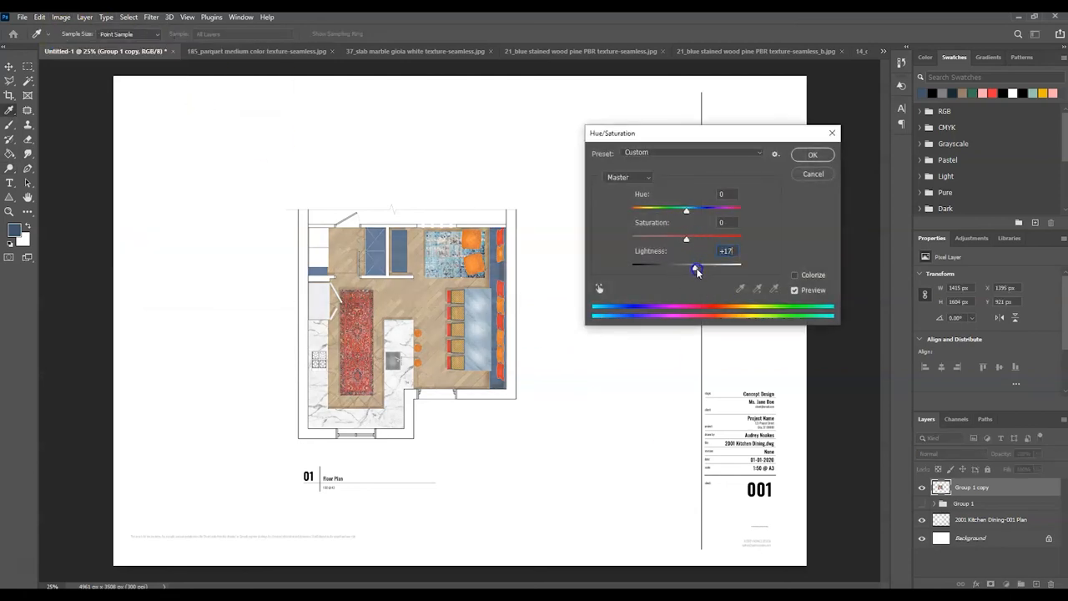
drag(699, 269, 694, 269)
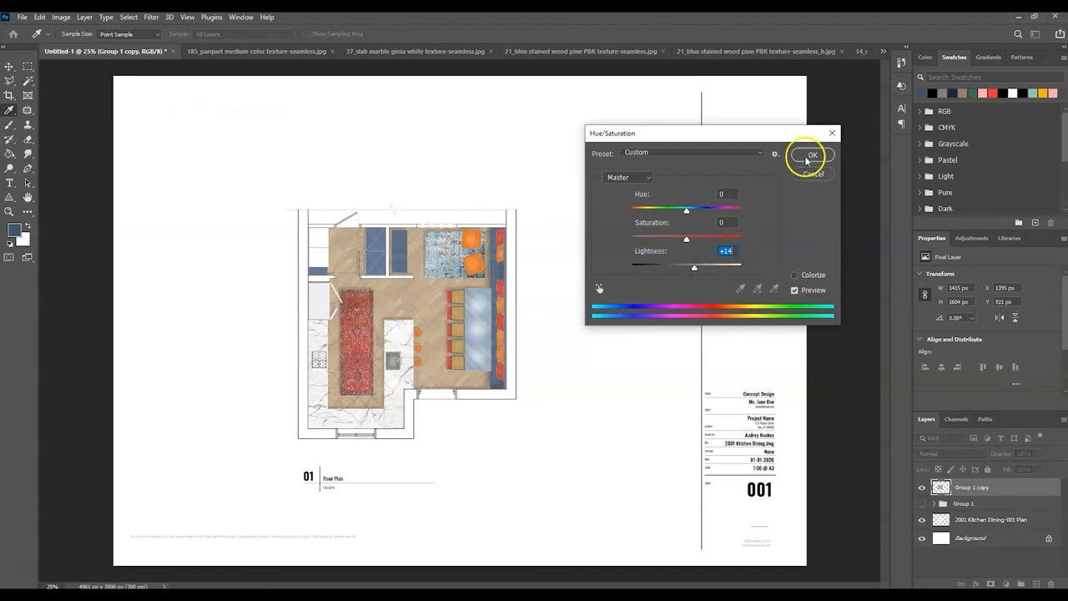
click(812, 155)
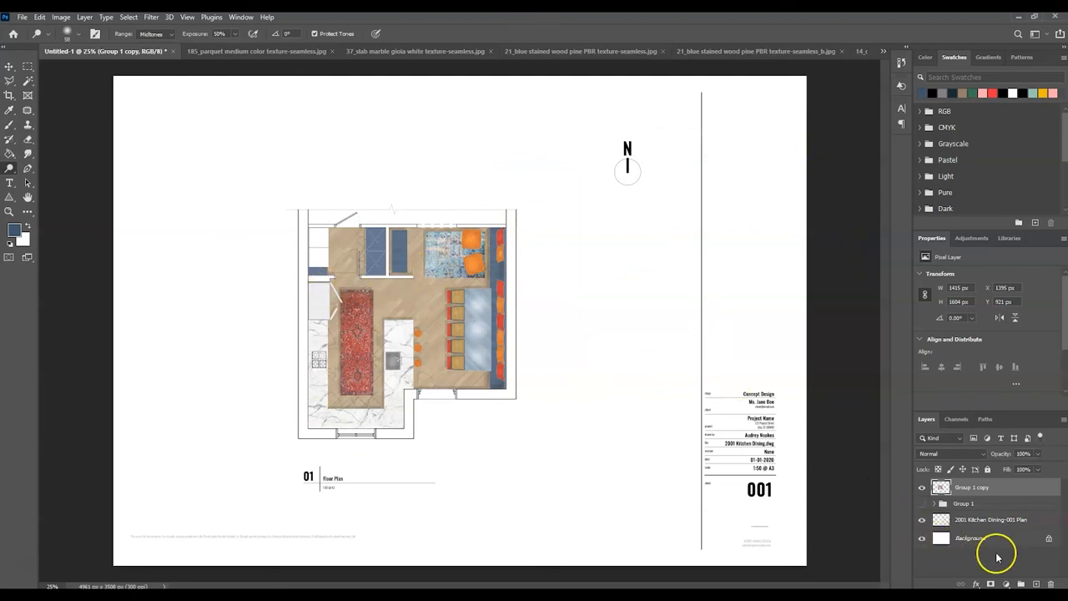
Add a new layer for the wall fill and select the top wall area
click(991, 519)
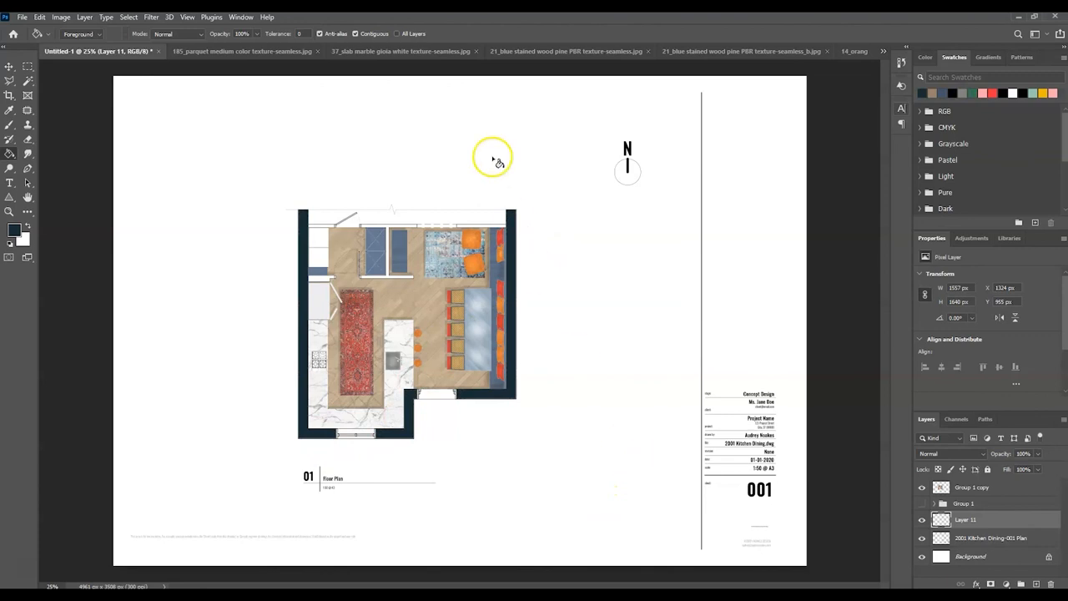
mouse_move(333, 288)
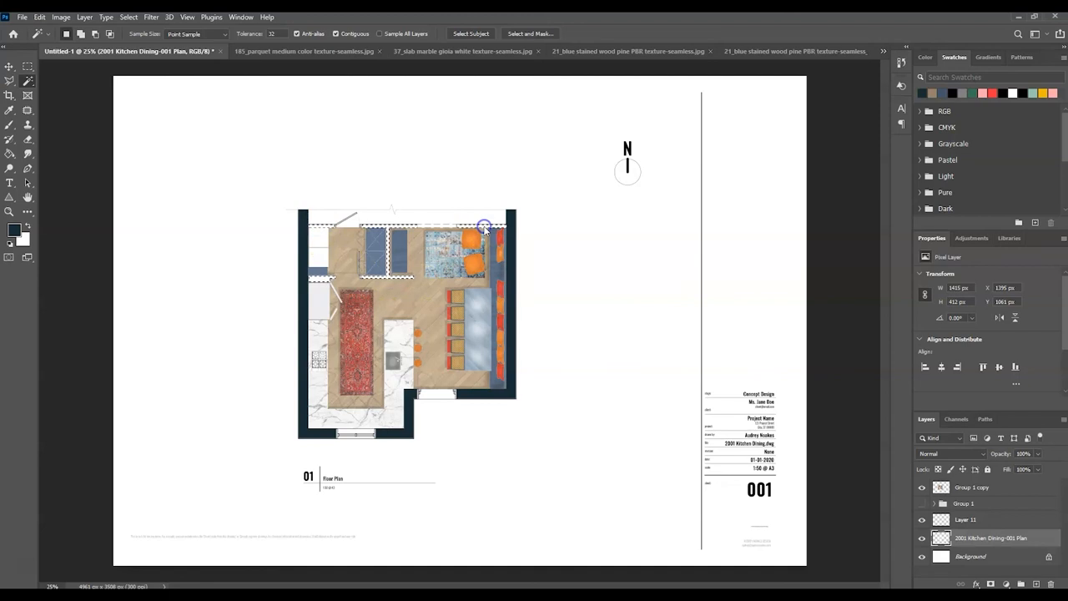
click(966, 519)
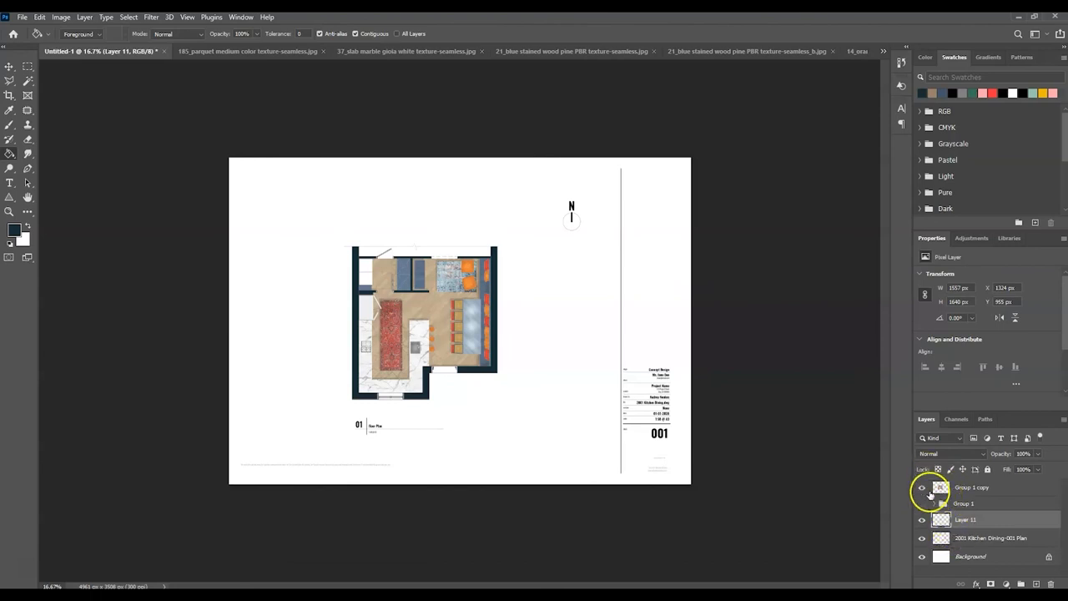
click(923, 487)
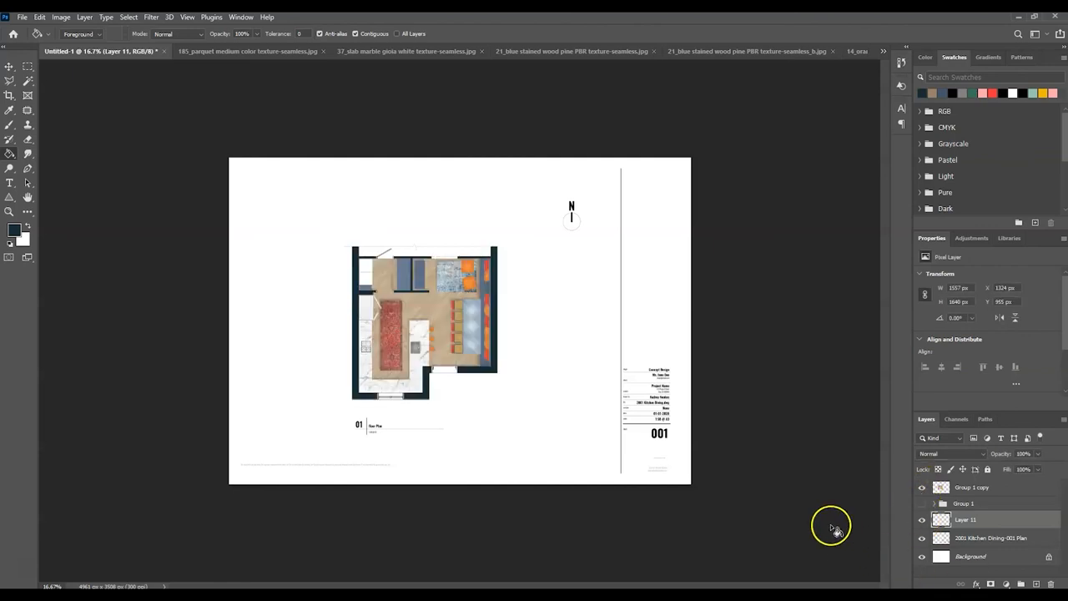
mouse_move(886, 502)
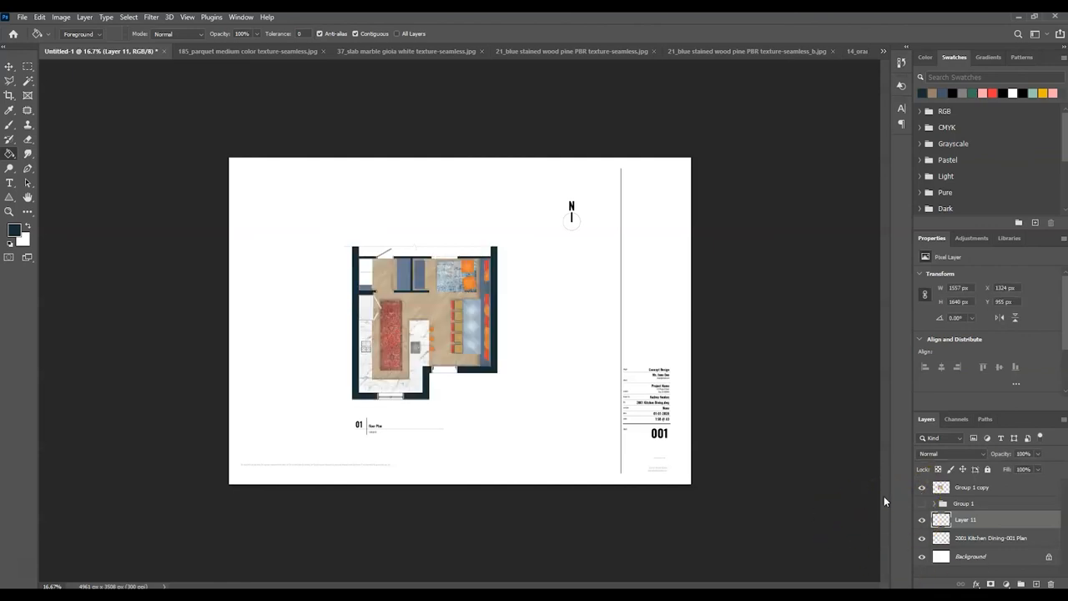